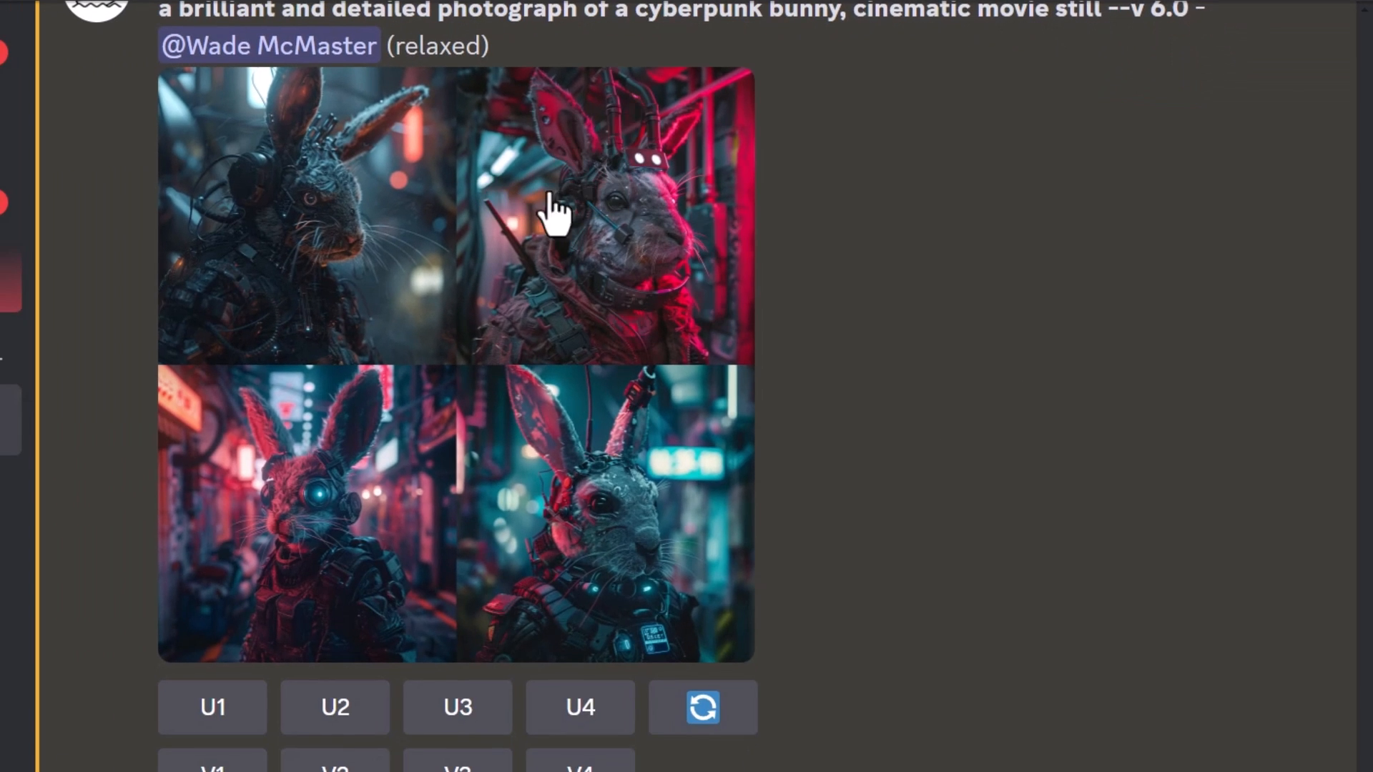
- Show the Upscaled (Subtle) 2048 x 2048 px result of the second red-lit bunny image
{"action": "left_click", "coordinate": [603, 214]}
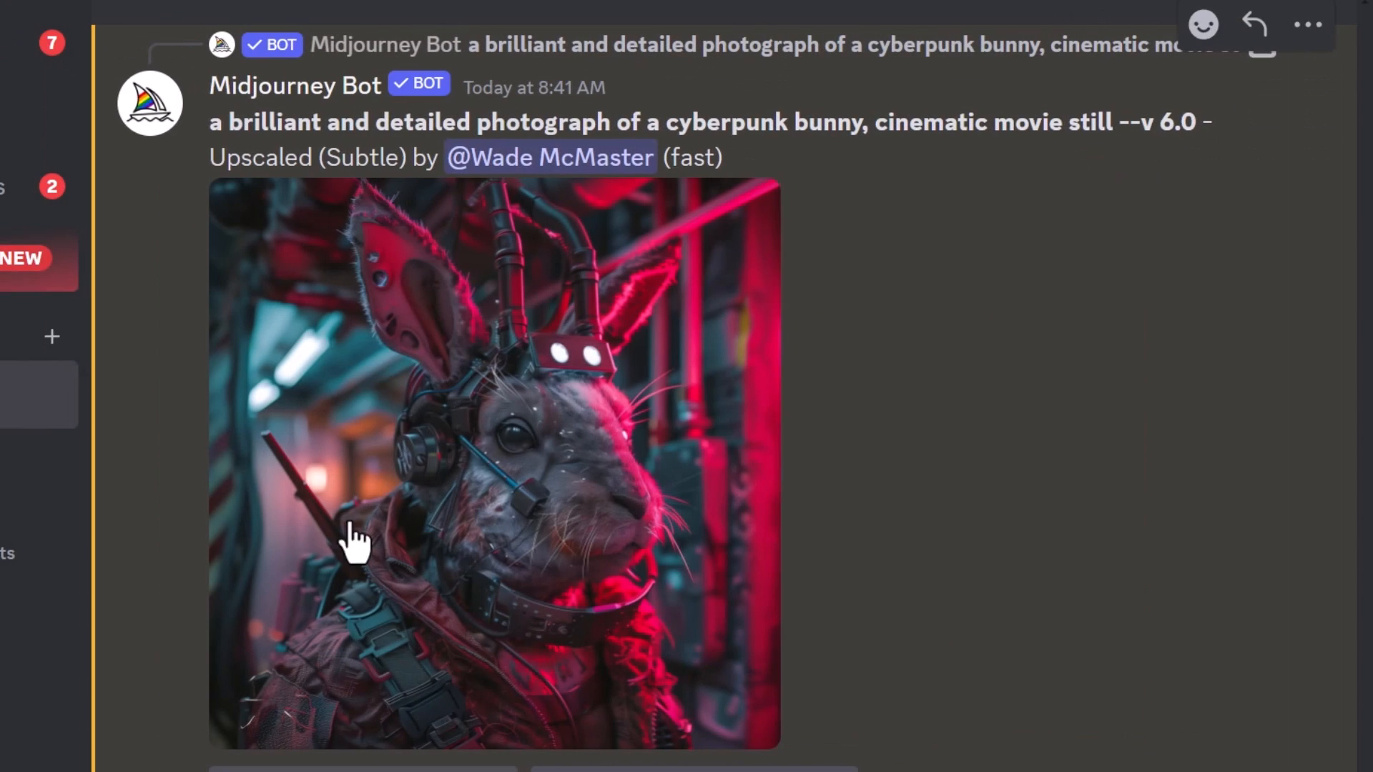
{"action": "mouse_move", "coordinate": [429, 512]}
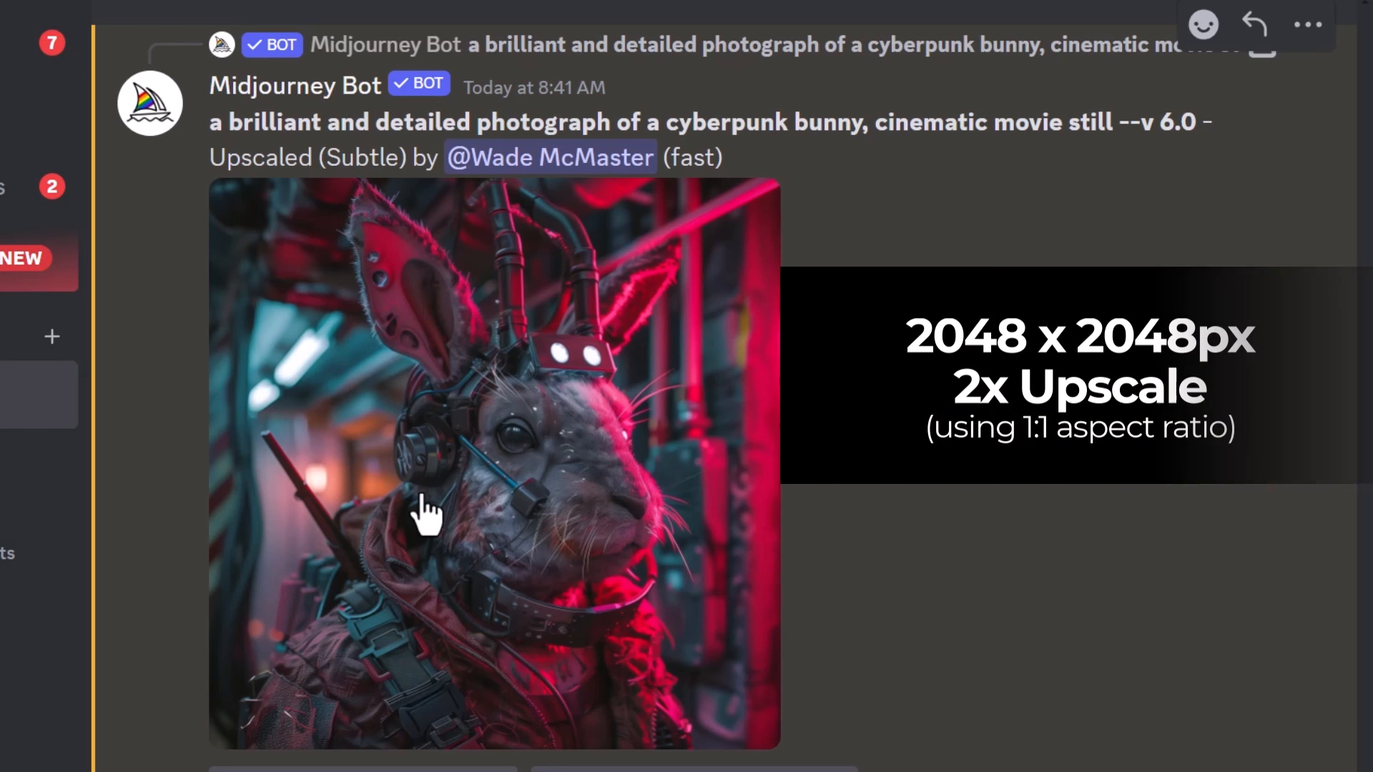
{"action": "mouse_move", "coordinate": [446, 306]}
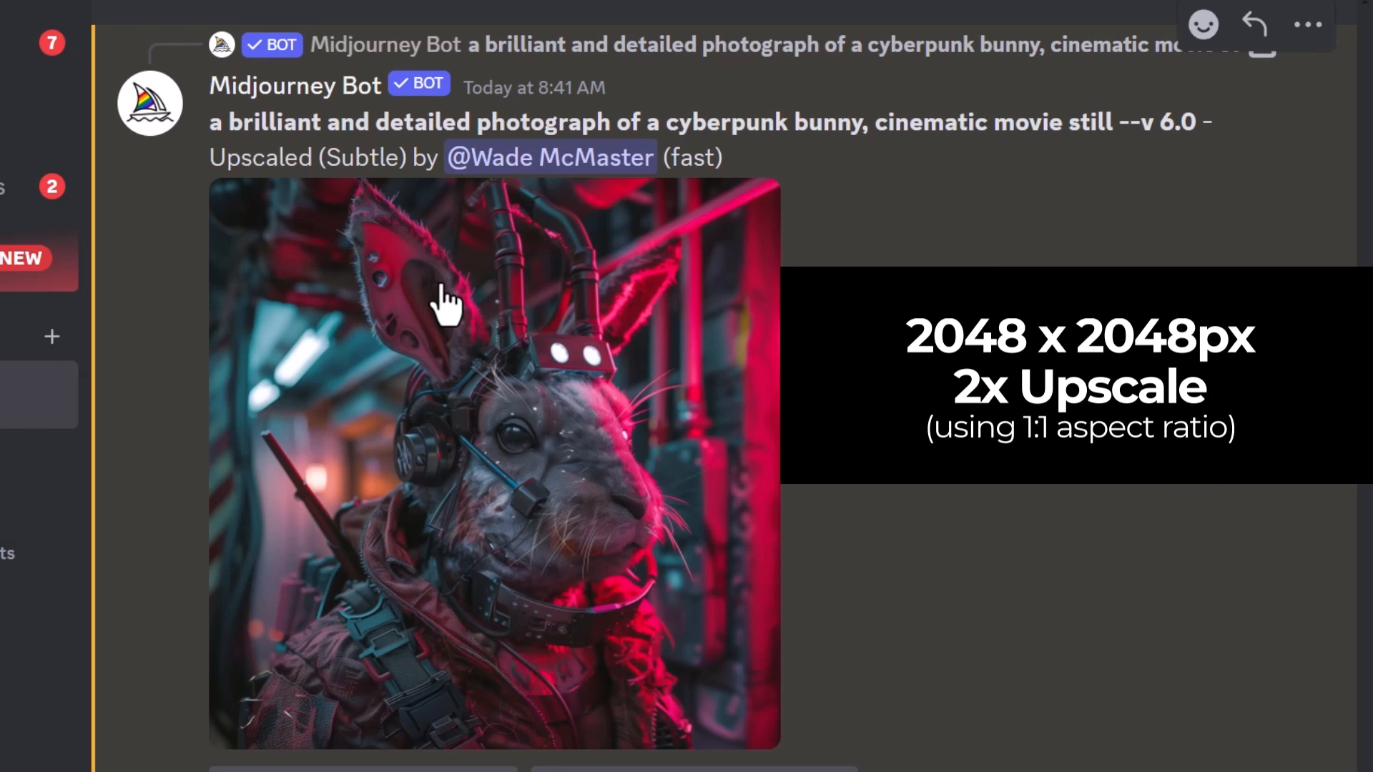
{"action": "scroll", "scroll_direction": "down", "scroll_amount": 3}
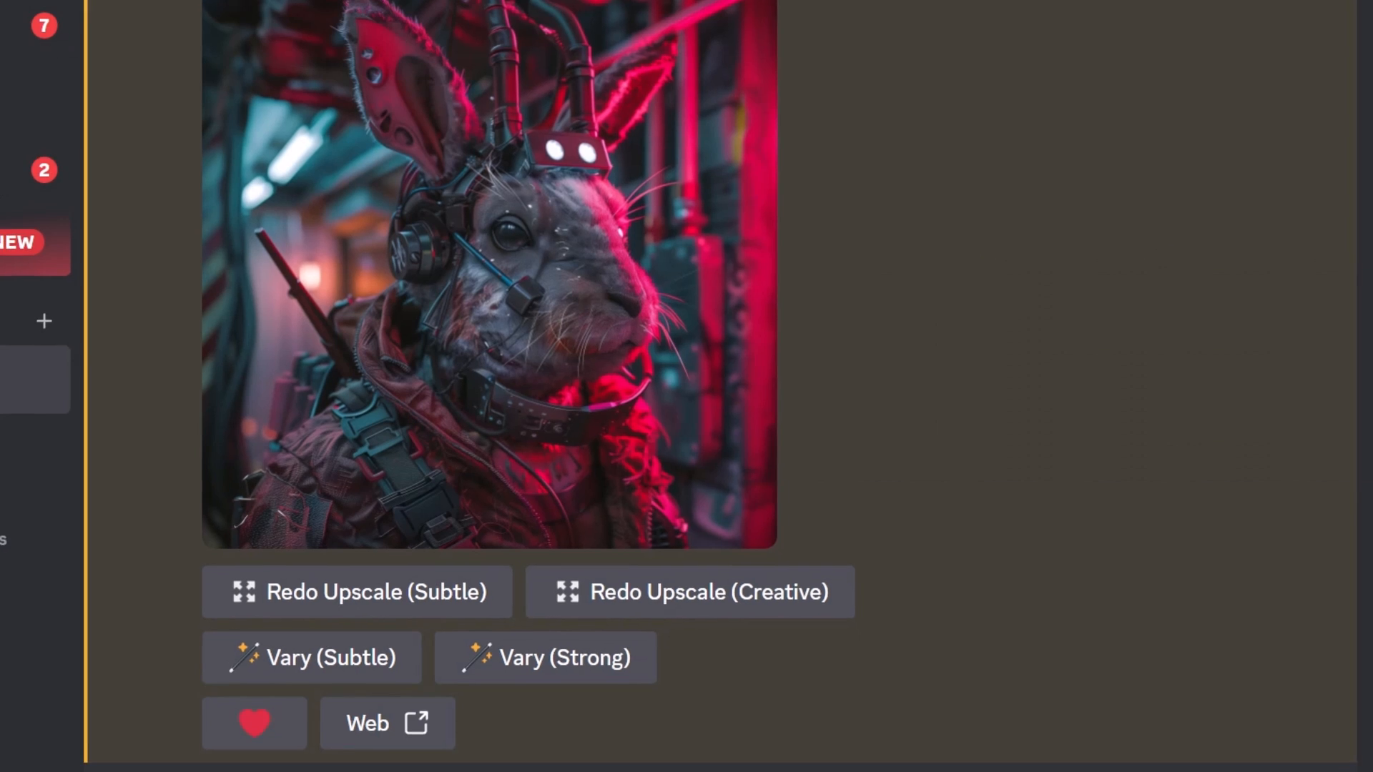
- Send /settings to the Midjourney bot and confirm Remix mode is switched on
{"action": "scroll", "scroll_direction": "down", "scroll_amount": 3}
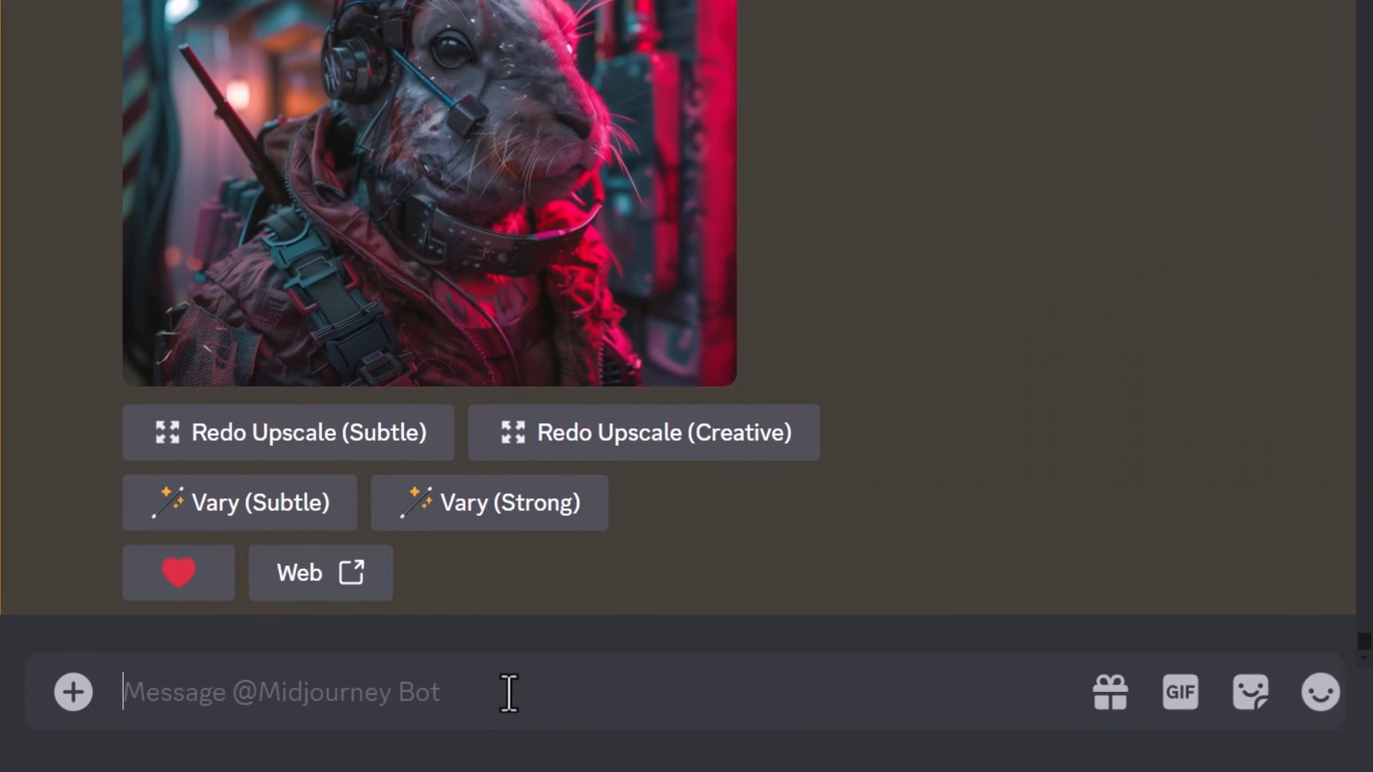
{"action": "type", "text": "/sett"}
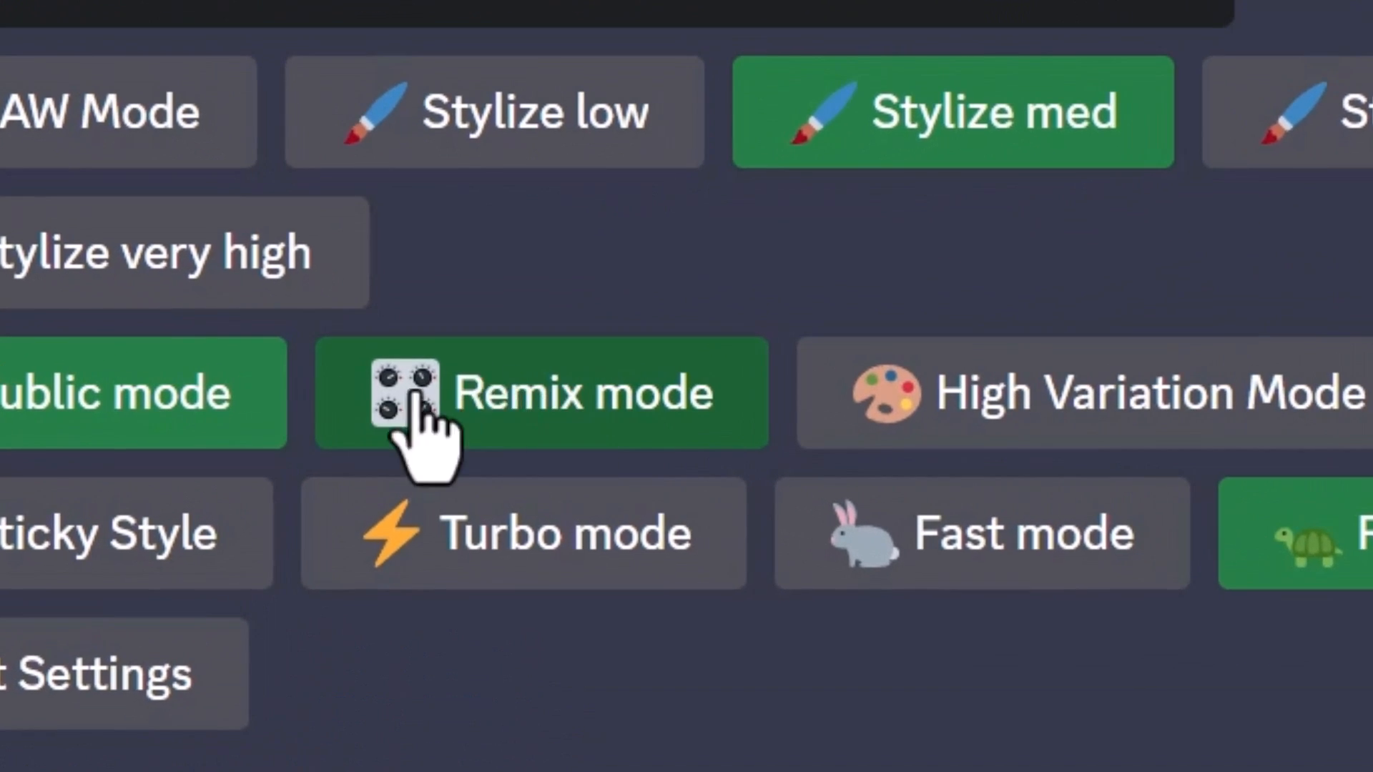
{"action": "mouse_move", "coordinate": [622, 463]}
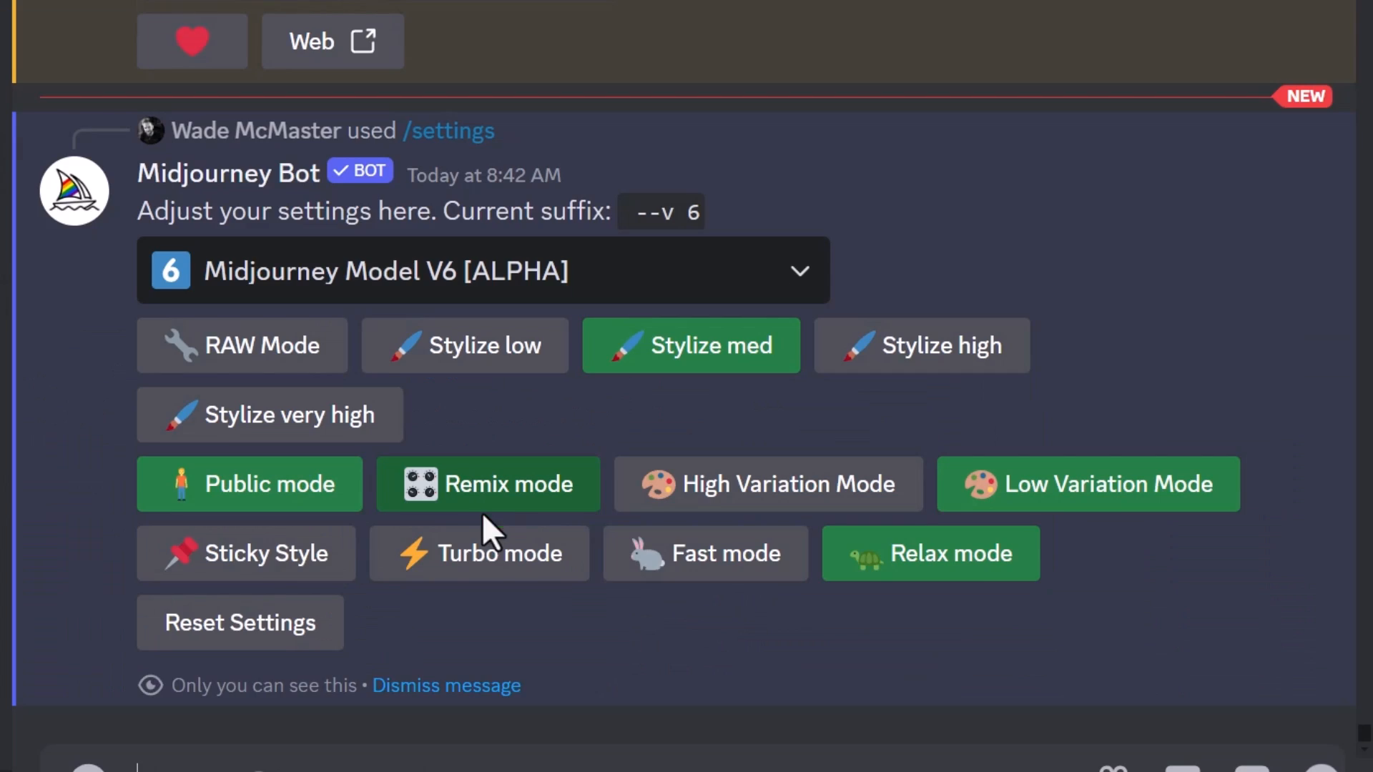
{"action": "scroll", "scroll_direction": "up", "scroll_amount": 3}
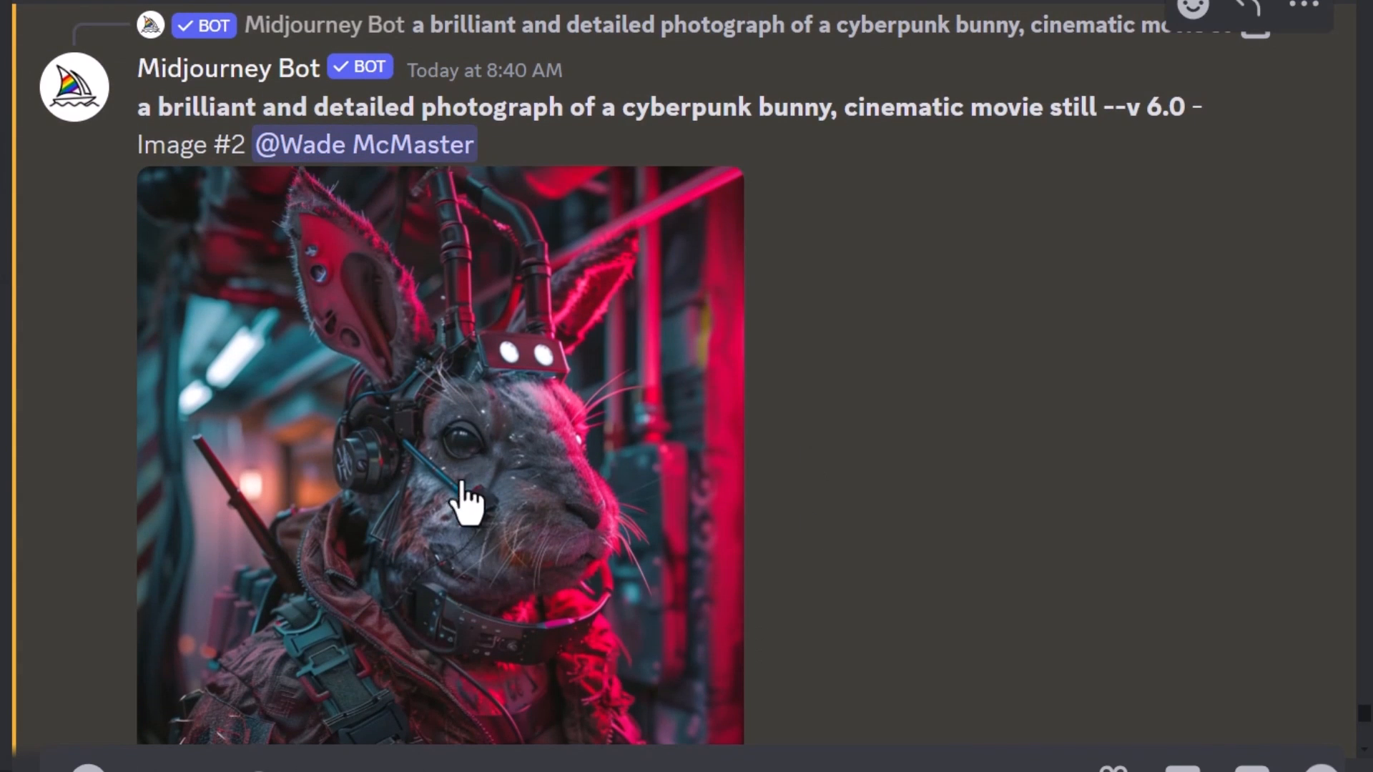
- Submit a Vary (Region) of image #2 extending the left side, with --v 6.0 changed to --v 5.2
{"action": "scroll", "scroll_direction": "down", "scroll_amount": 3}
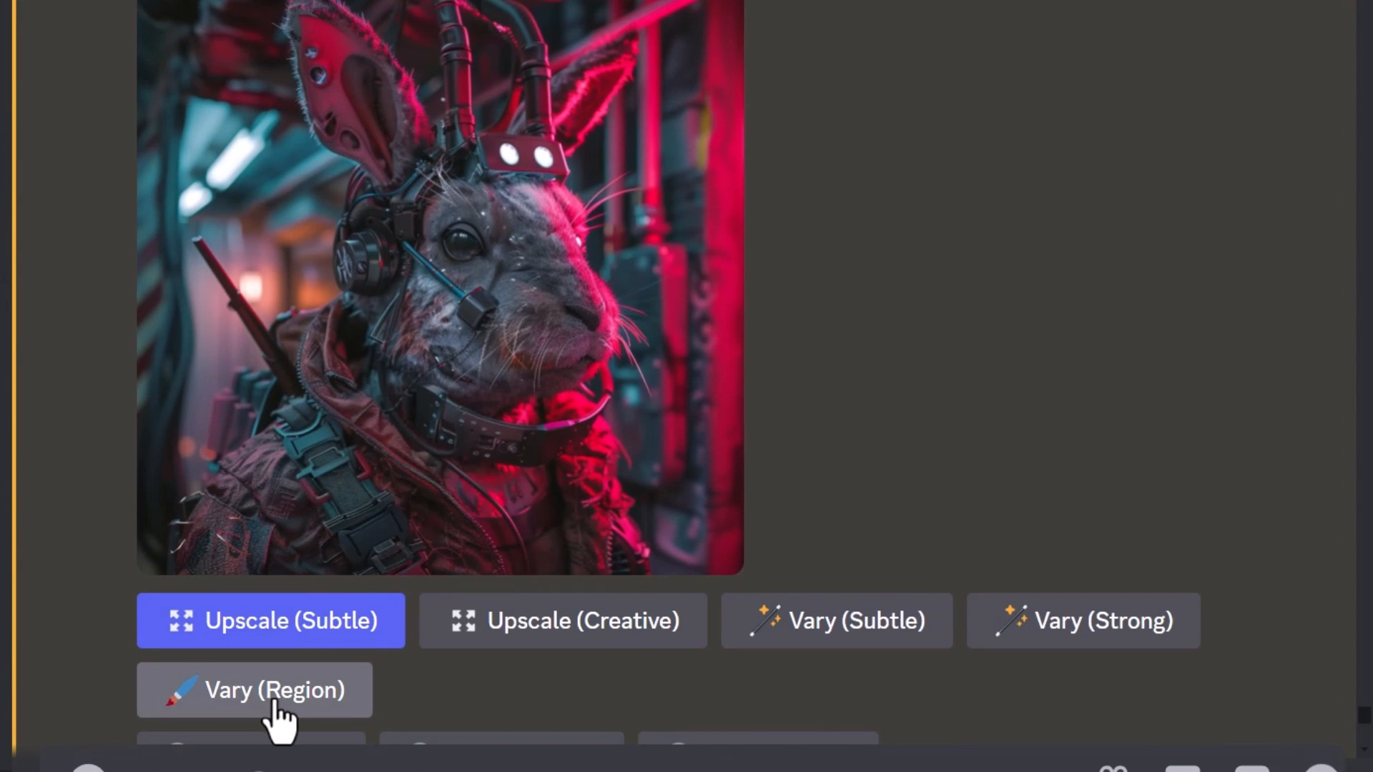
{"action": "left_click", "coordinate": [254, 689]}
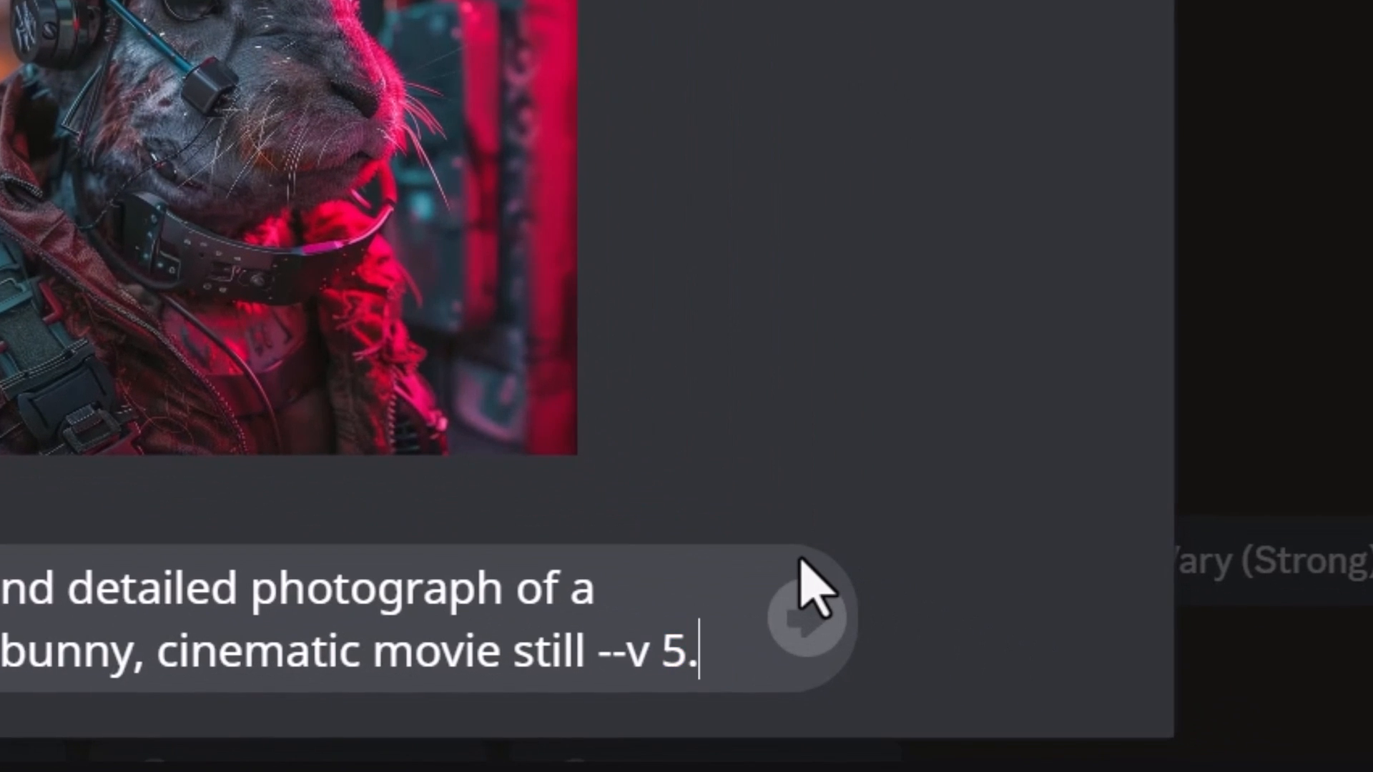
{"action": "type", "text": "2"}
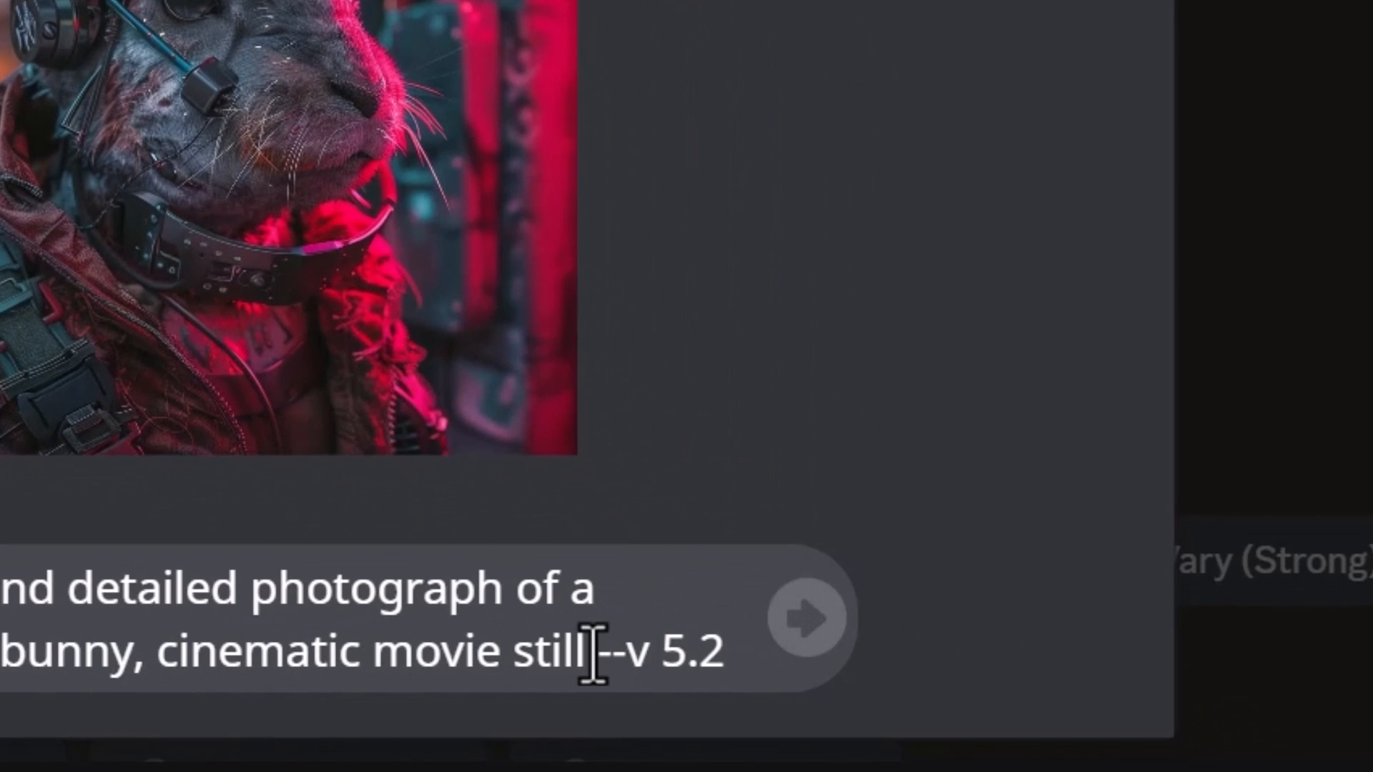
{"action": "mouse_move", "coordinate": [639, 652]}
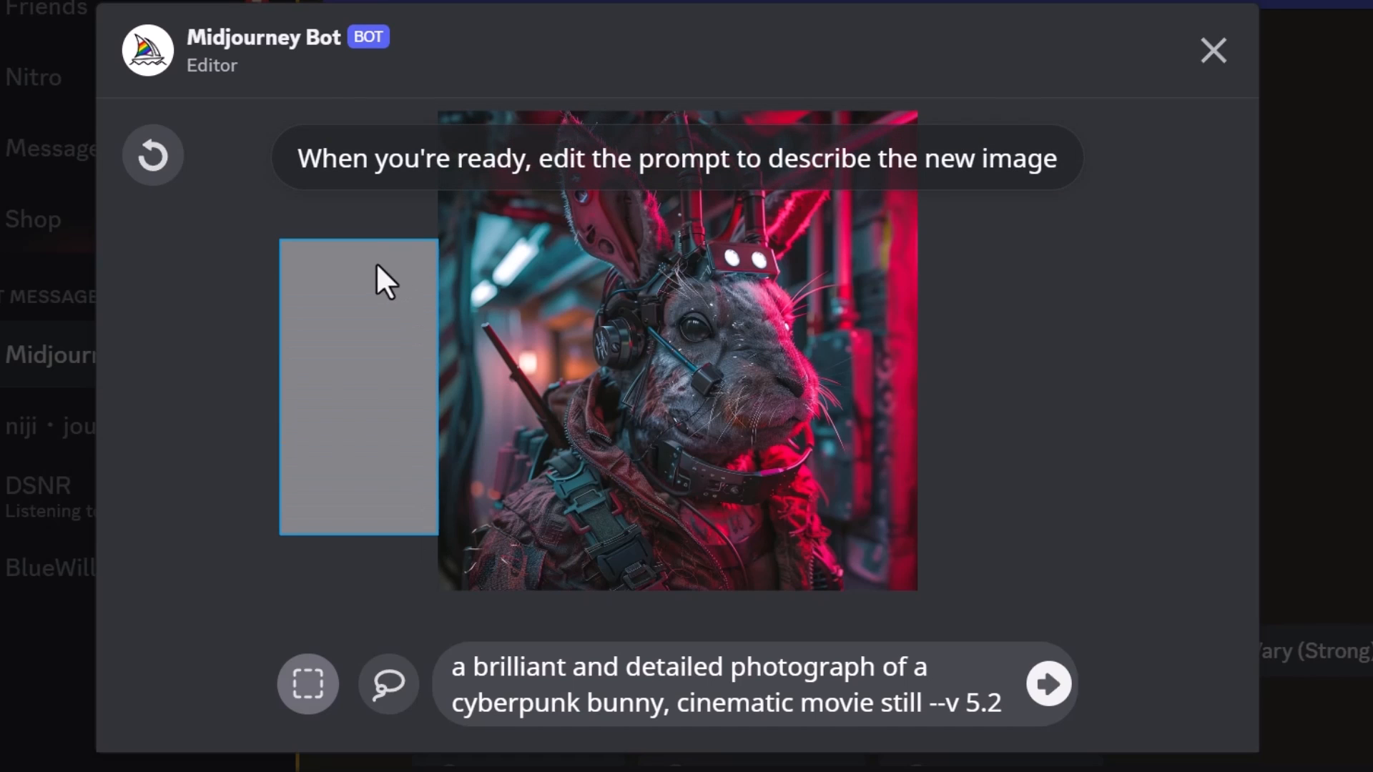
{"action": "mouse_move", "coordinate": [356, 434]}
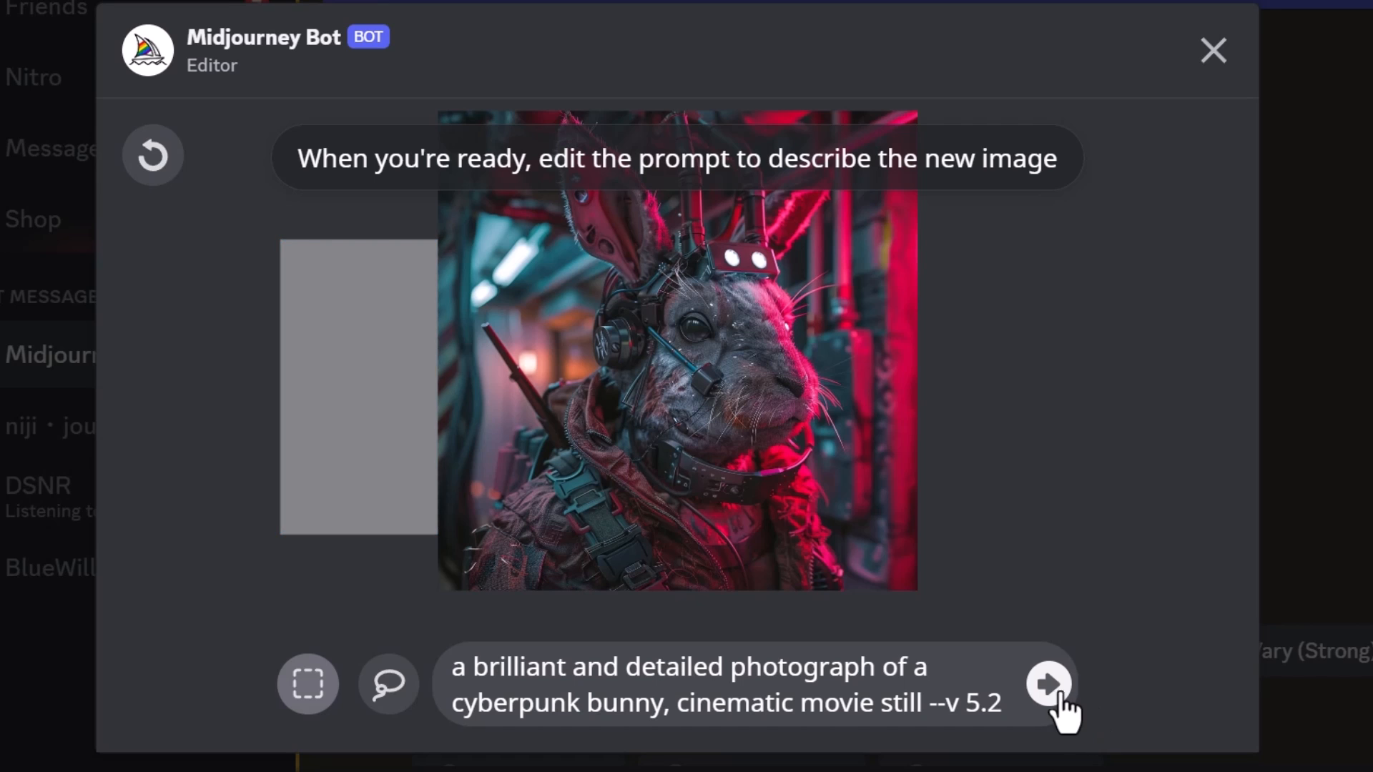
{"action": "left_click", "coordinate": [1046, 684]}
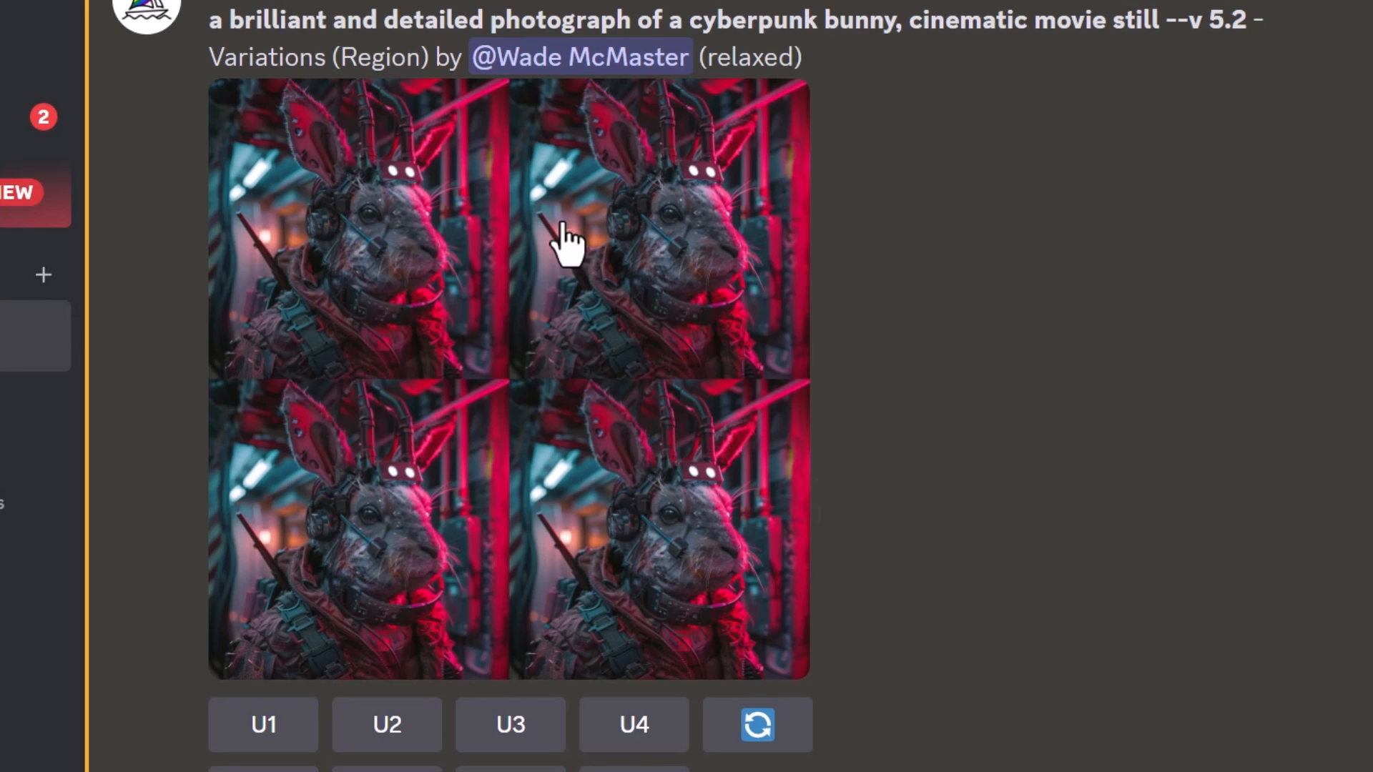
{"action": "mouse_move", "coordinate": [490, 342]}
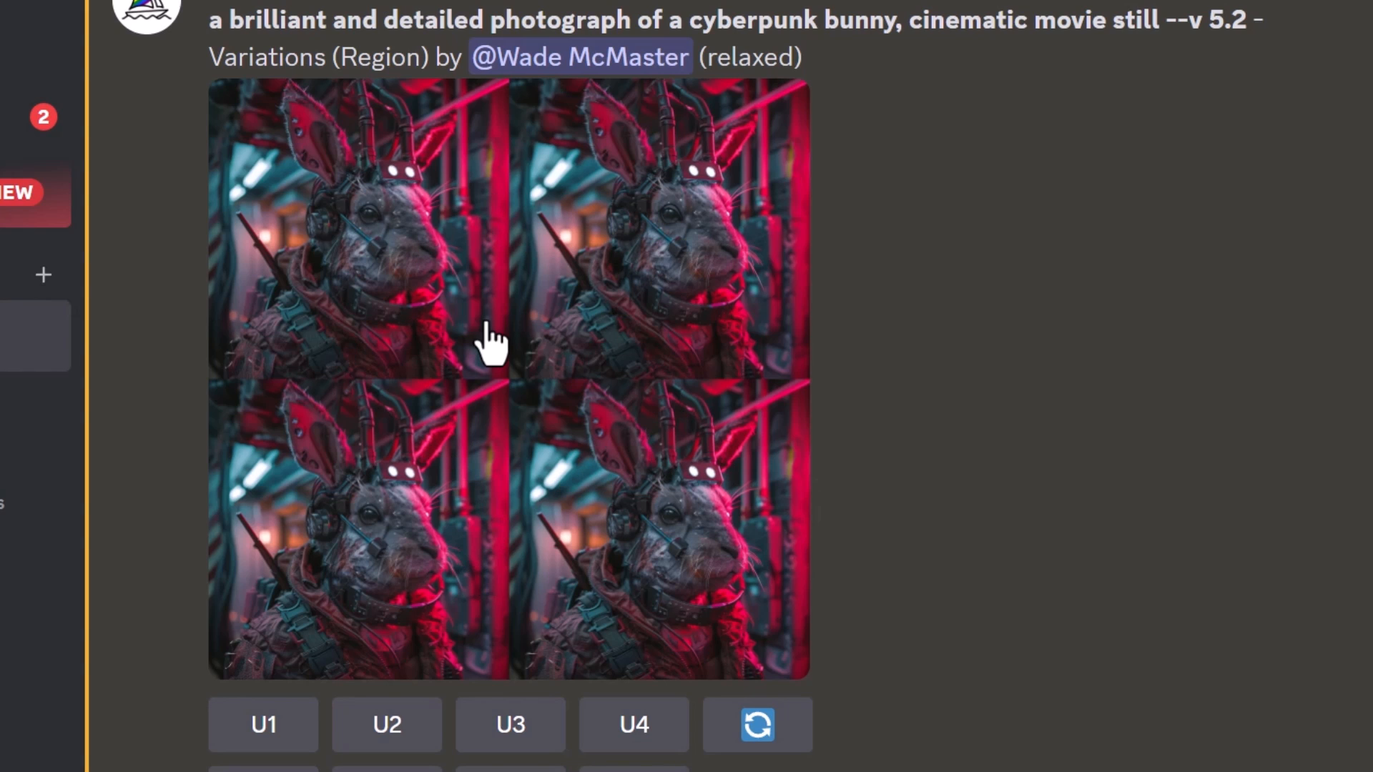
{"action": "mouse_move", "coordinate": [386, 725]}
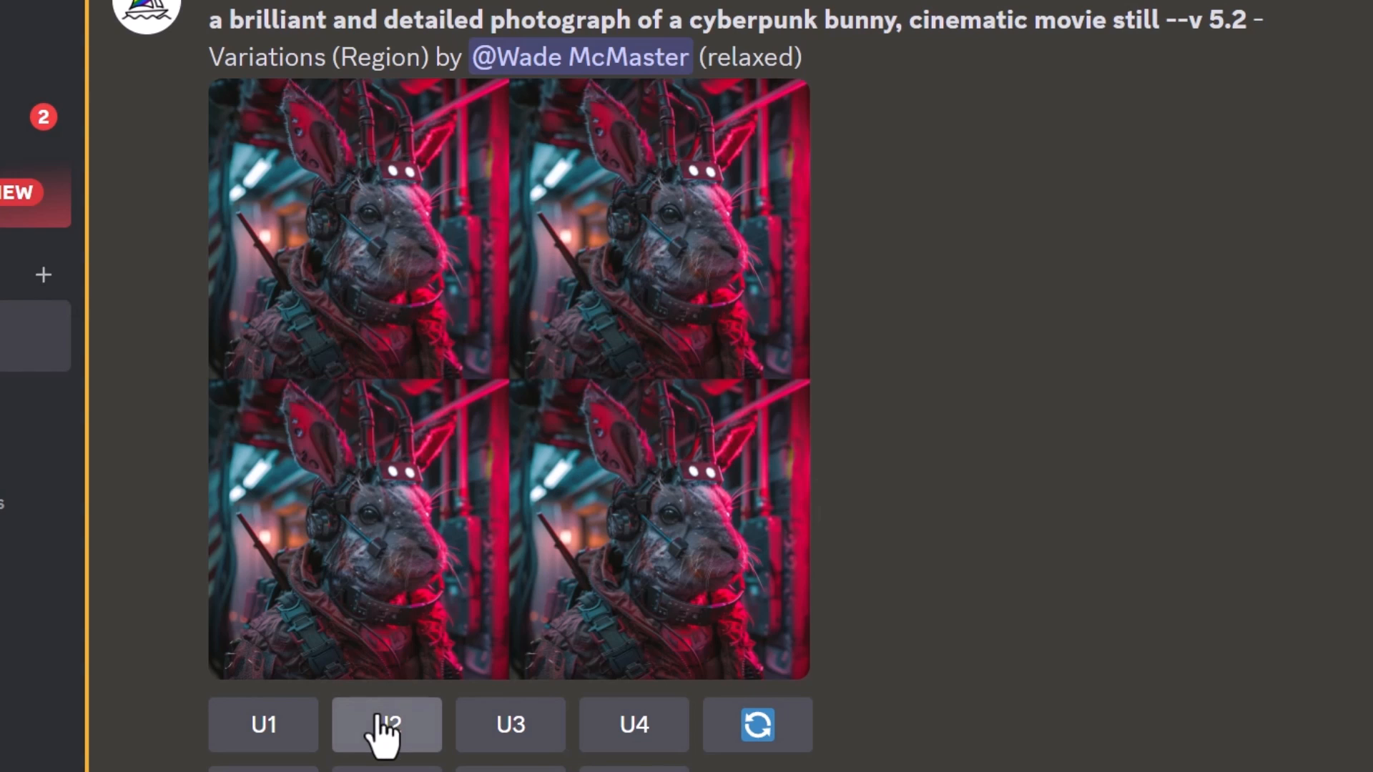
- Pull out variation U2 and upscale it 4x to 4096 x 4096 px
{"action": "left_click", "coordinate": [386, 724]}
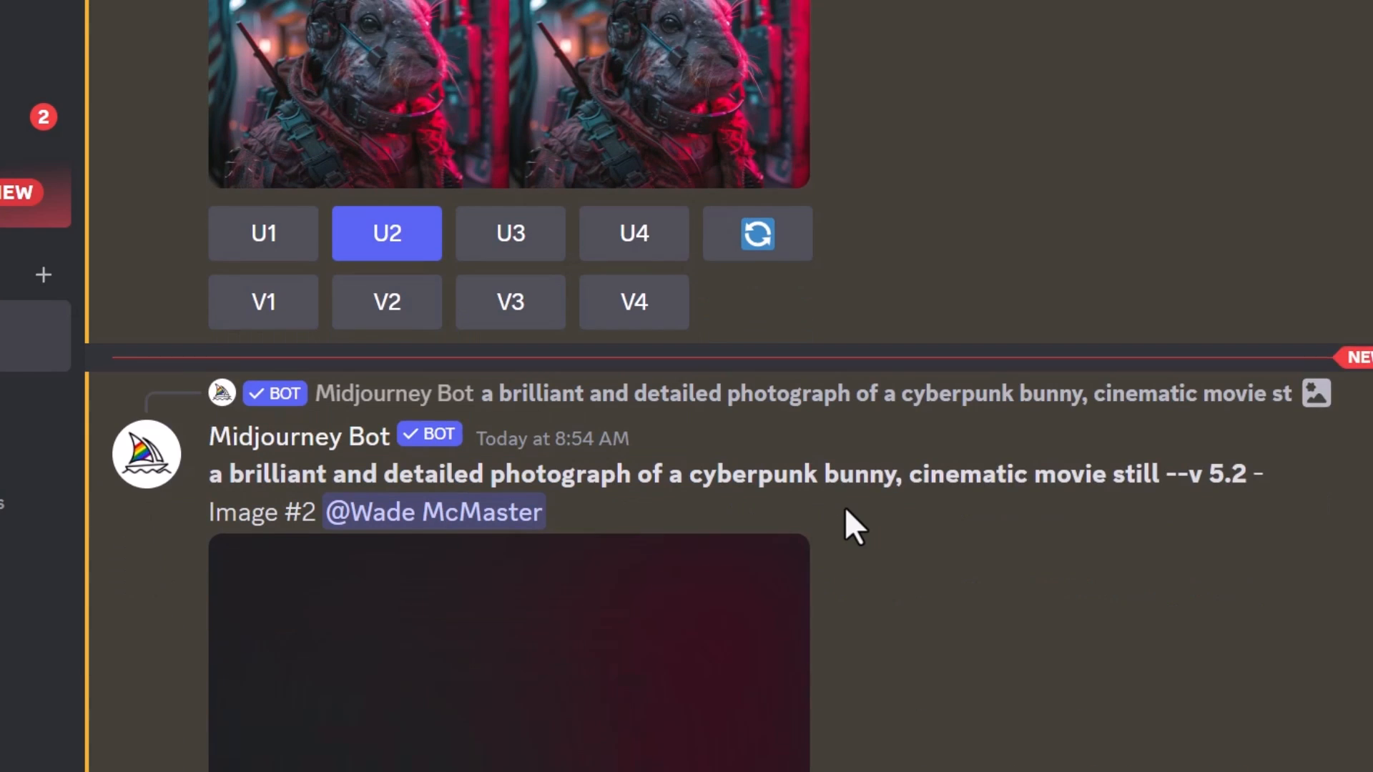
{"action": "scroll", "scroll_direction": "down", "scroll_amount": 3}
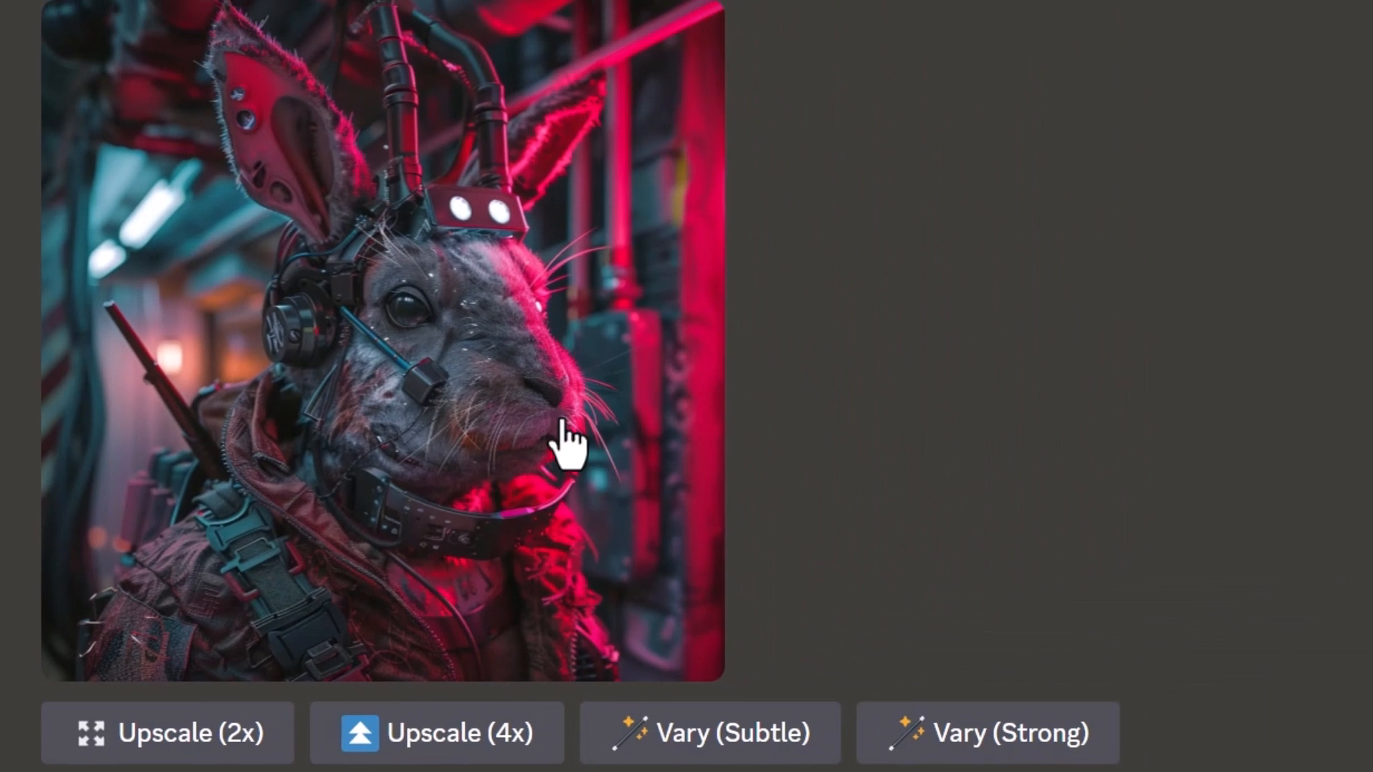
{"action": "mouse_move", "coordinate": [652, 337]}
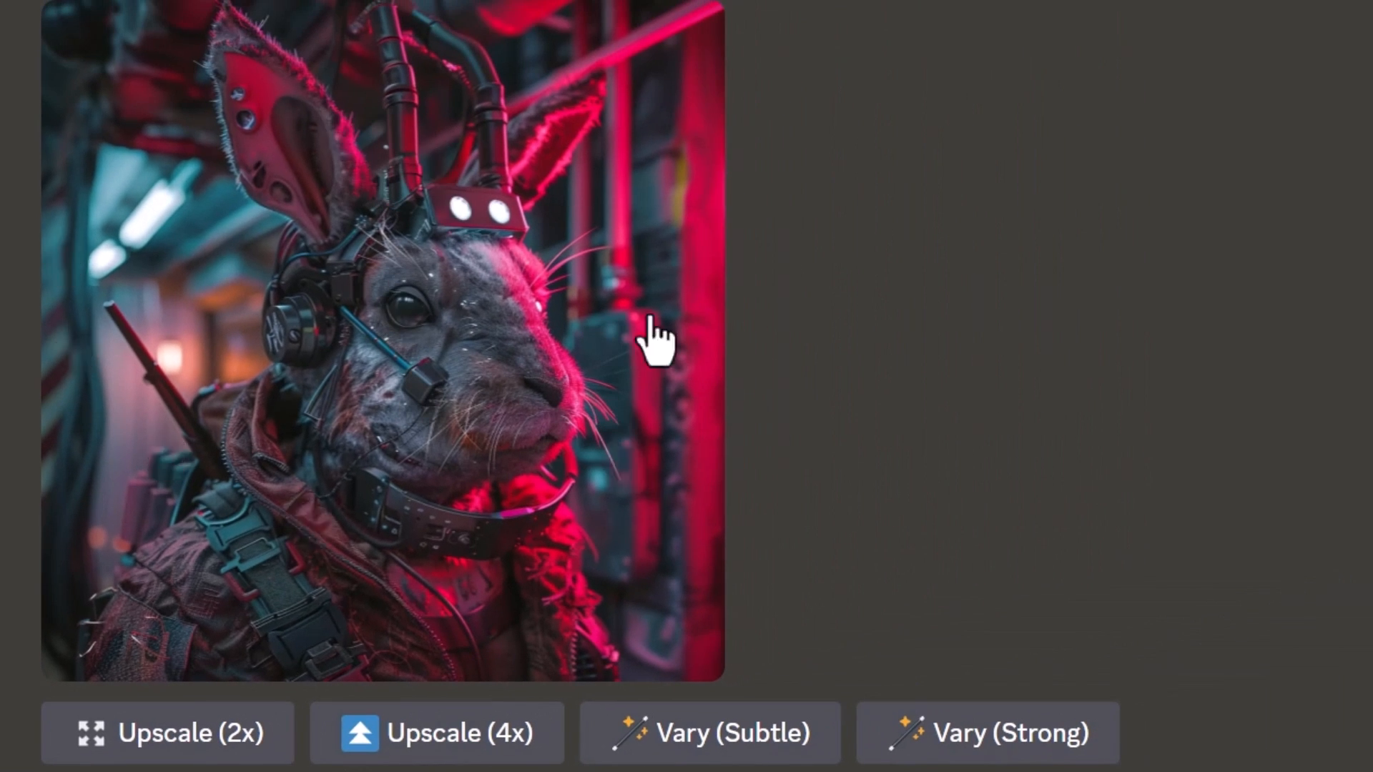
{"action": "left_click", "coordinate": [436, 733]}
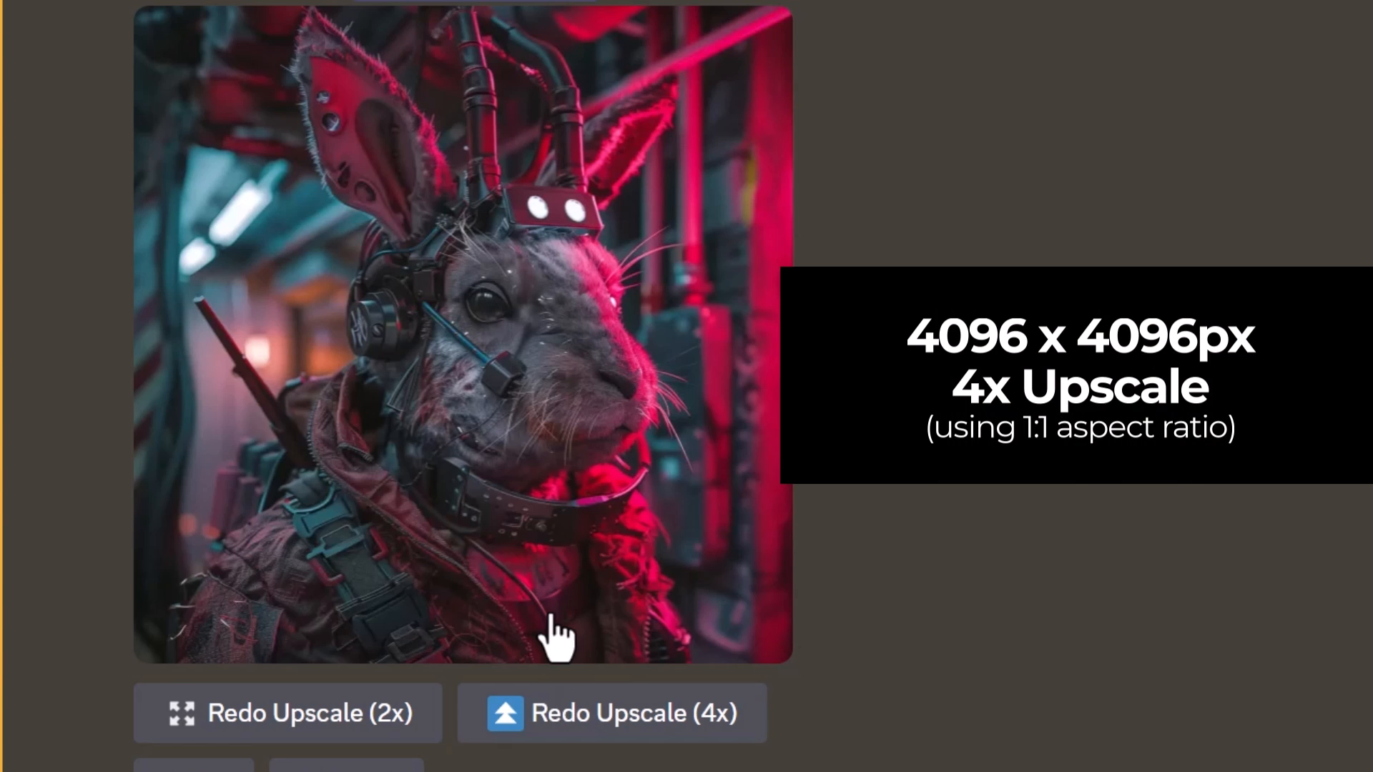
{"action": "scroll", "scroll_direction": "up", "scroll_amount": 3}
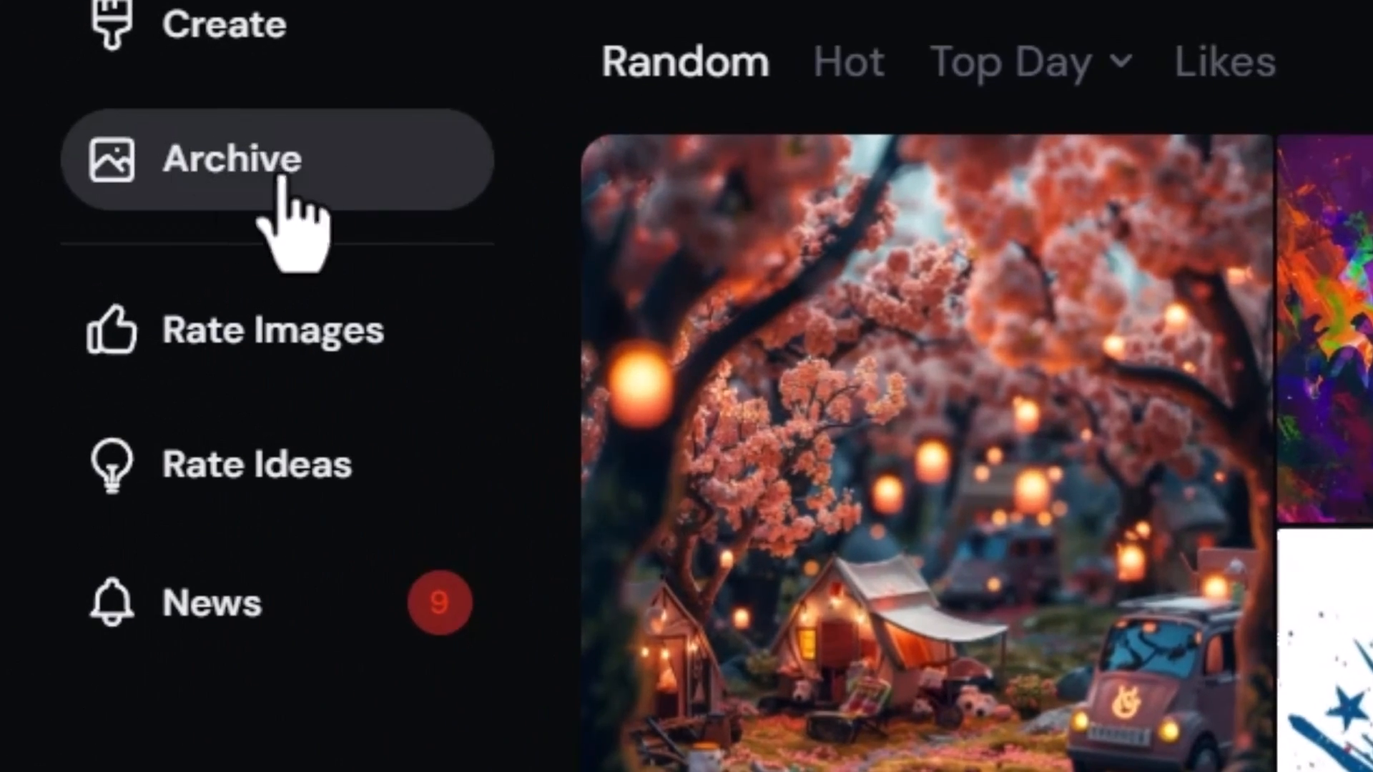
- Show today's latest bunny image from the Midjourney web Archive
{"action": "left_click", "coordinate": [231, 157]}
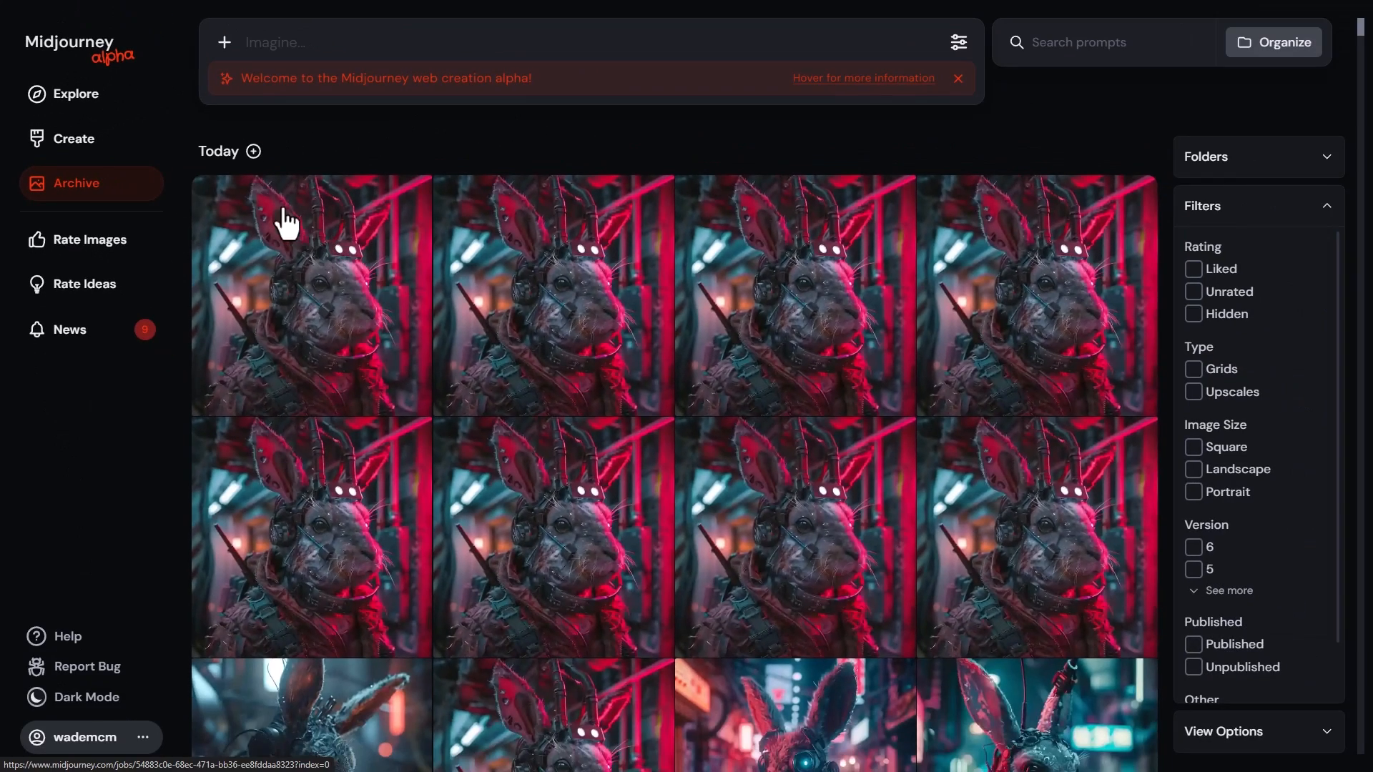
{"action": "left_click", "coordinate": [311, 294]}
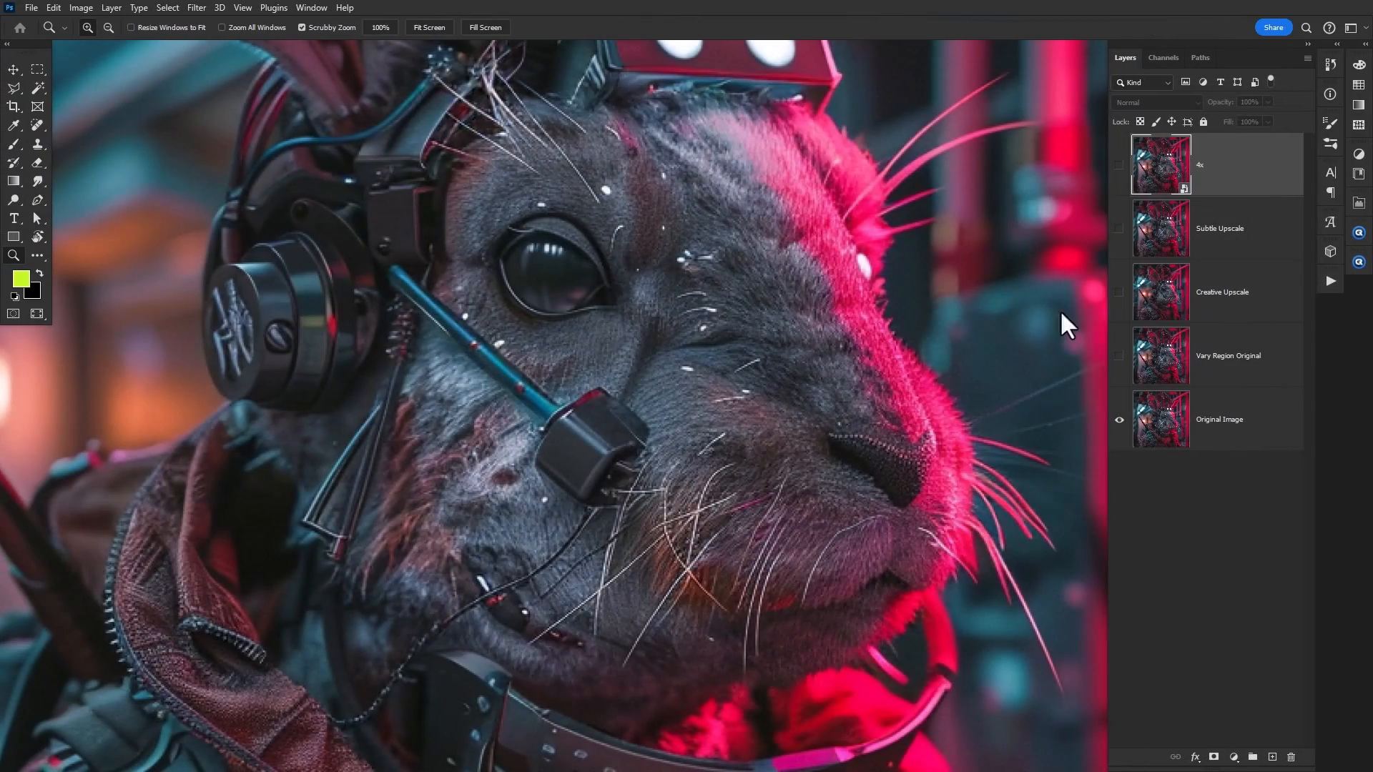
{"action": "mouse_move", "coordinate": [510, 119]}
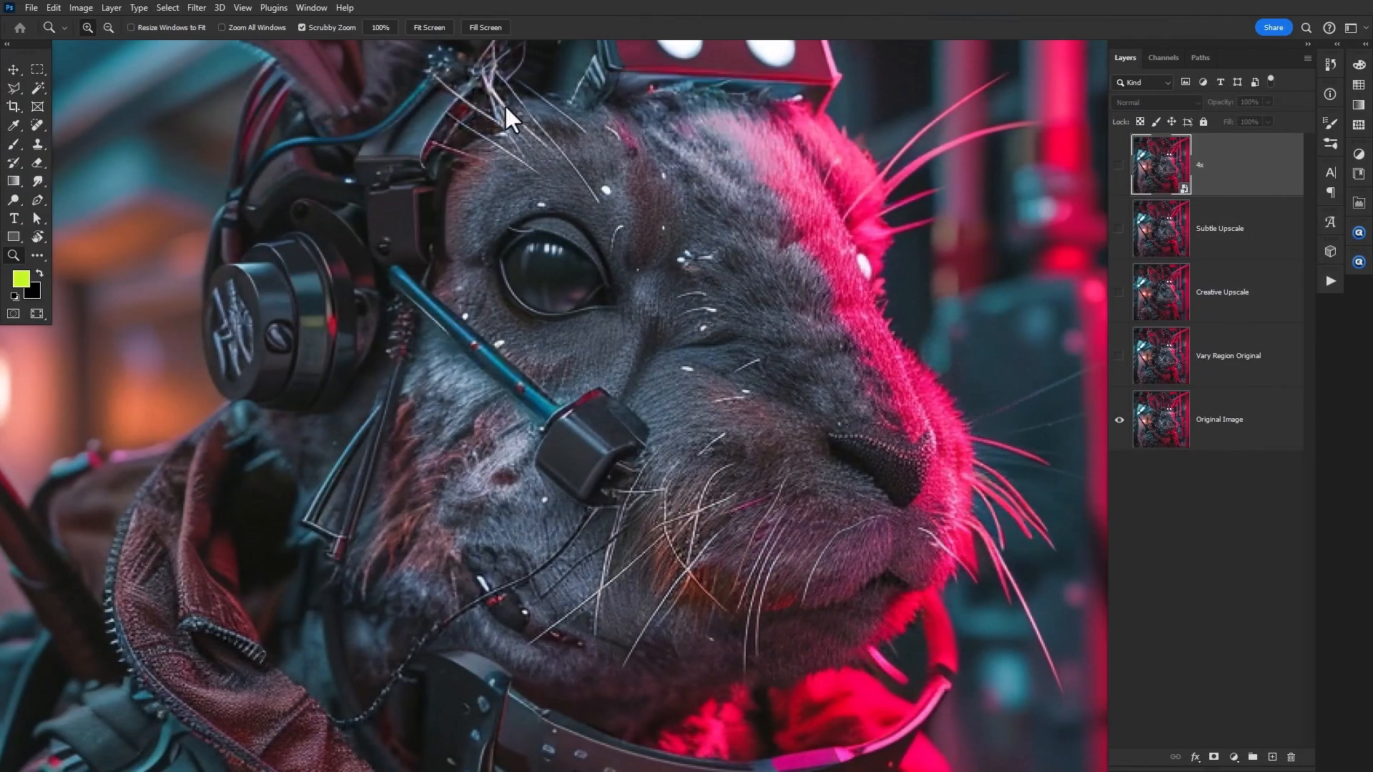
{"action": "mouse_move", "coordinate": [692, 306]}
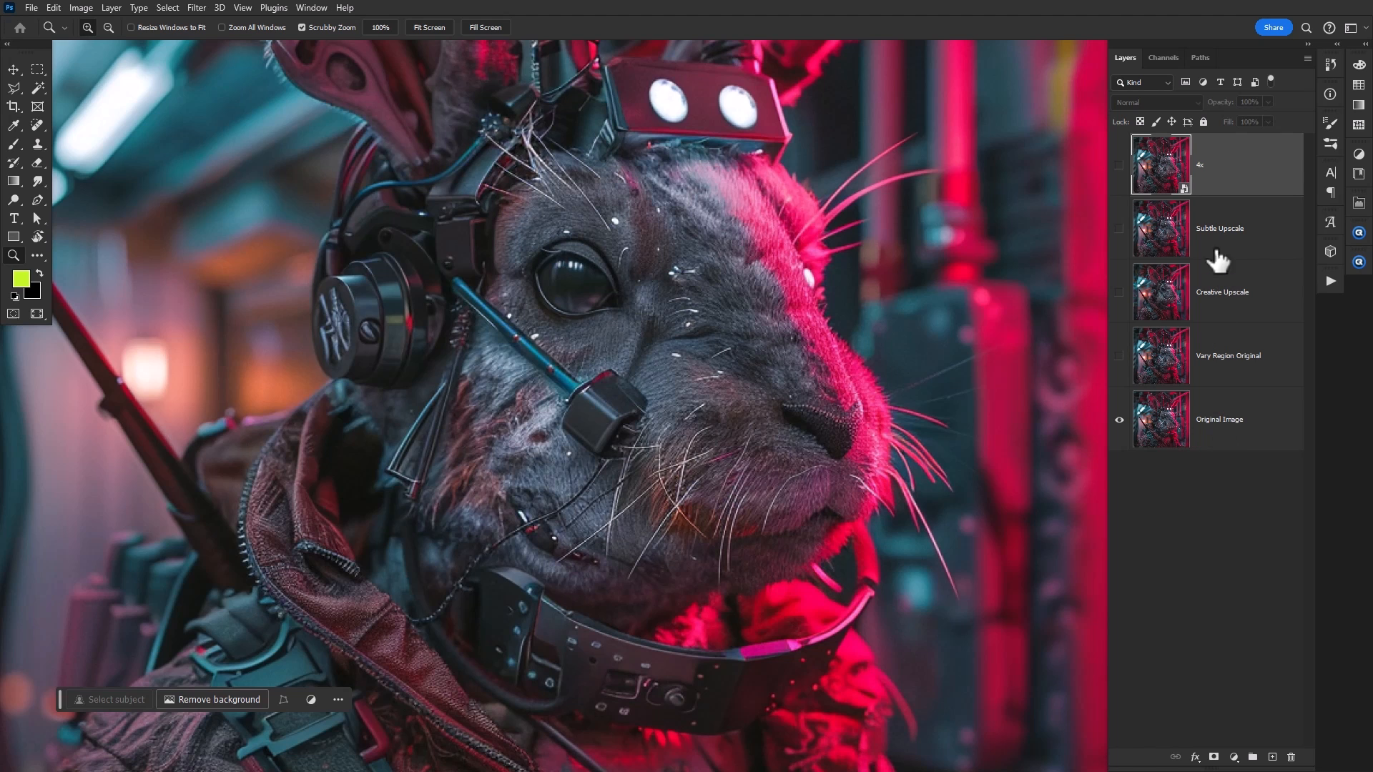
{"action": "left_click", "coordinate": [1217, 419]}
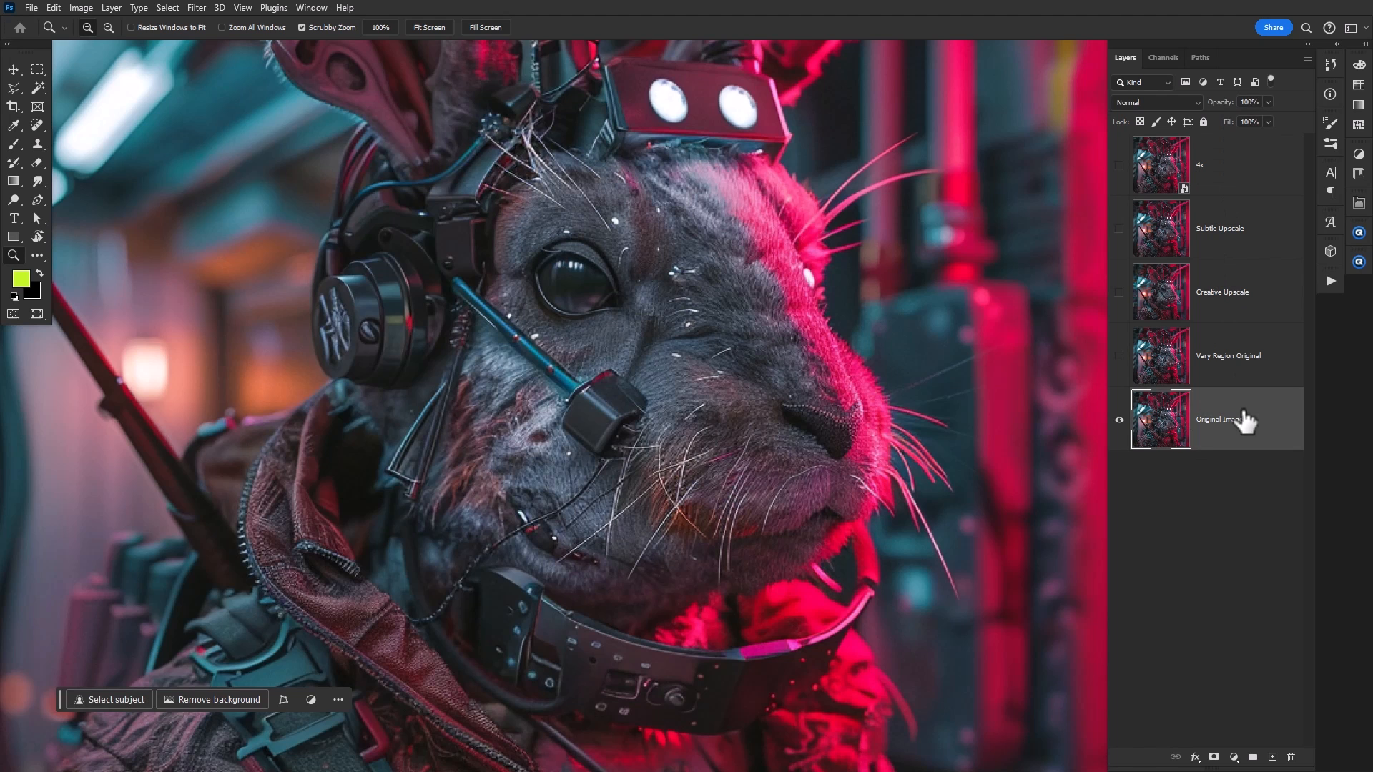
{"action": "key", "text": "Tab"}
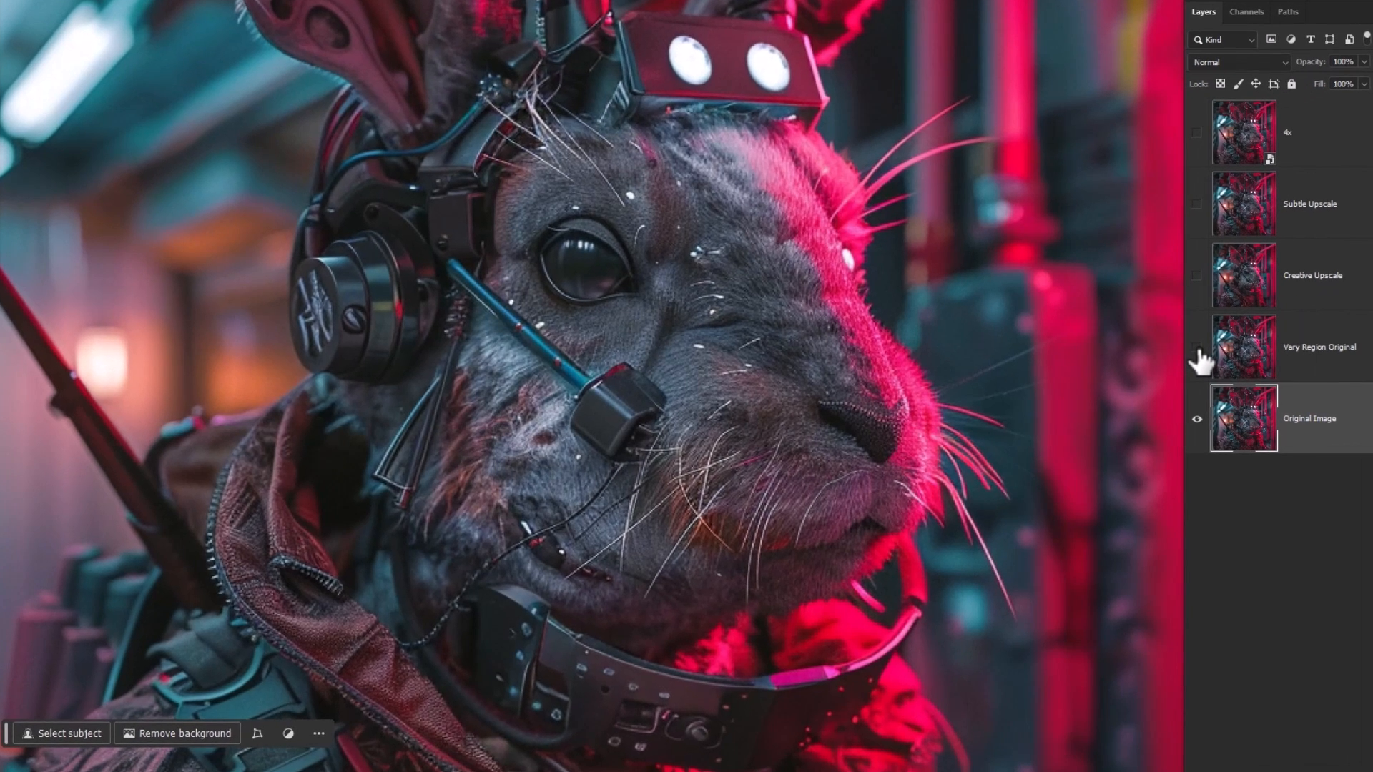
{"action": "mouse_move", "coordinate": [1197, 360]}
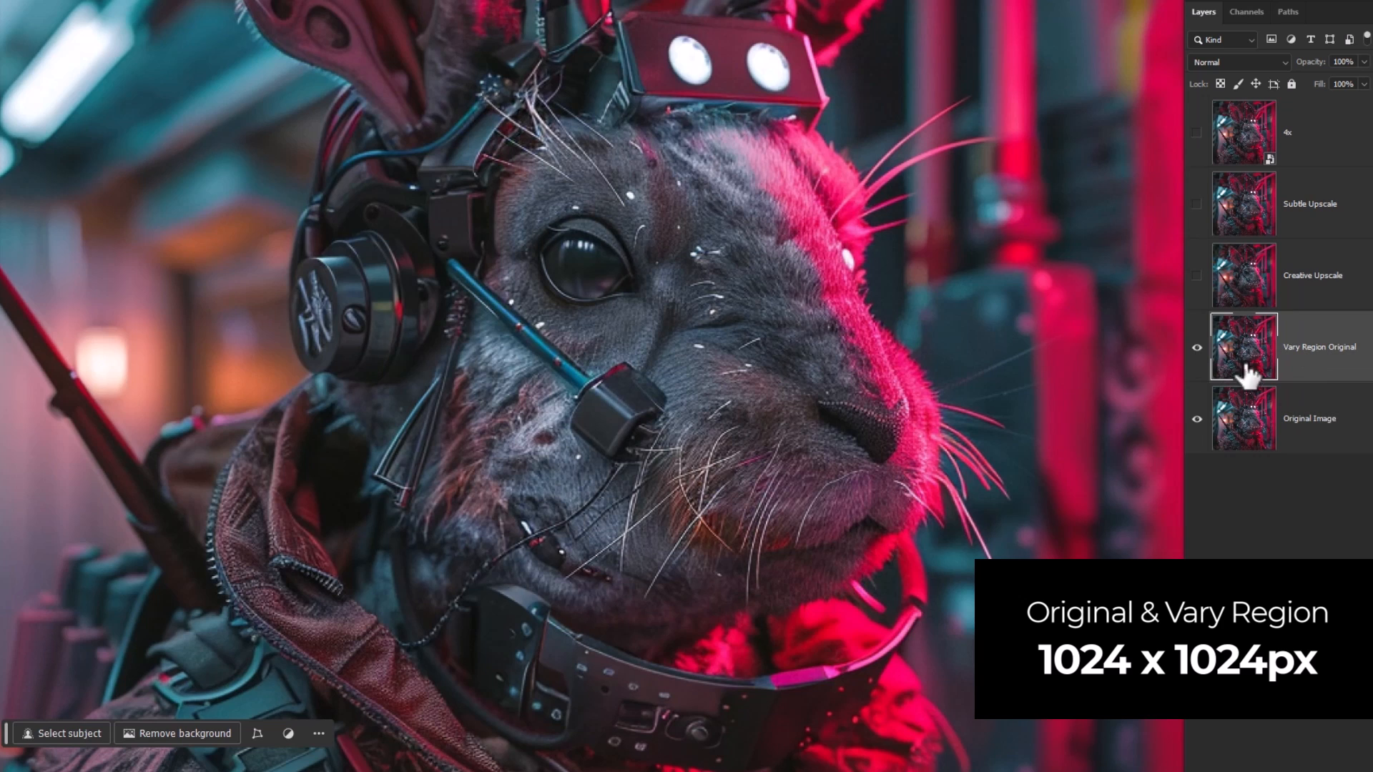
{"action": "mouse_move", "coordinate": [1143, 350]}
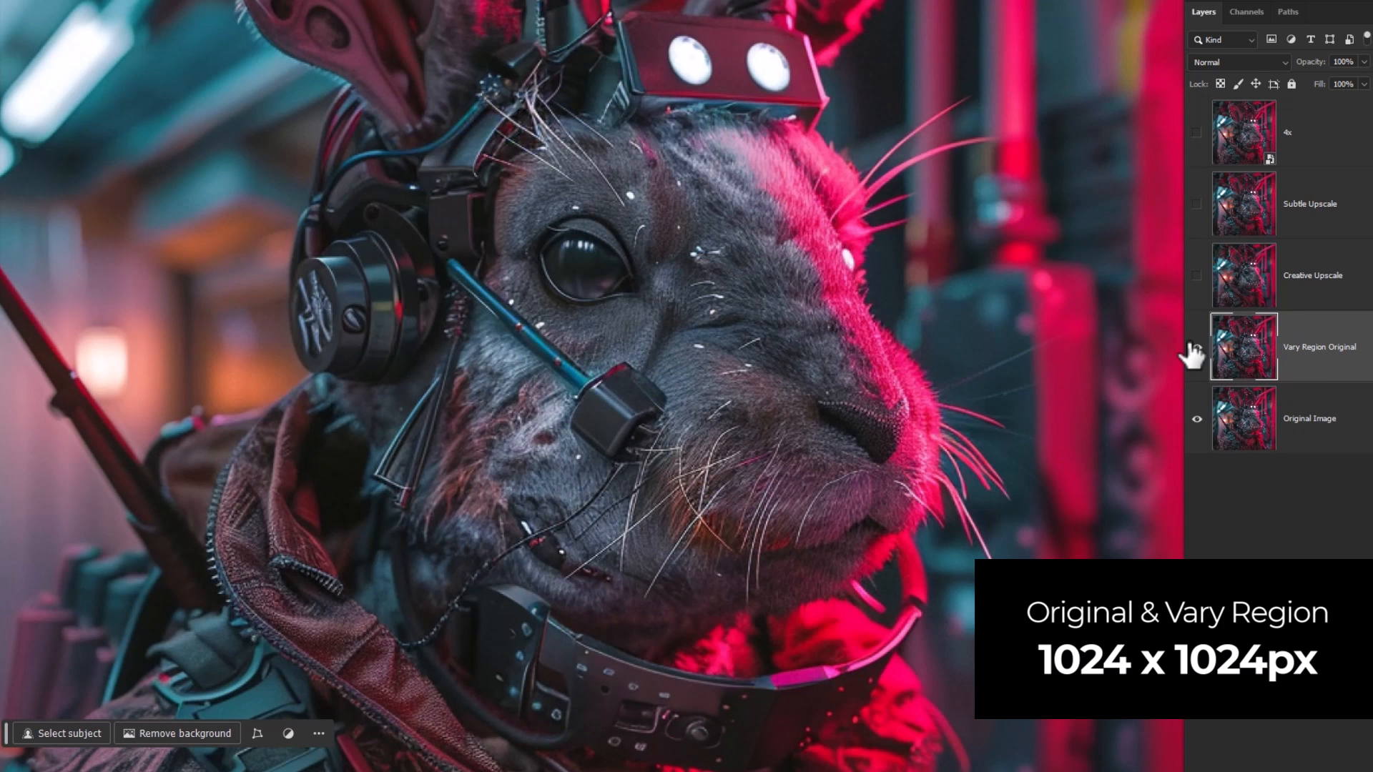
{"action": "mouse_move", "coordinate": [1196, 346]}
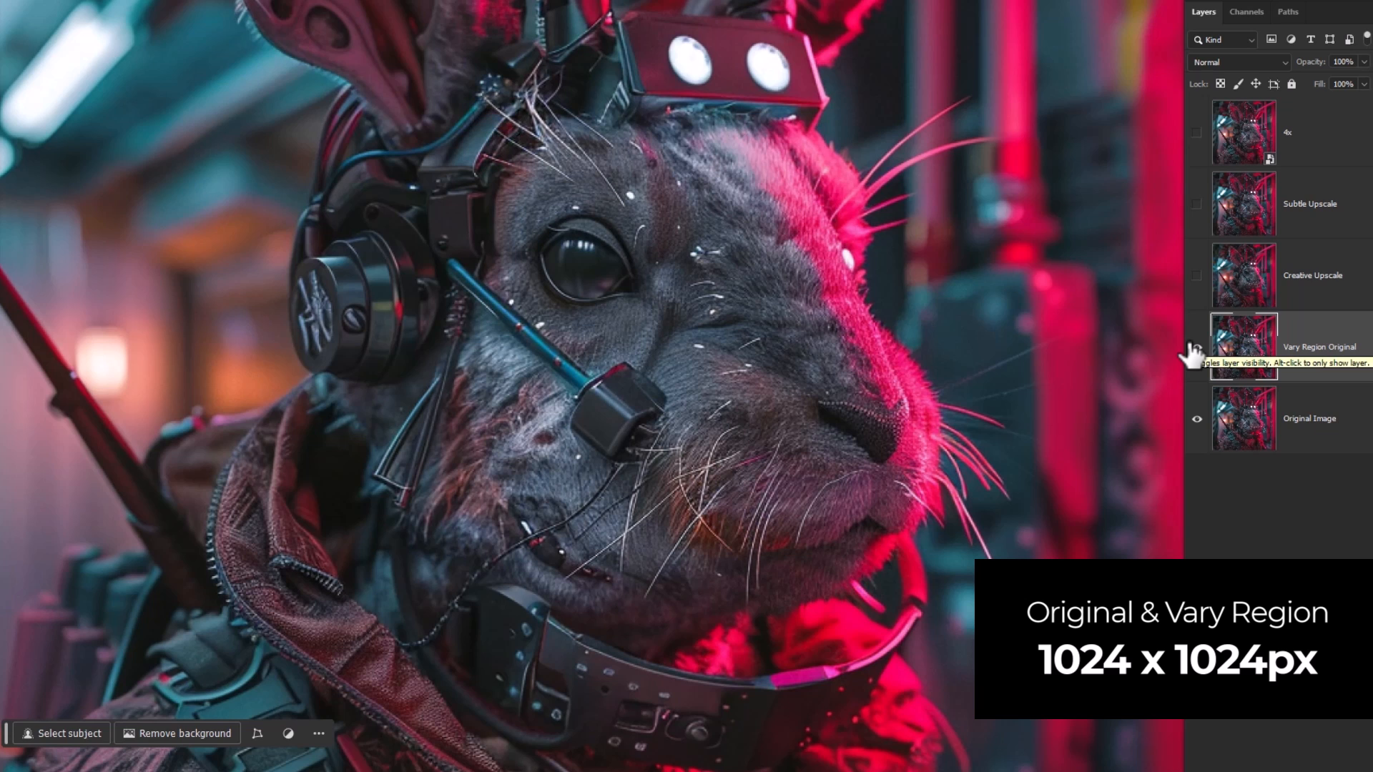
{"action": "left_click", "coordinate": [1195, 346]}
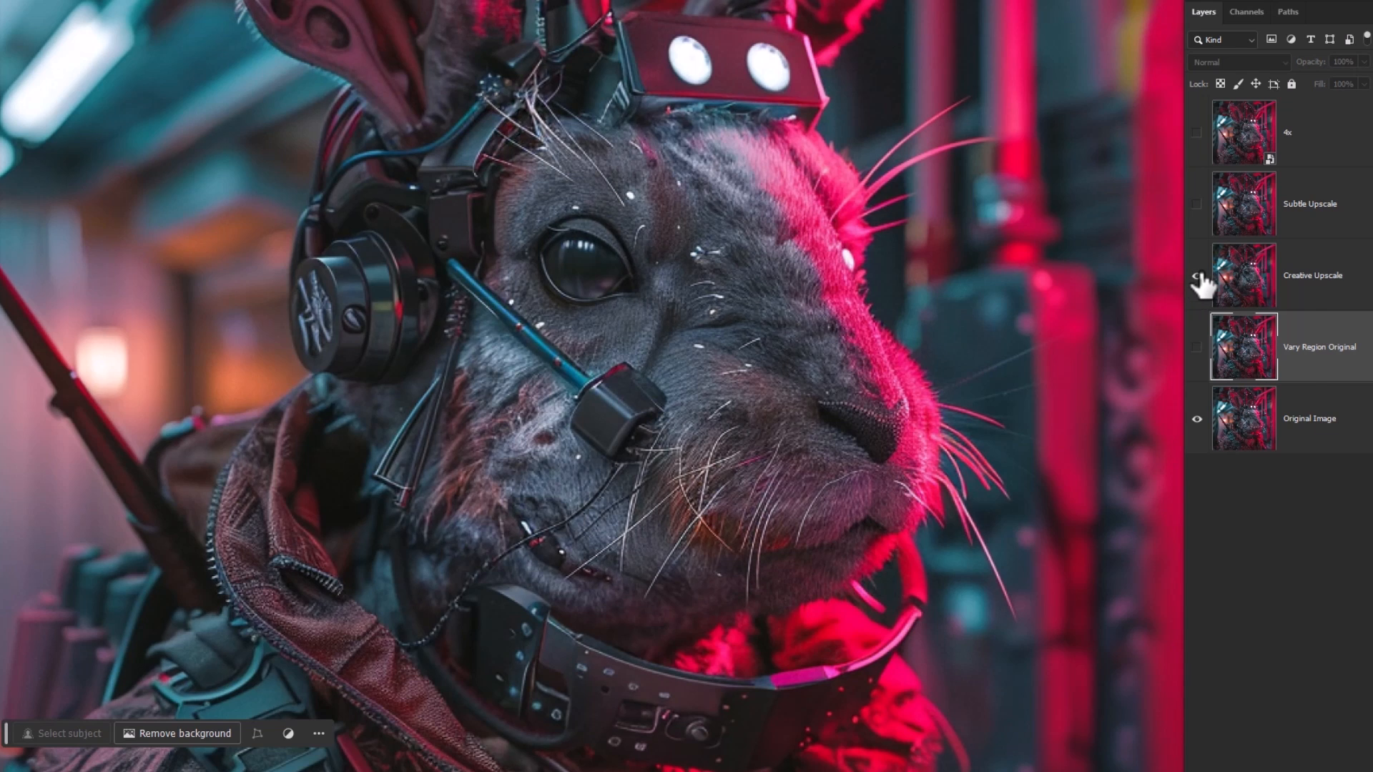
{"action": "left_click", "coordinate": [1196, 274]}
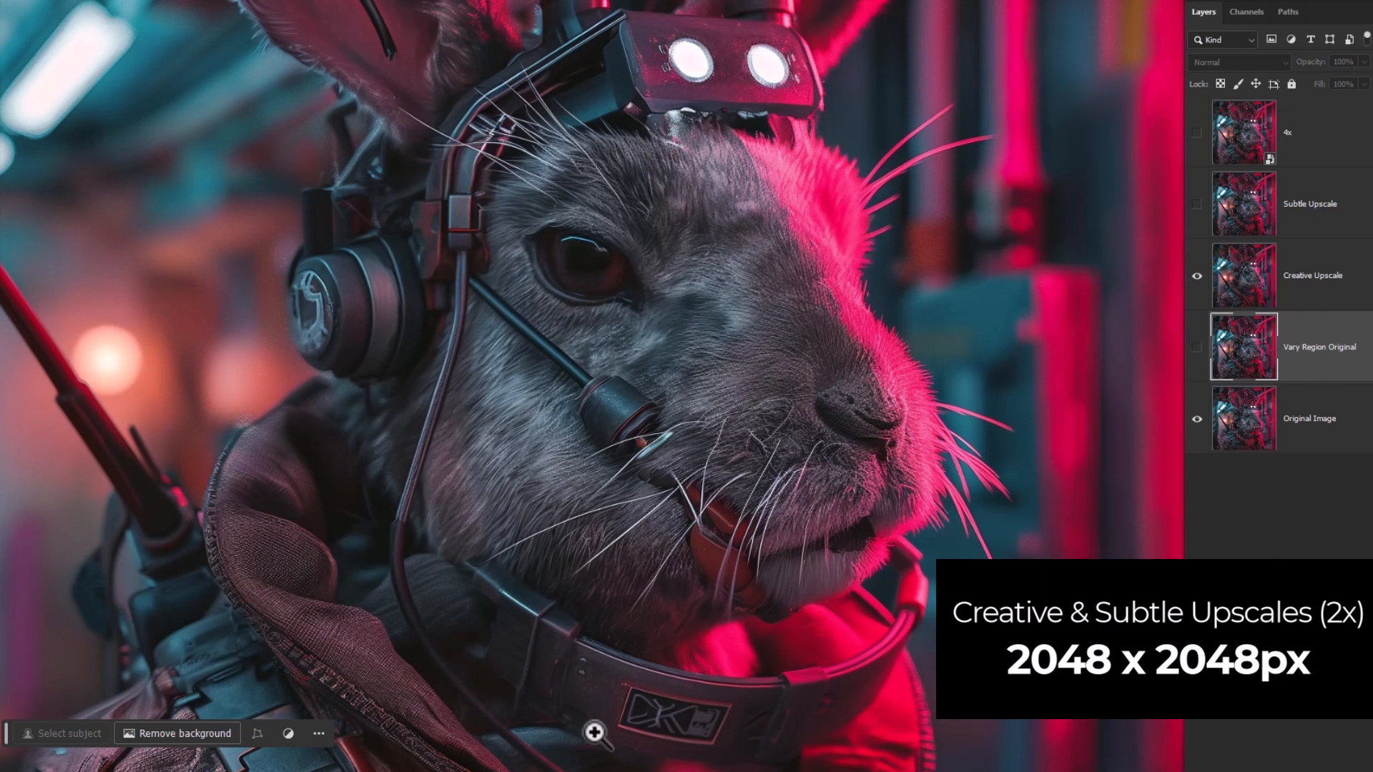
{"action": "mouse_move", "coordinate": [792, 374]}
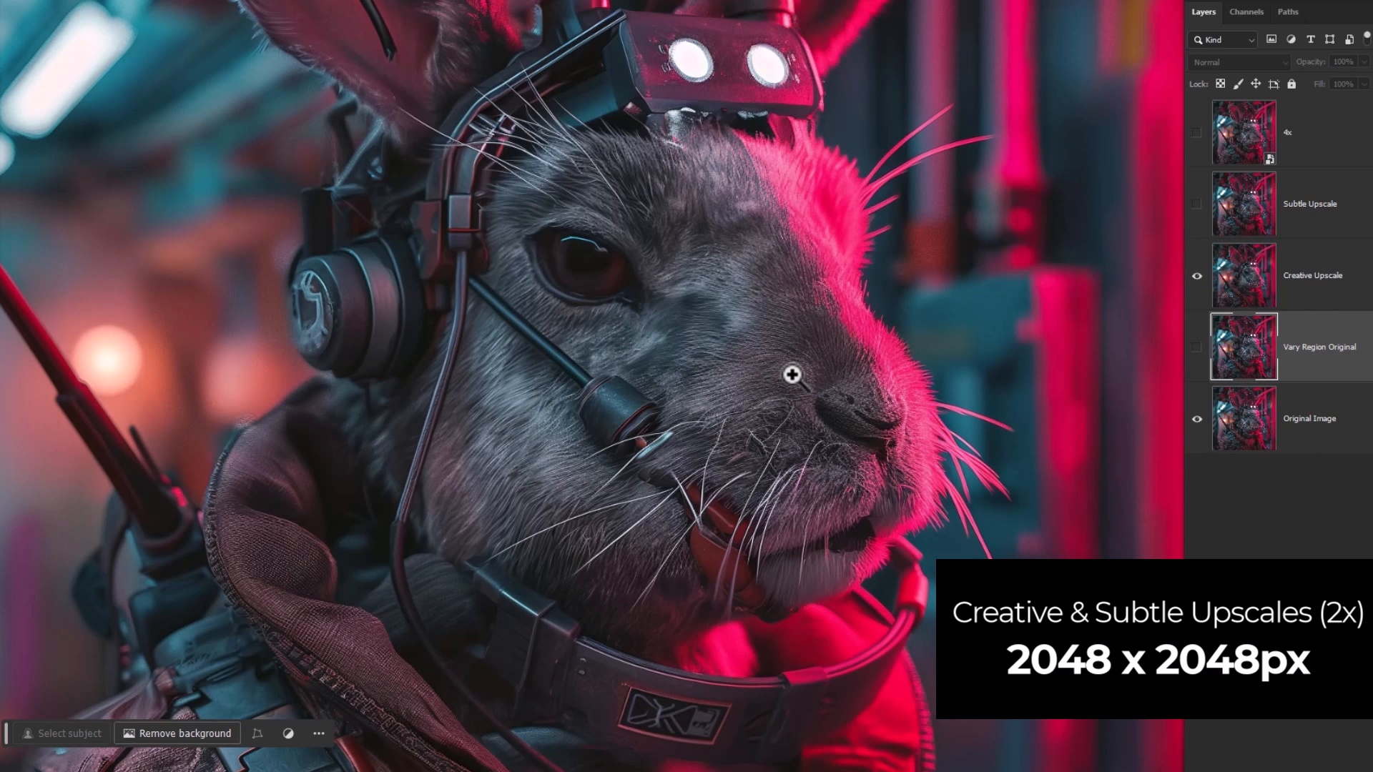
{"action": "mouse_move", "coordinate": [1288, 383]}
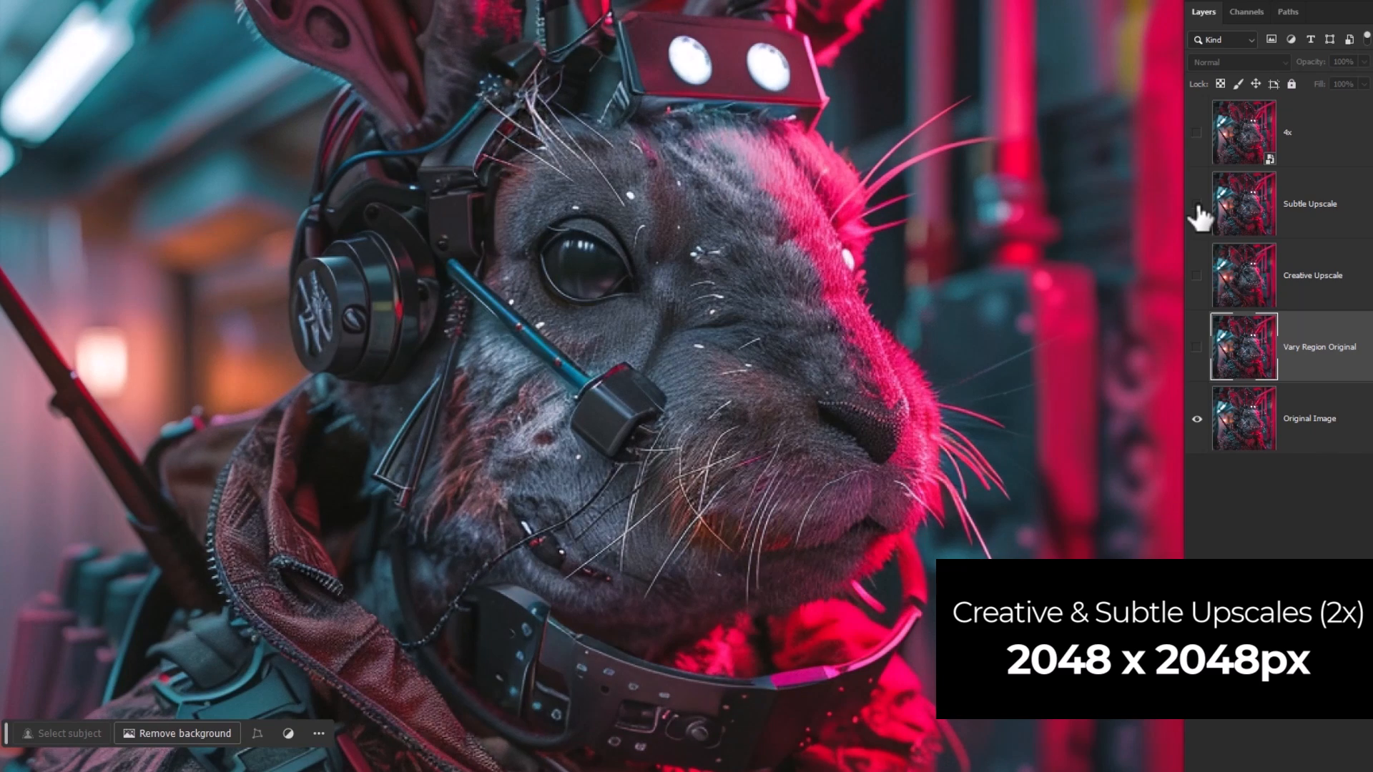
- Toggle the 4x layer and leave the Subtle Upscale layer visible over the original at the eye
{"action": "left_click", "coordinate": [1197, 203]}
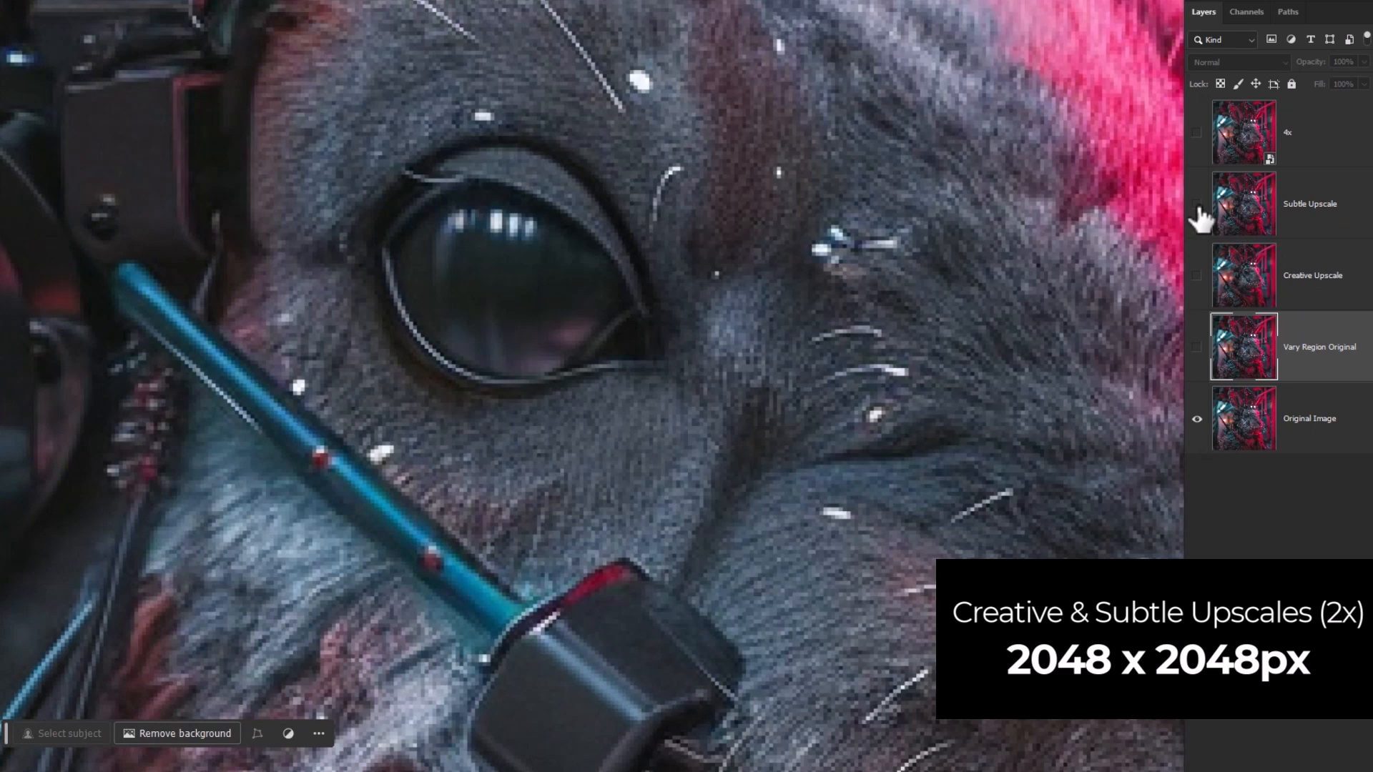
{"action": "left_click", "coordinate": [1199, 203]}
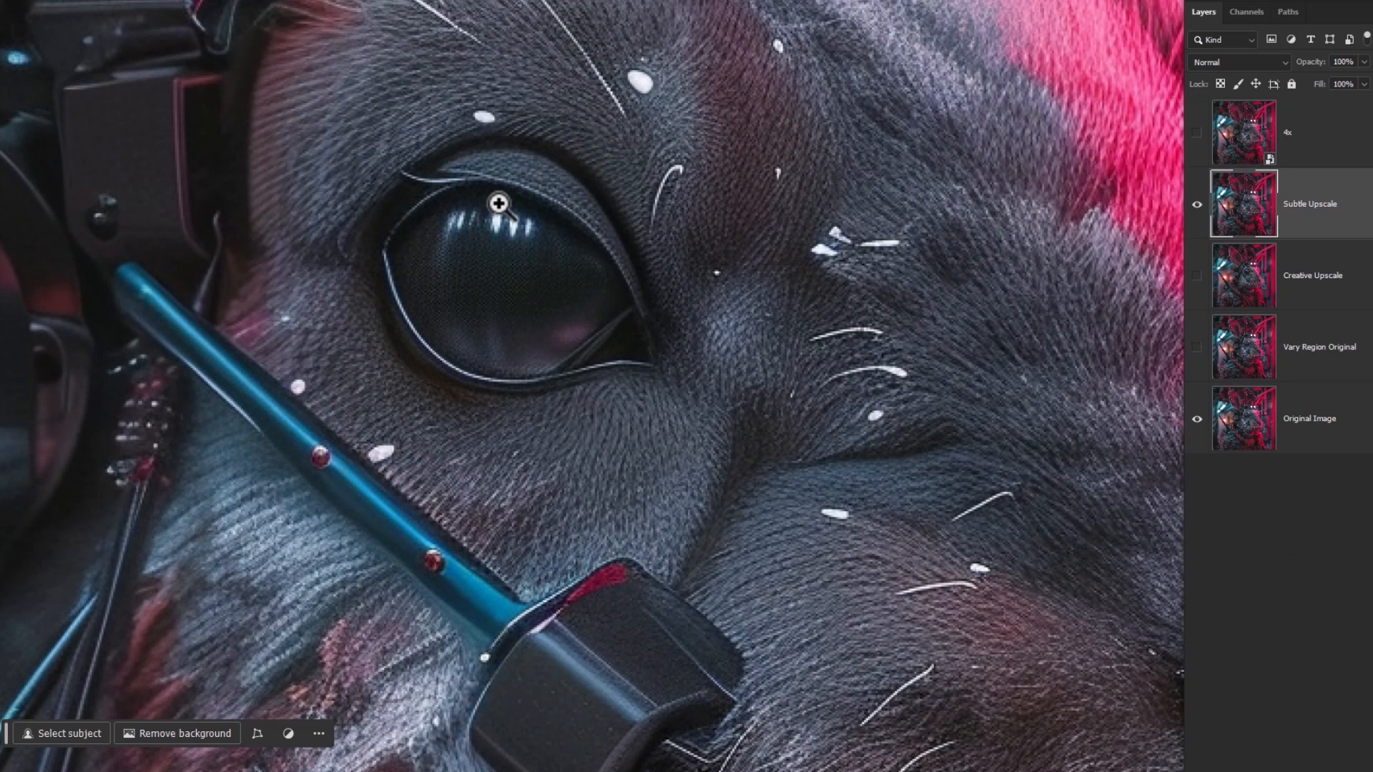
{"action": "mouse_move", "coordinate": [1205, 145]}
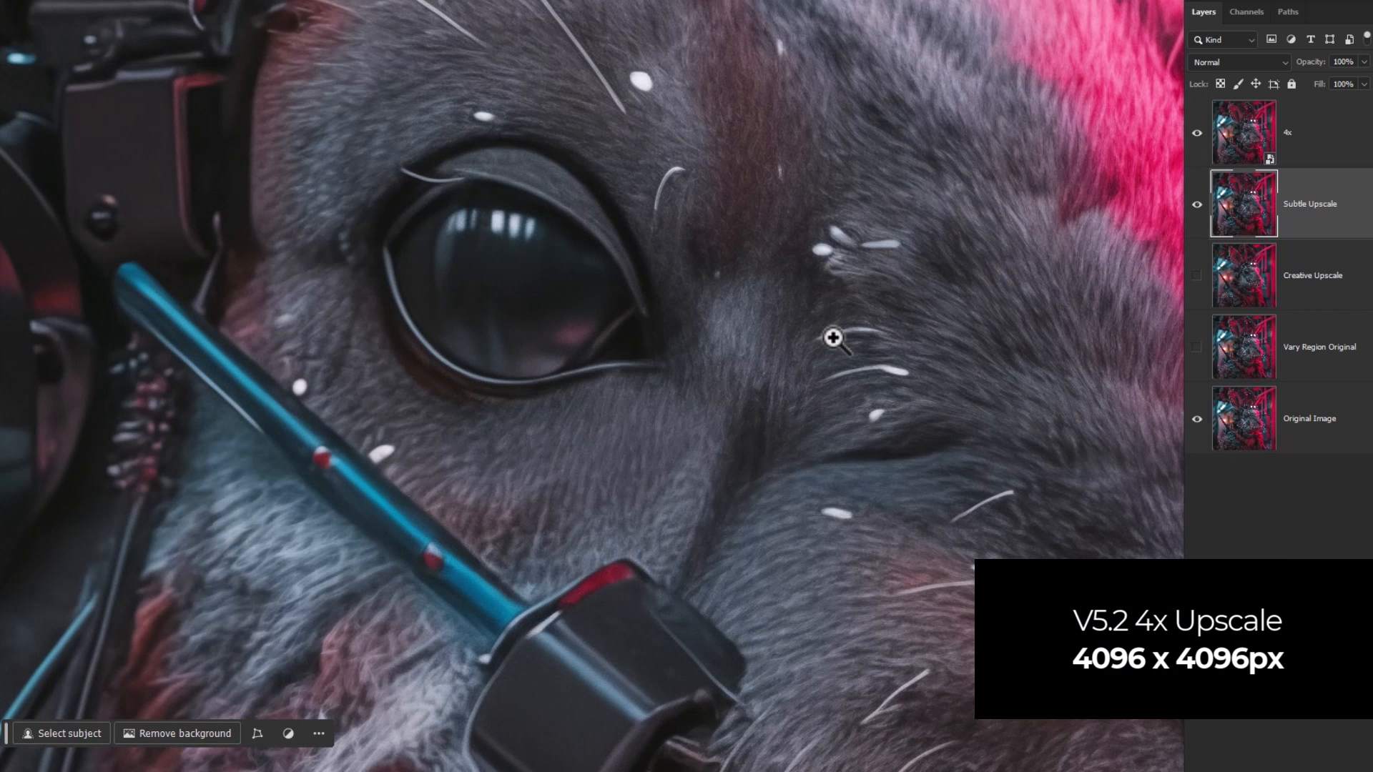
{"action": "mouse_move", "coordinate": [324, 309]}
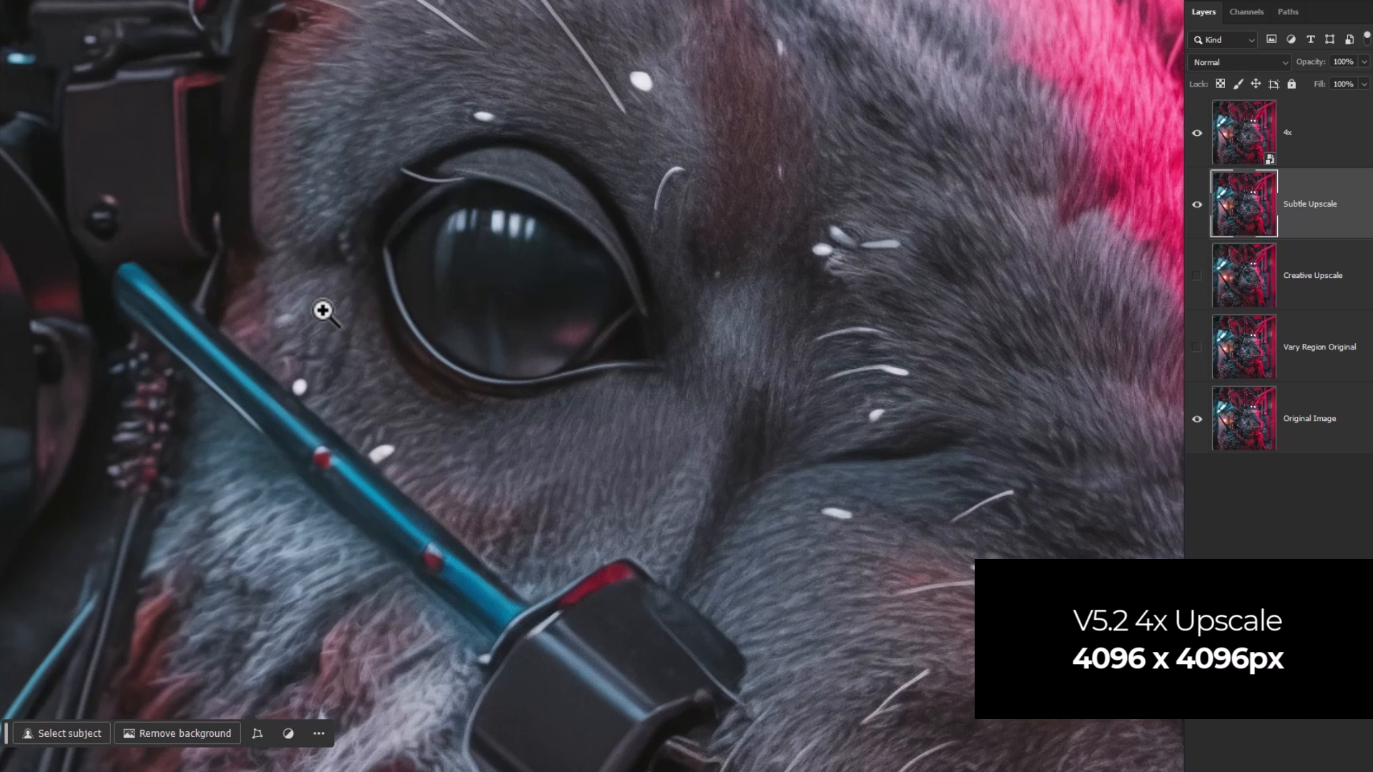
{"action": "mouse_move", "coordinate": [692, 540]}
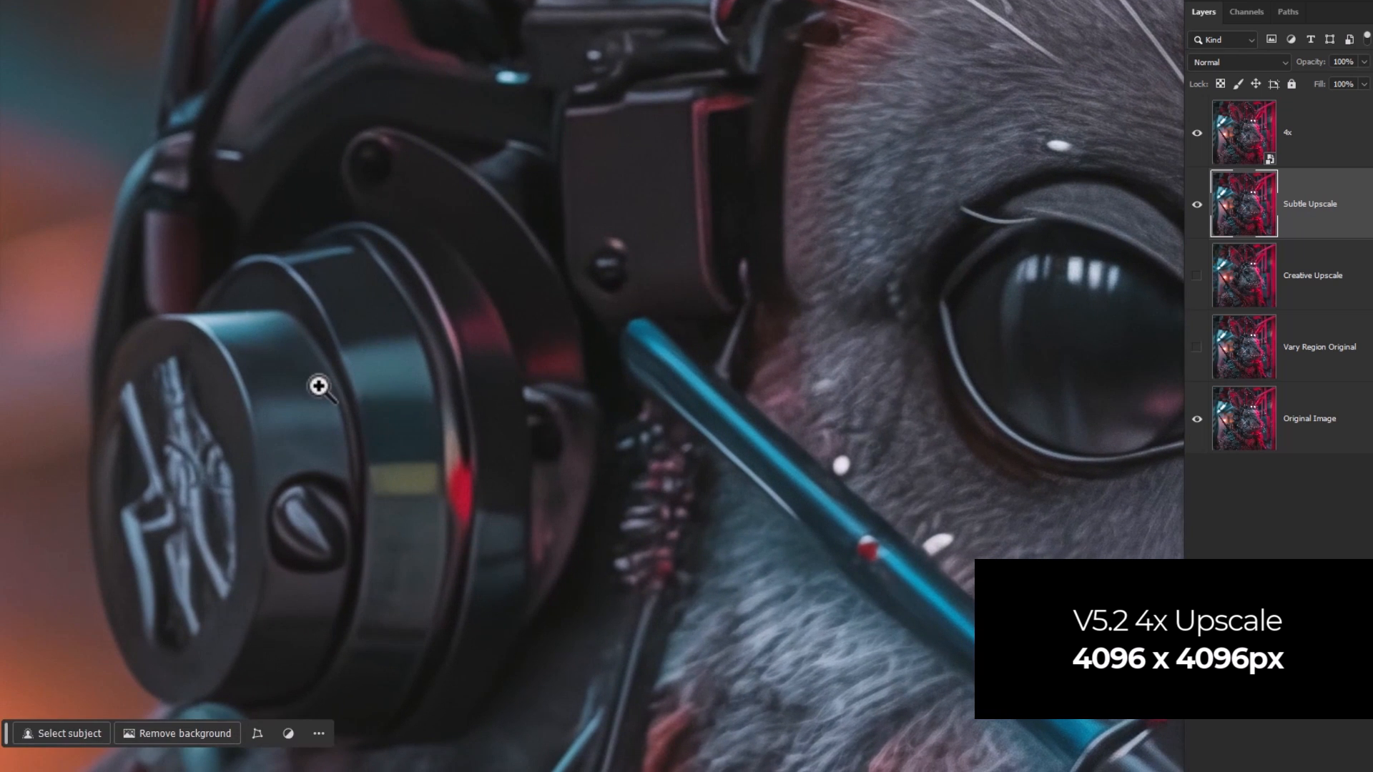
{"action": "mouse_move", "coordinate": [520, 329]}
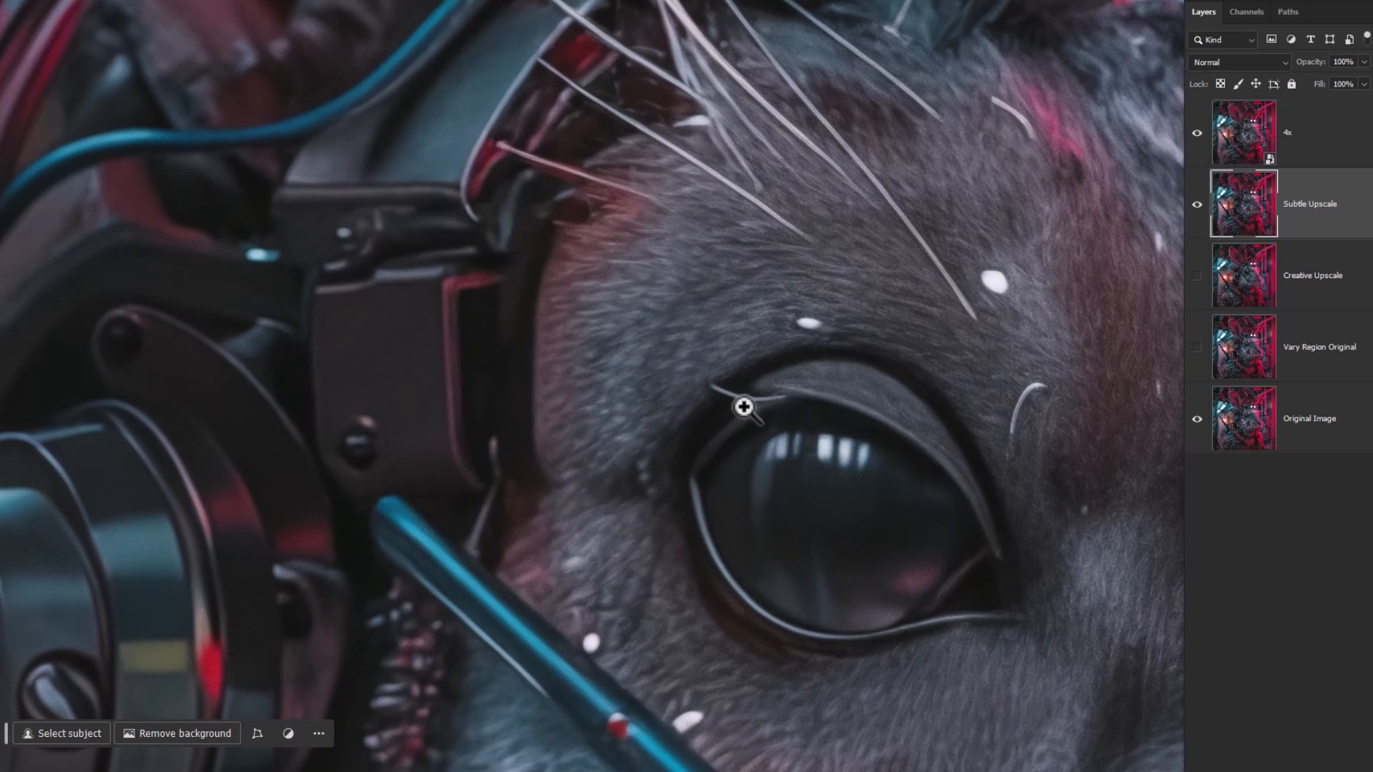
{"action": "mouse_move", "coordinate": [532, 277]}
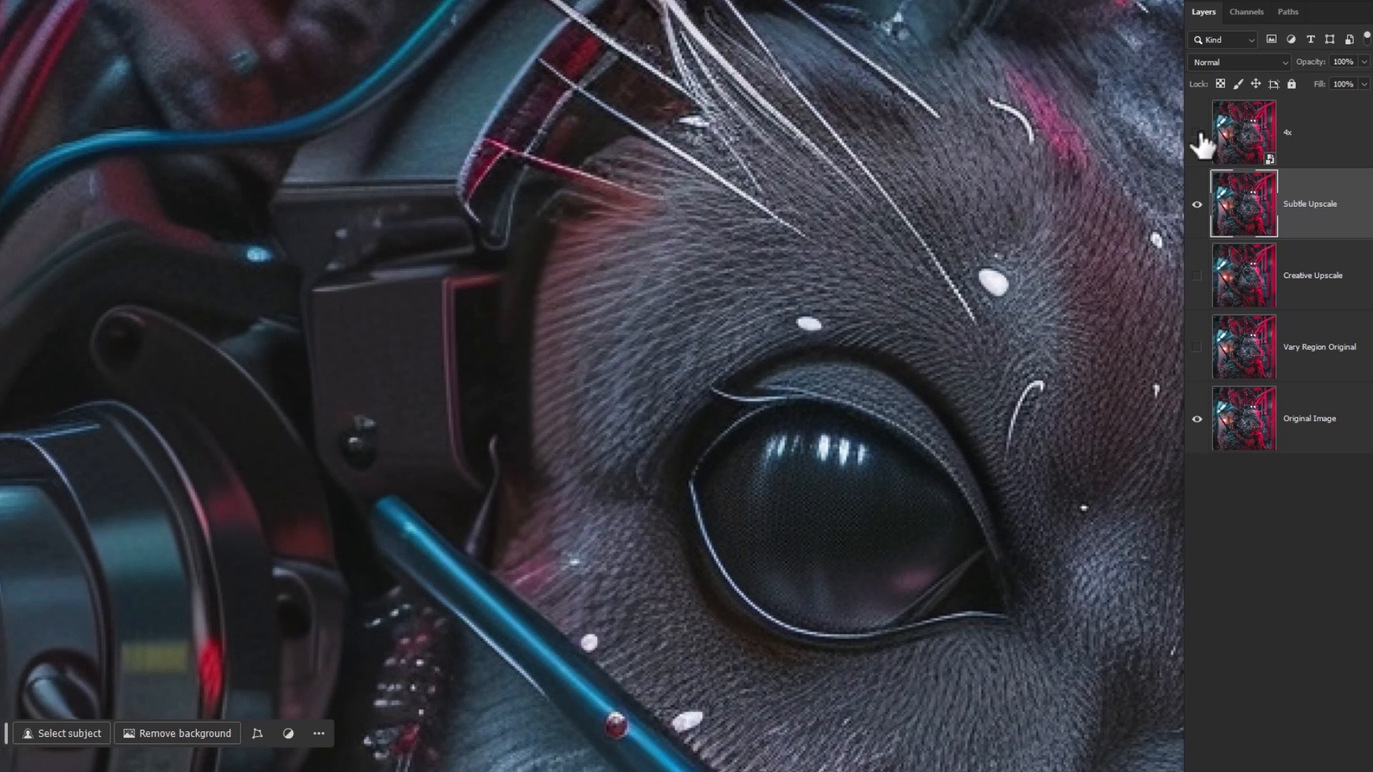
{"action": "mouse_move", "coordinate": [1197, 137]}
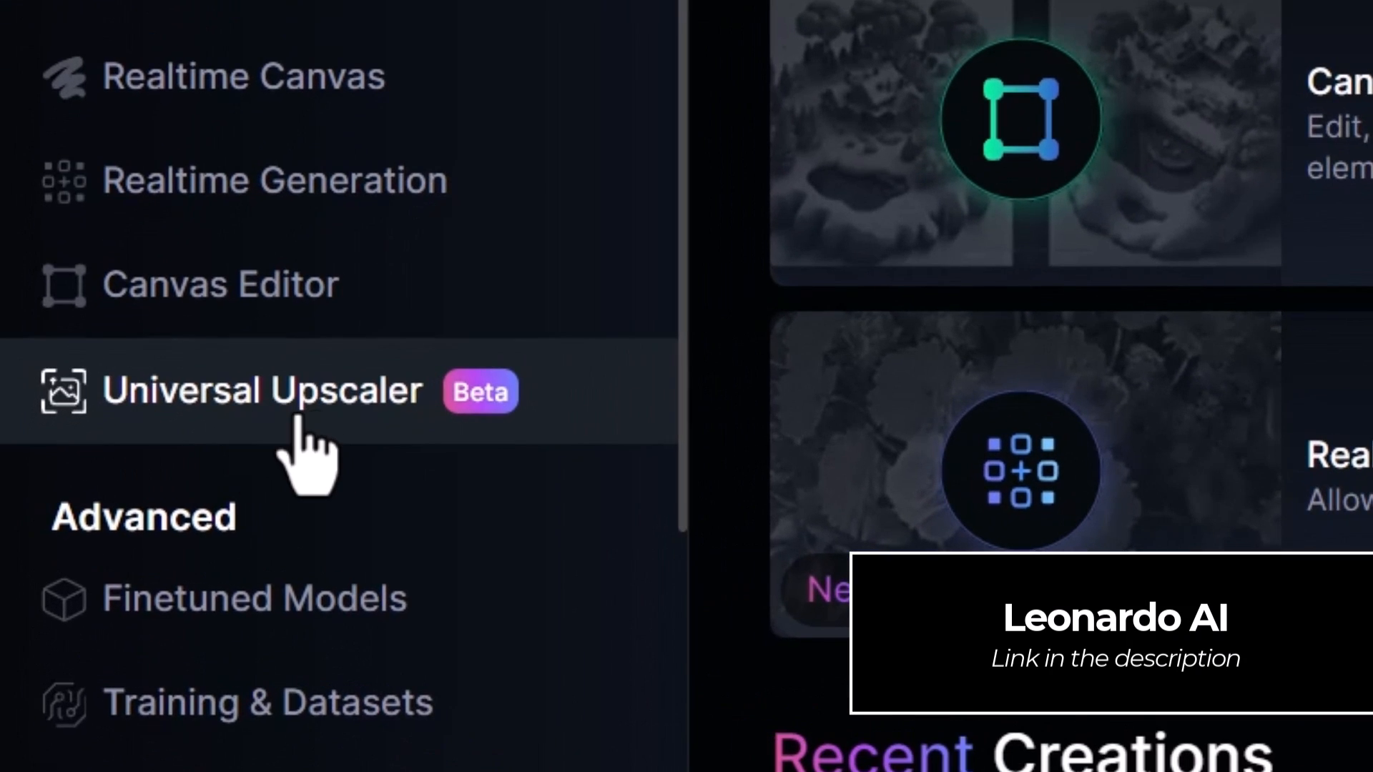
- Load the bunny into the Universal Upscaler with Creativity Strength 3 and 2.00x multiplier
{"action": "left_click", "coordinate": [260, 390]}
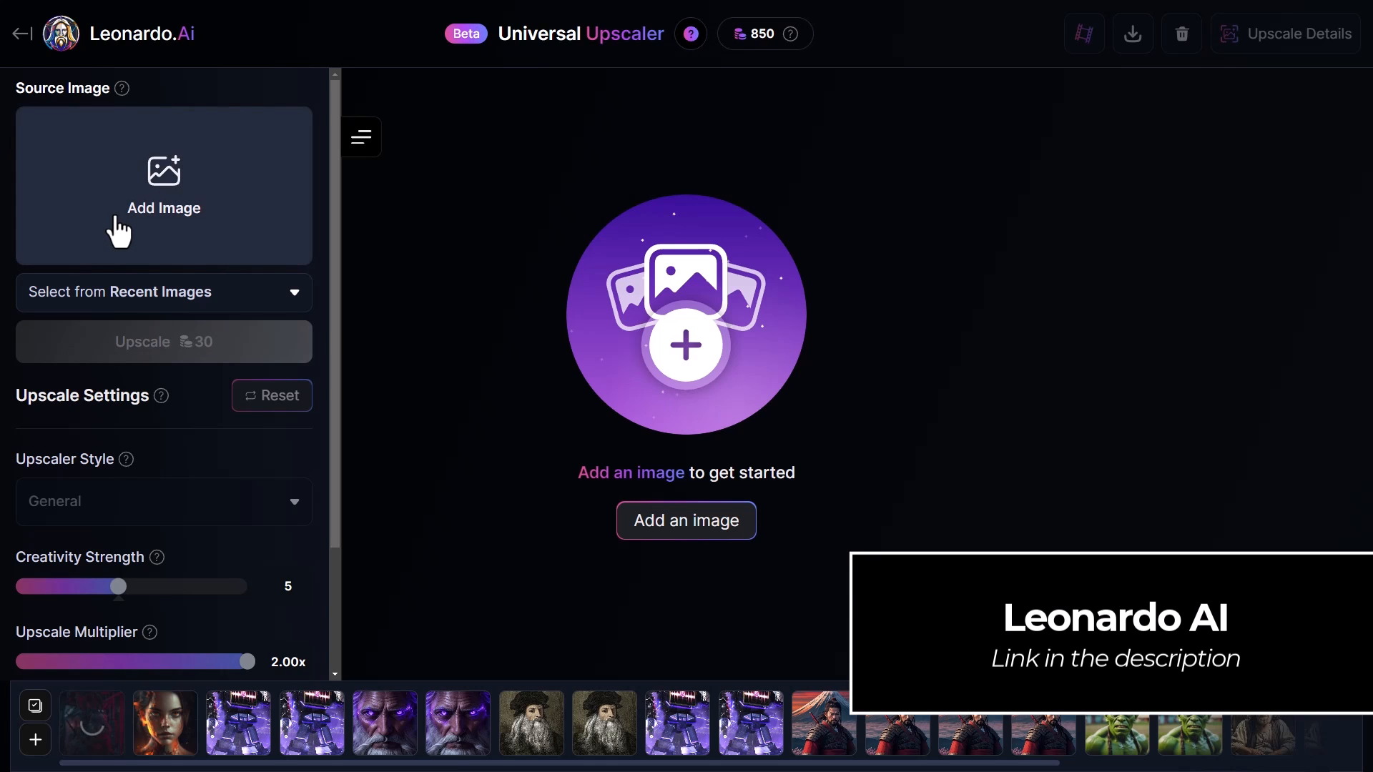
{"action": "mouse_move", "coordinate": [200, 180]}
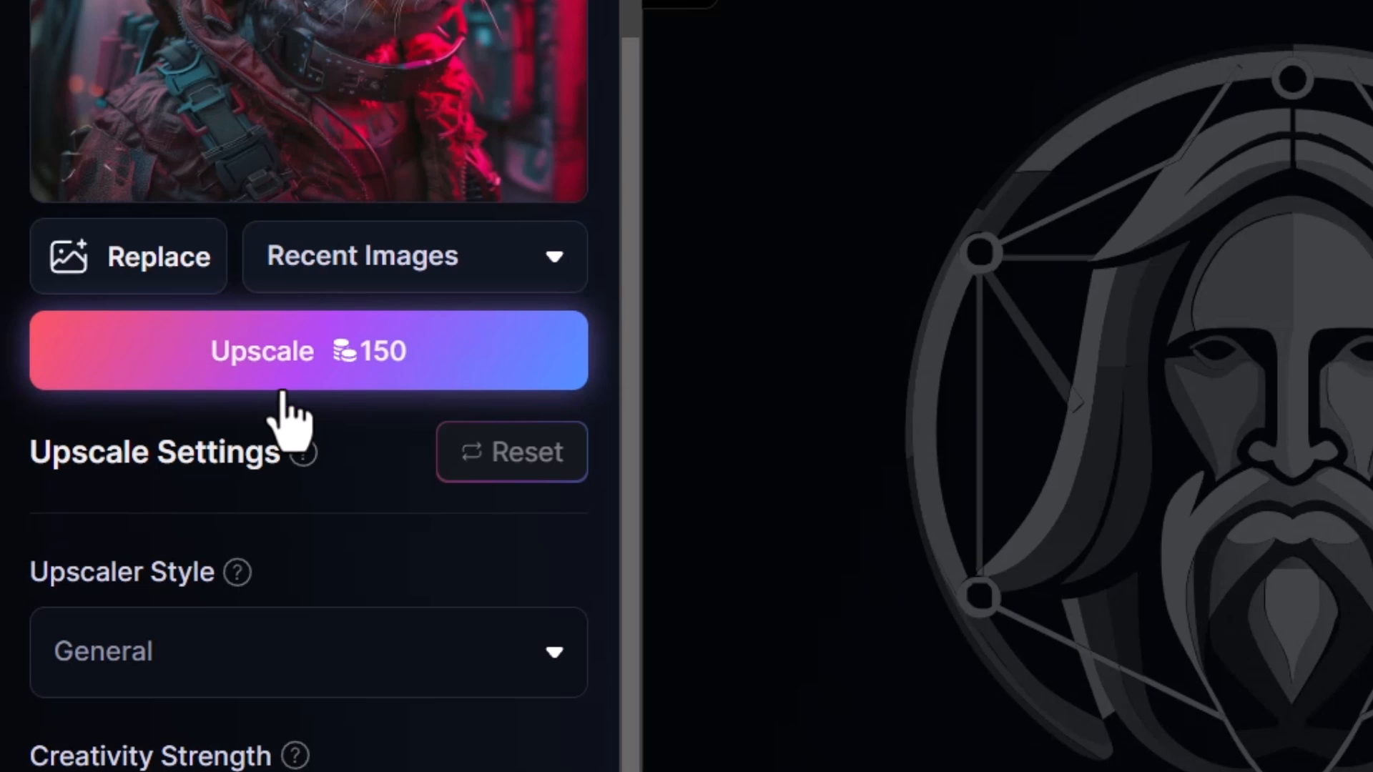
{"action": "scroll", "scroll_direction": "down", "scroll_amount": 3}
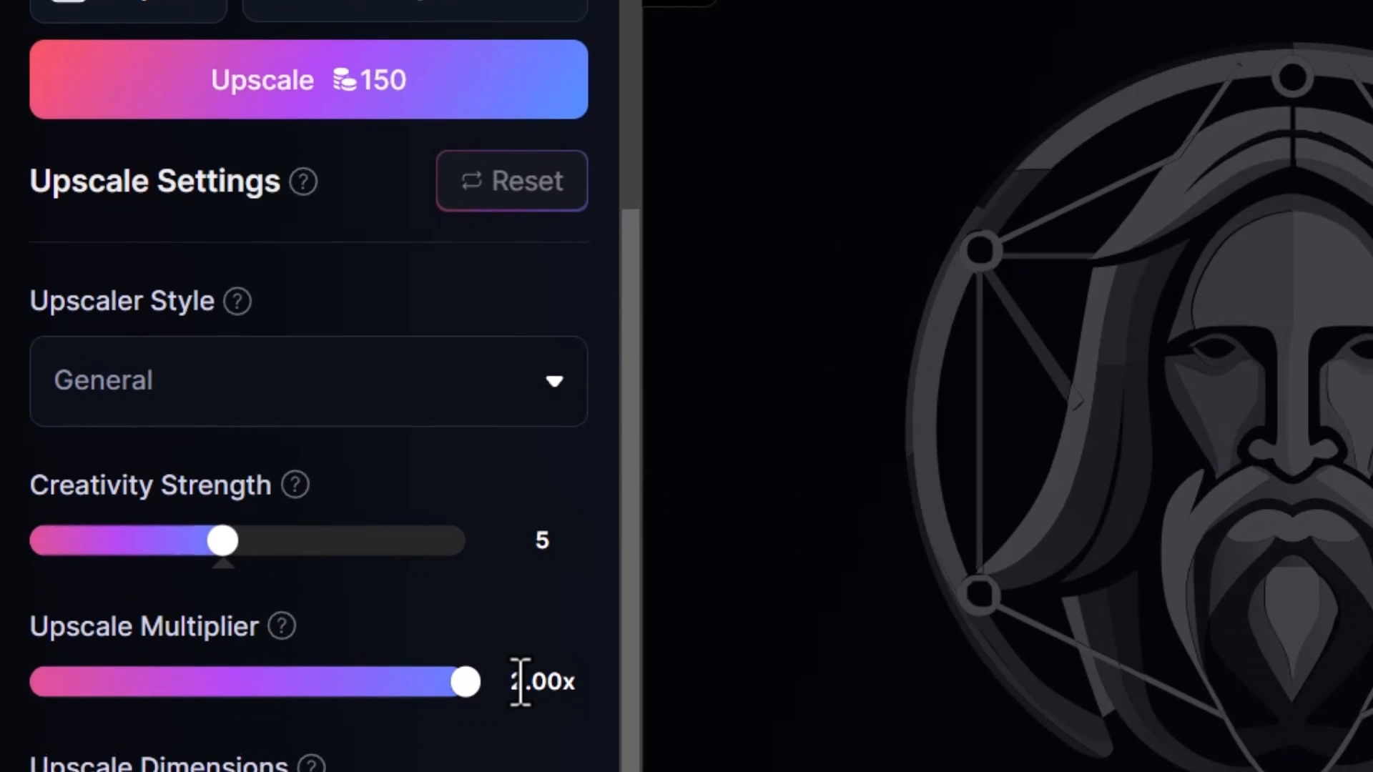
{"action": "scroll", "scroll_direction": "down", "scroll_amount": 3}
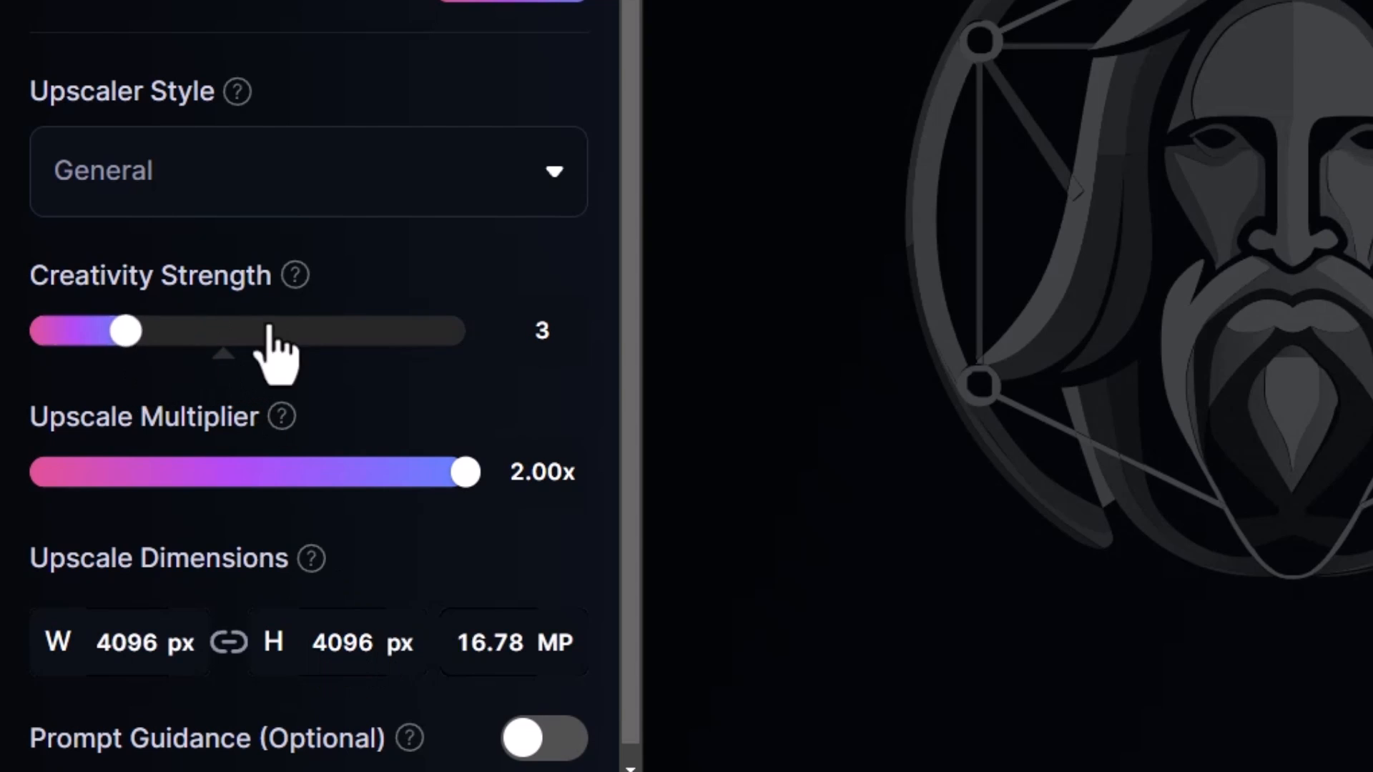
{"action": "mouse_move", "coordinate": [559, 346]}
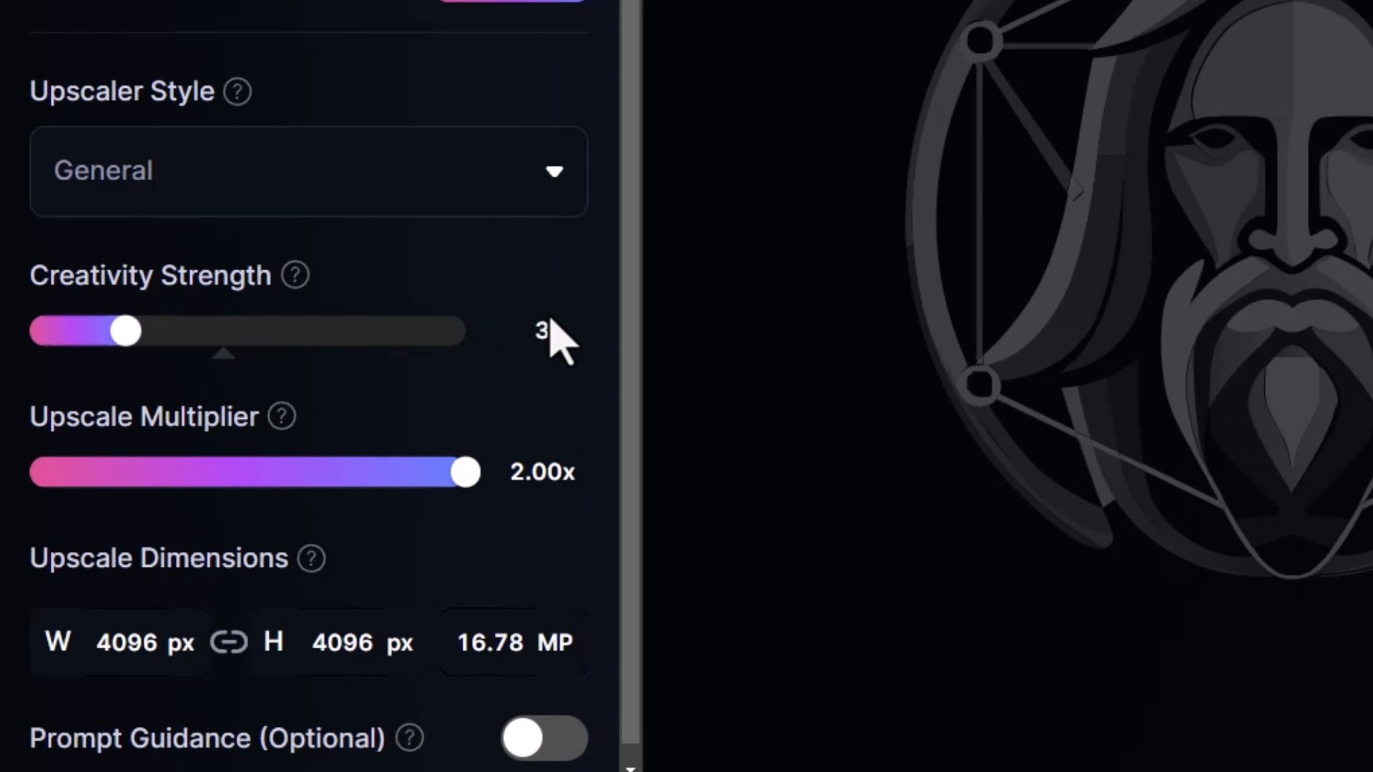
{"action": "mouse_move", "coordinate": [565, 363]}
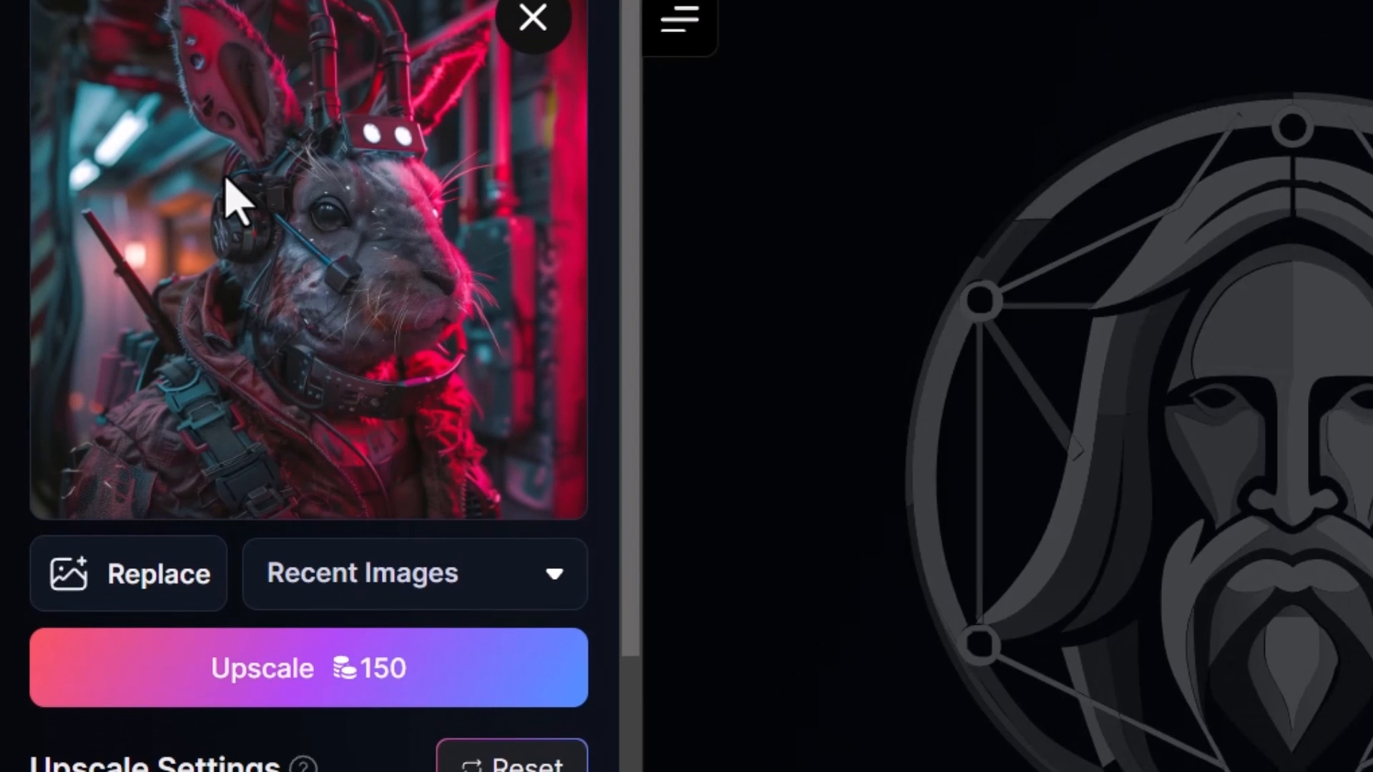
- Run the upscale and drag the before-and-after slider over the bunny result
{"action": "scroll", "scroll_direction": "down", "scroll_amount": 3}
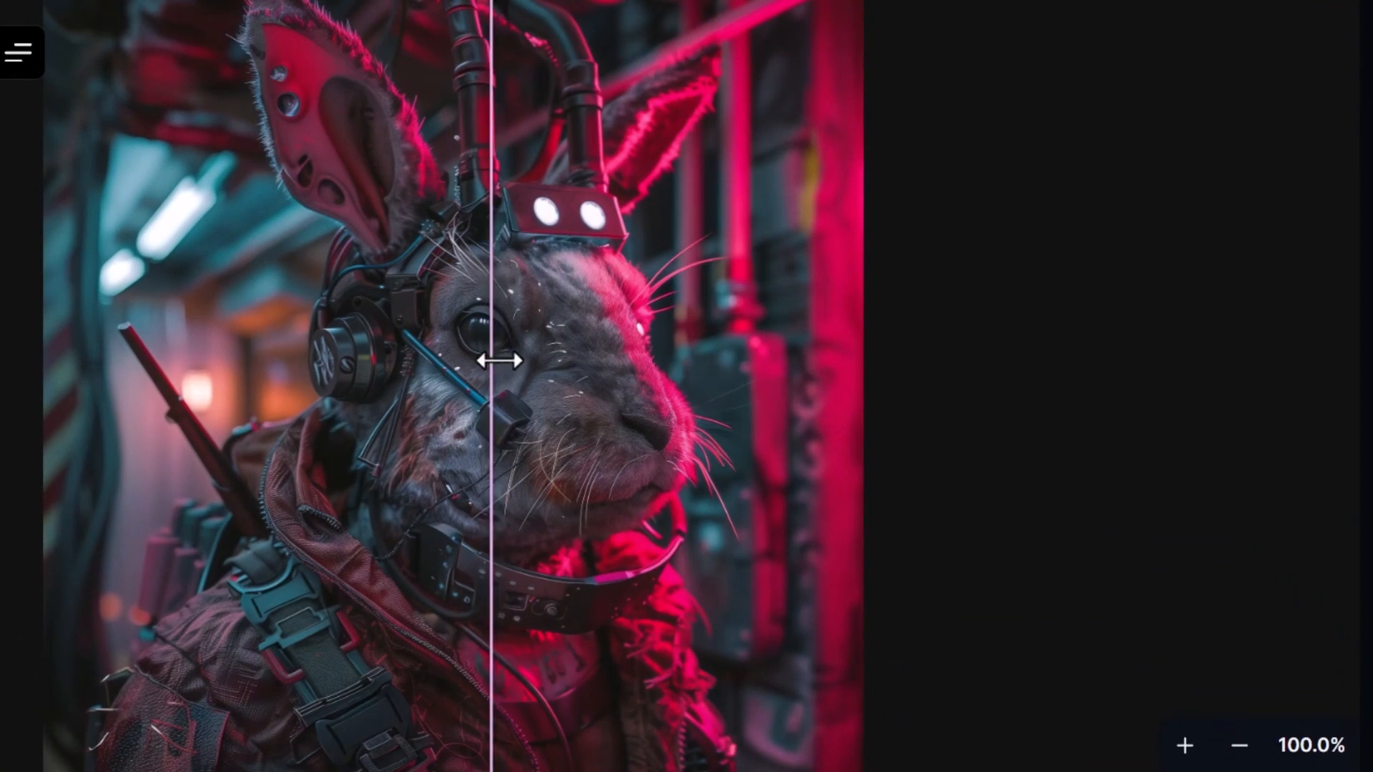
{"action": "left_click", "coordinate": [1184, 745]}
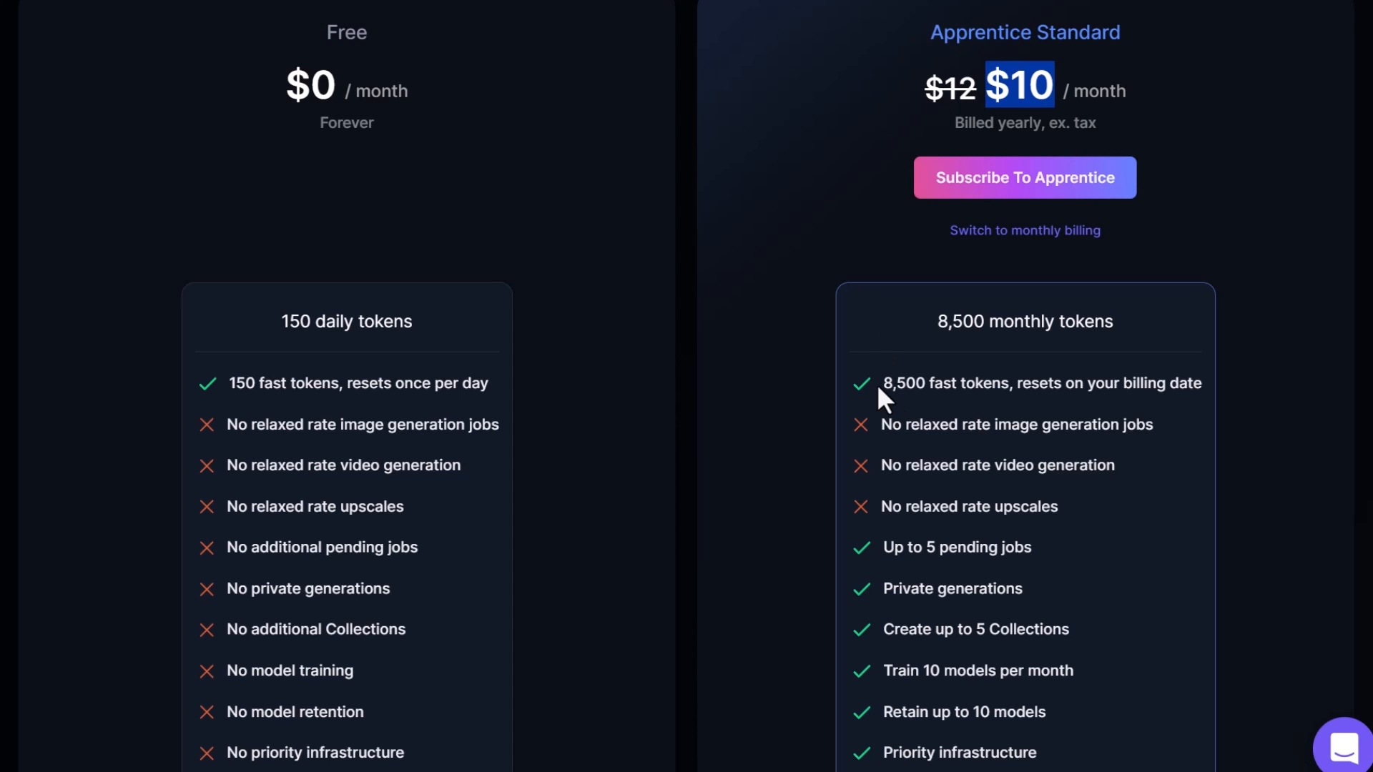
- Highlight the Apprentice Standard plan's 8,500 monthly tokens at $10 a month
{"action": "double_click", "coordinate": [904, 383]}
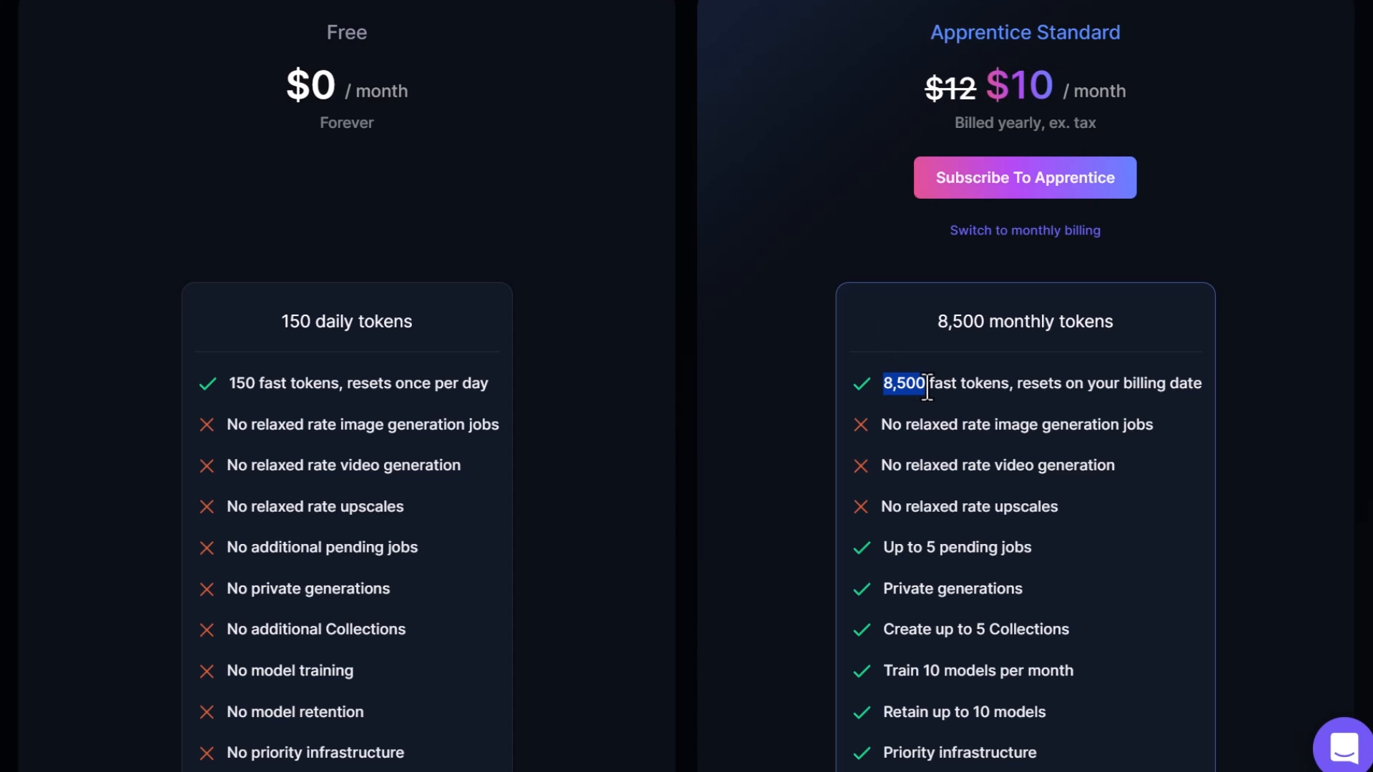
{"action": "mouse_move", "coordinate": [924, 353]}
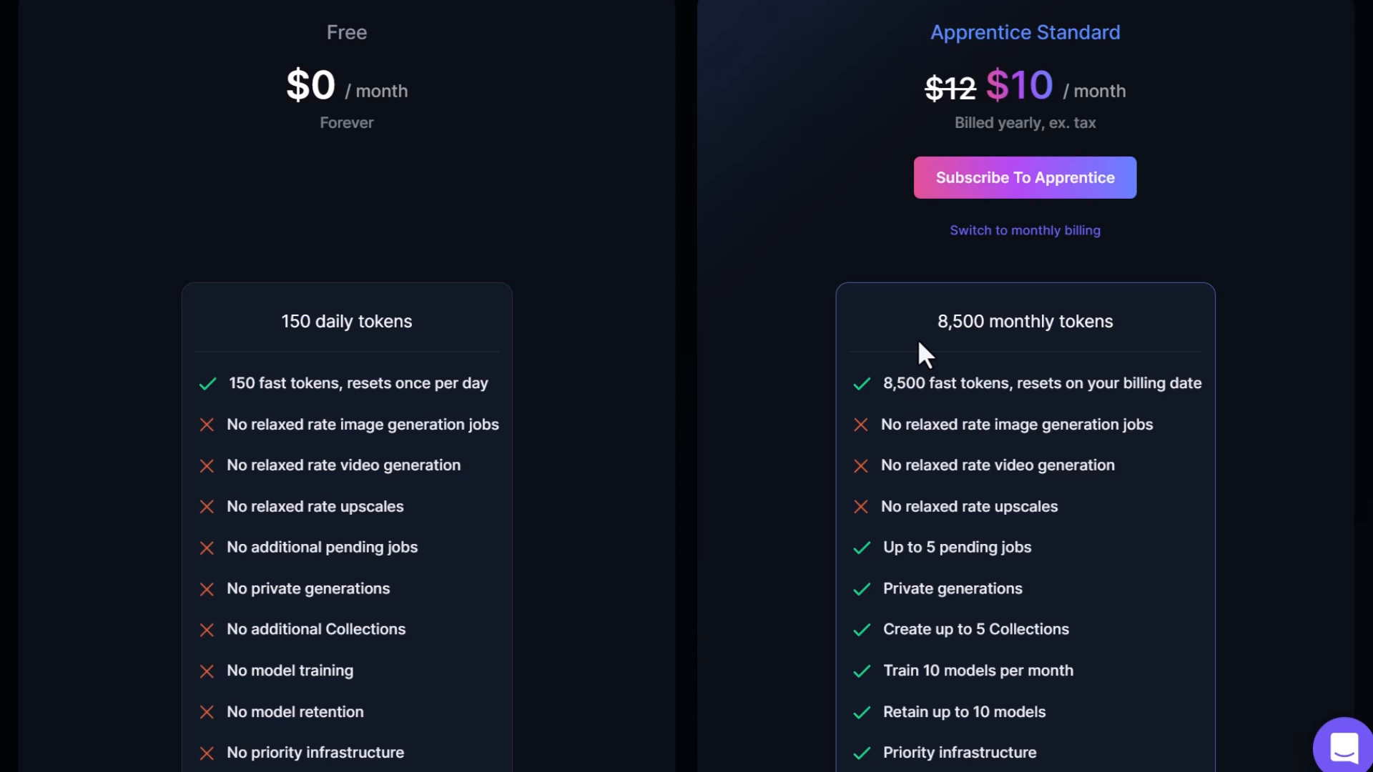
{"action": "mouse_move", "coordinate": [1026, 384]}
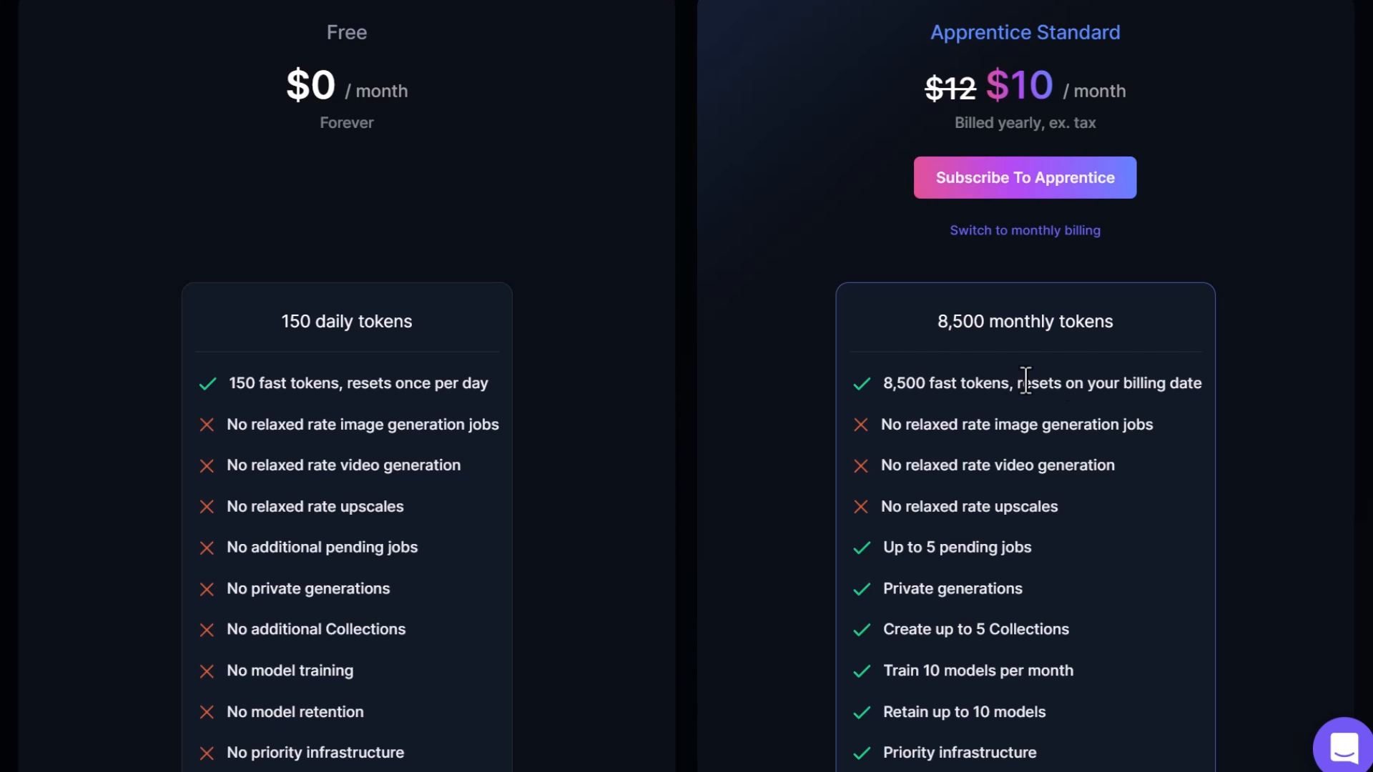
{"action": "mouse_move", "coordinate": [1042, 368]}
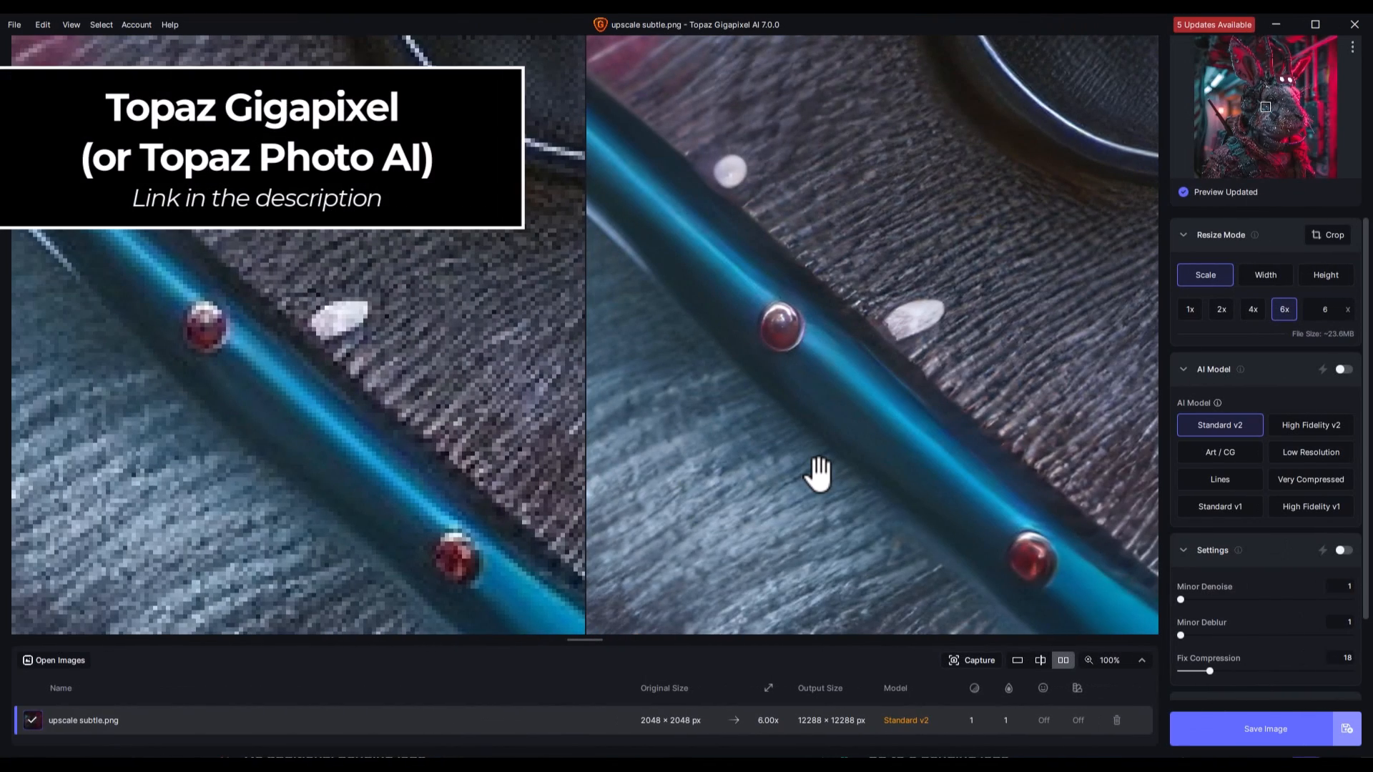
{"action": "mouse_move", "coordinate": [617, 115]}
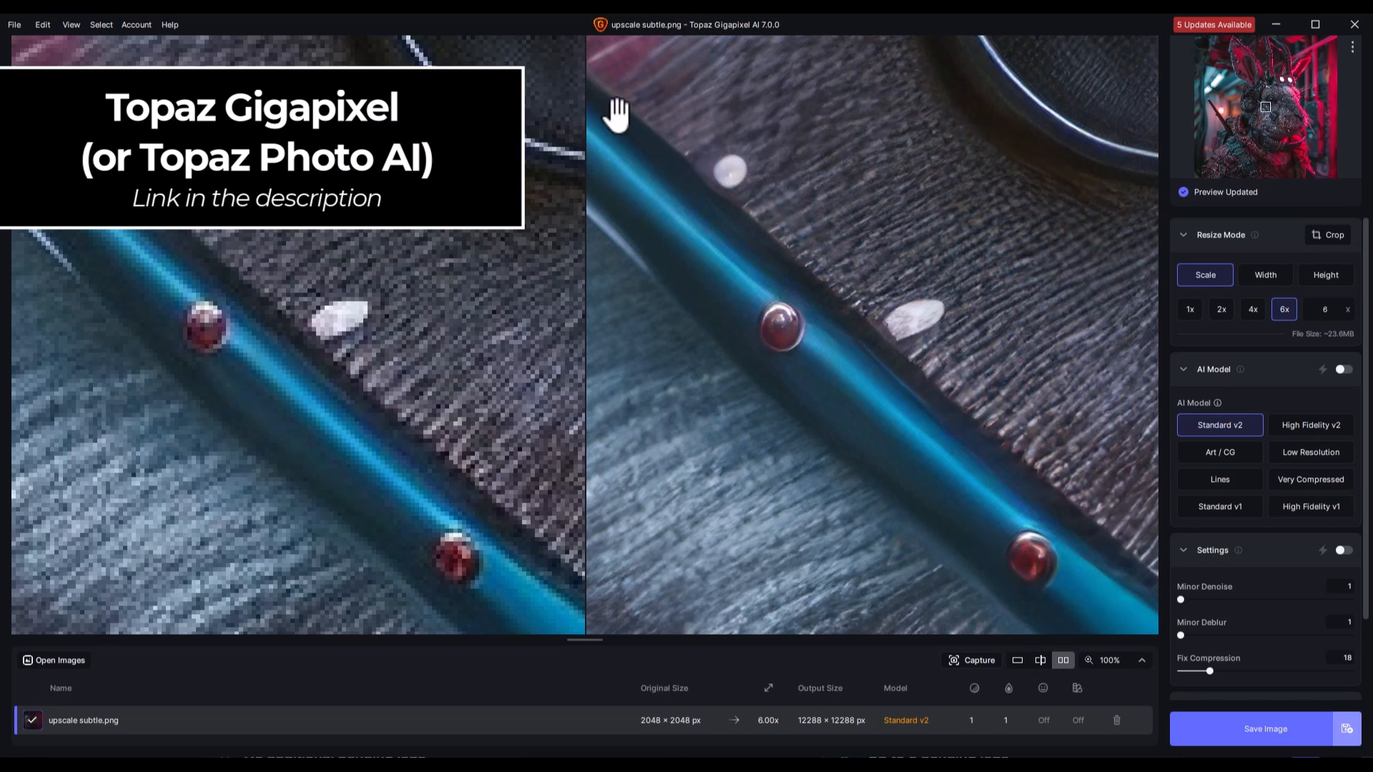
{"action": "mouse_move", "coordinate": [646, 170]}
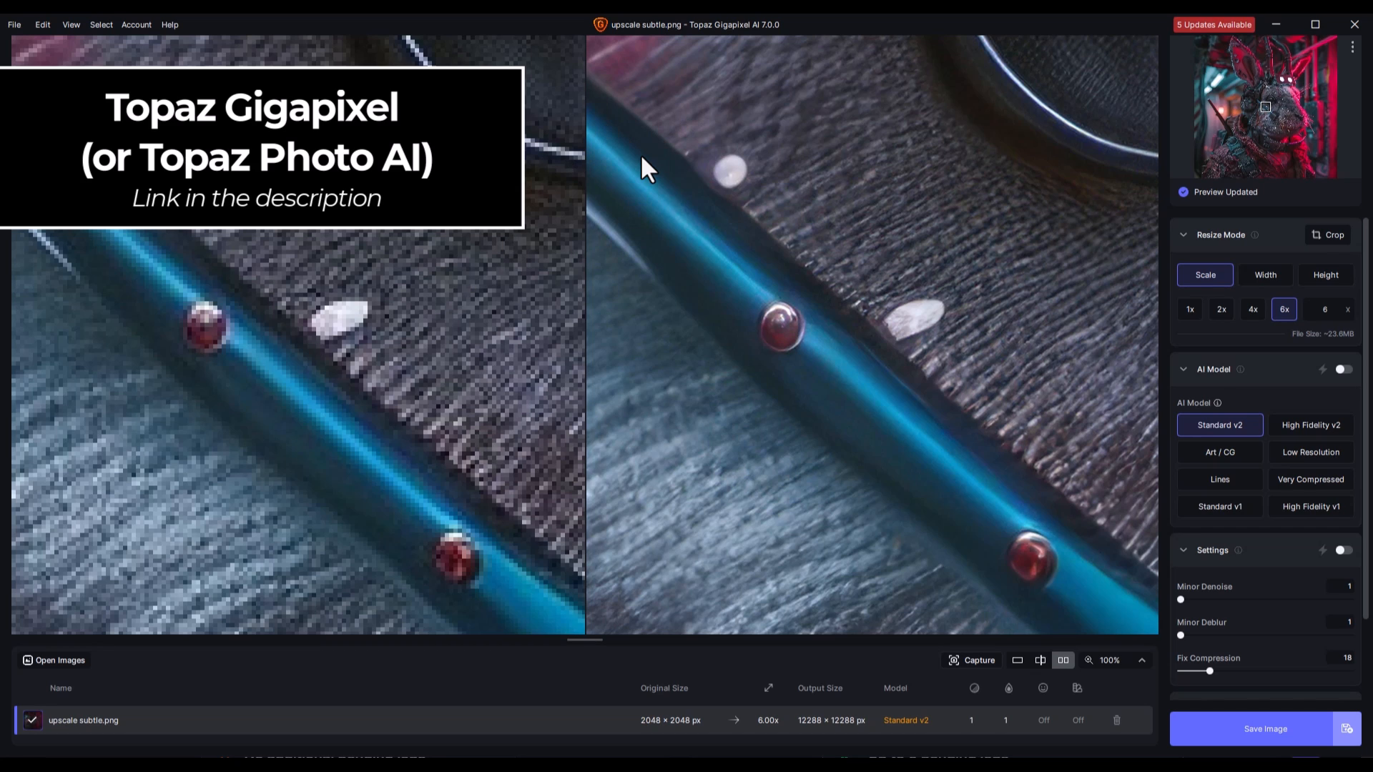
{"action": "mouse_move", "coordinate": [639, 157]}
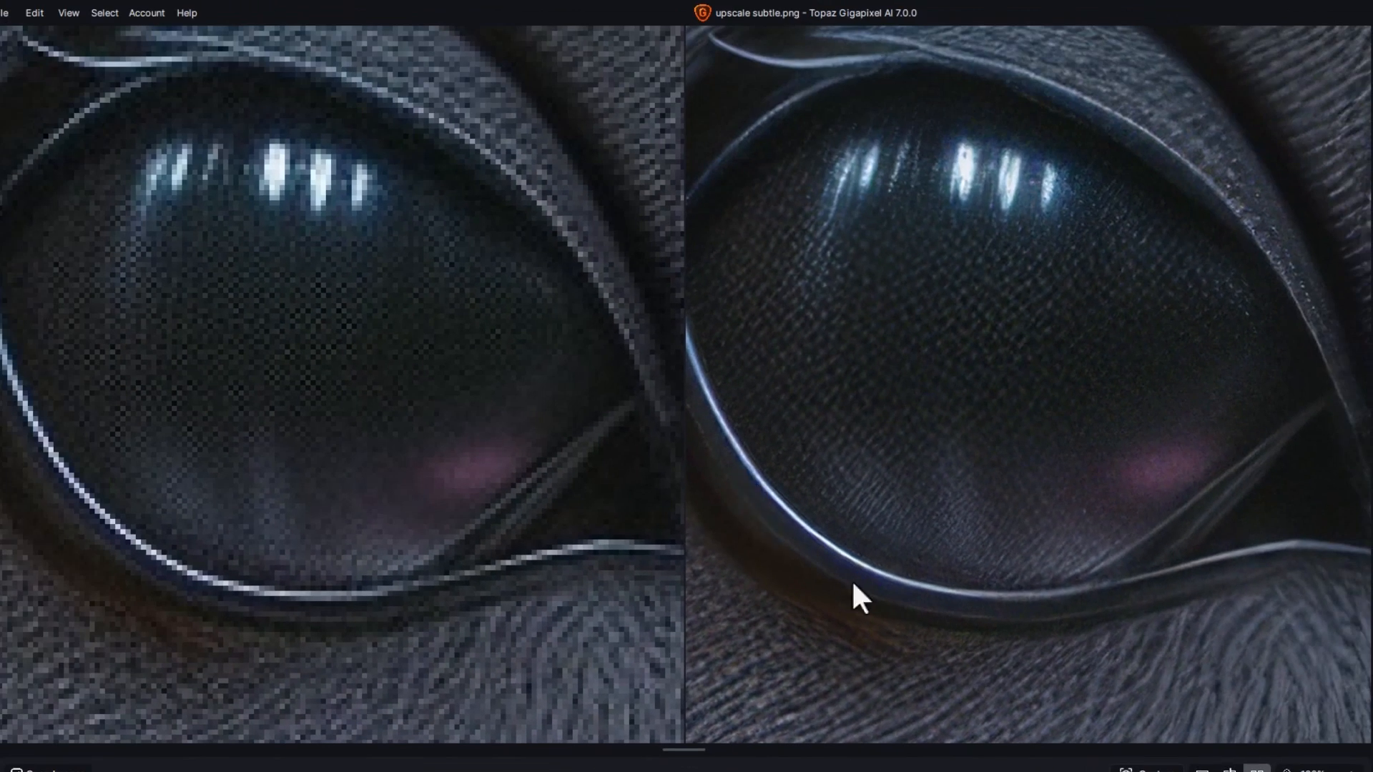
{"action": "mouse_move", "coordinate": [1137, 118]}
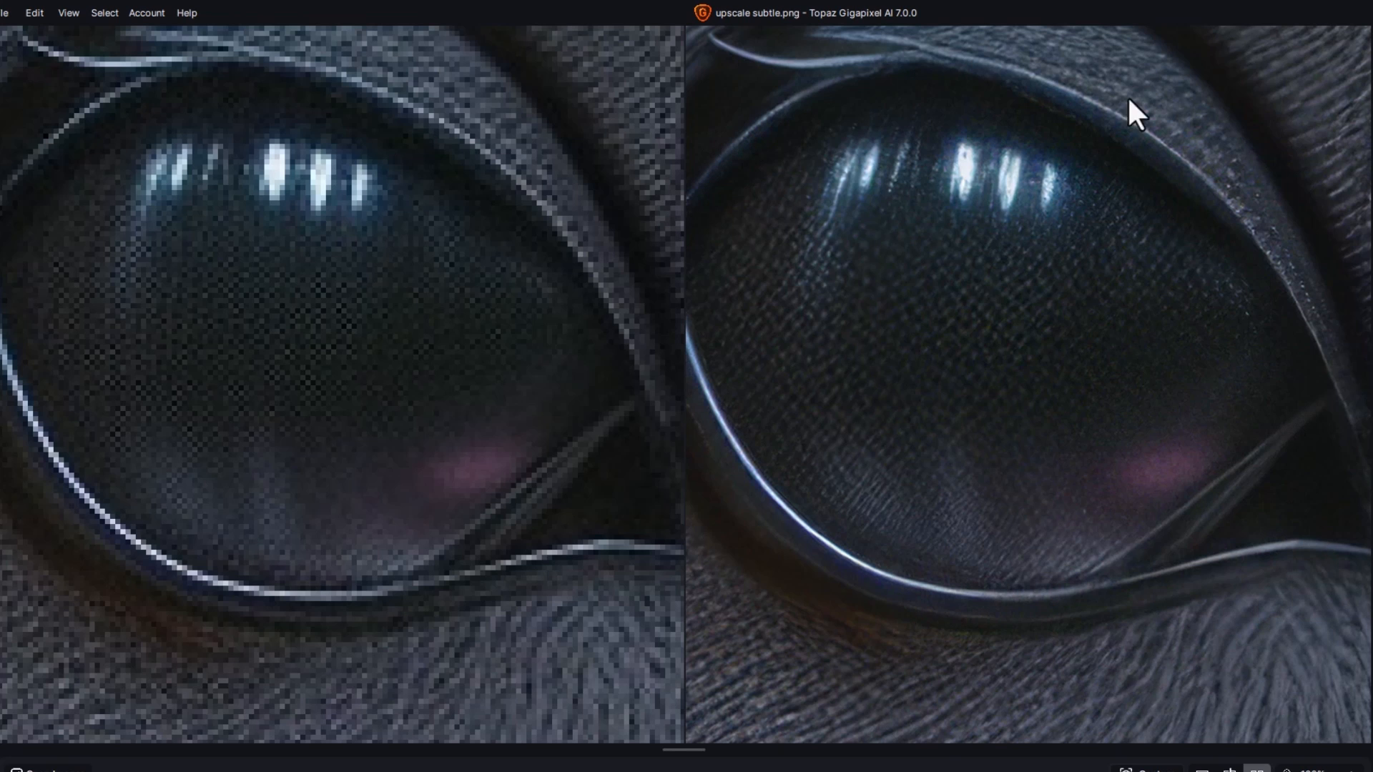
{"action": "mouse_move", "coordinate": [1072, 532]}
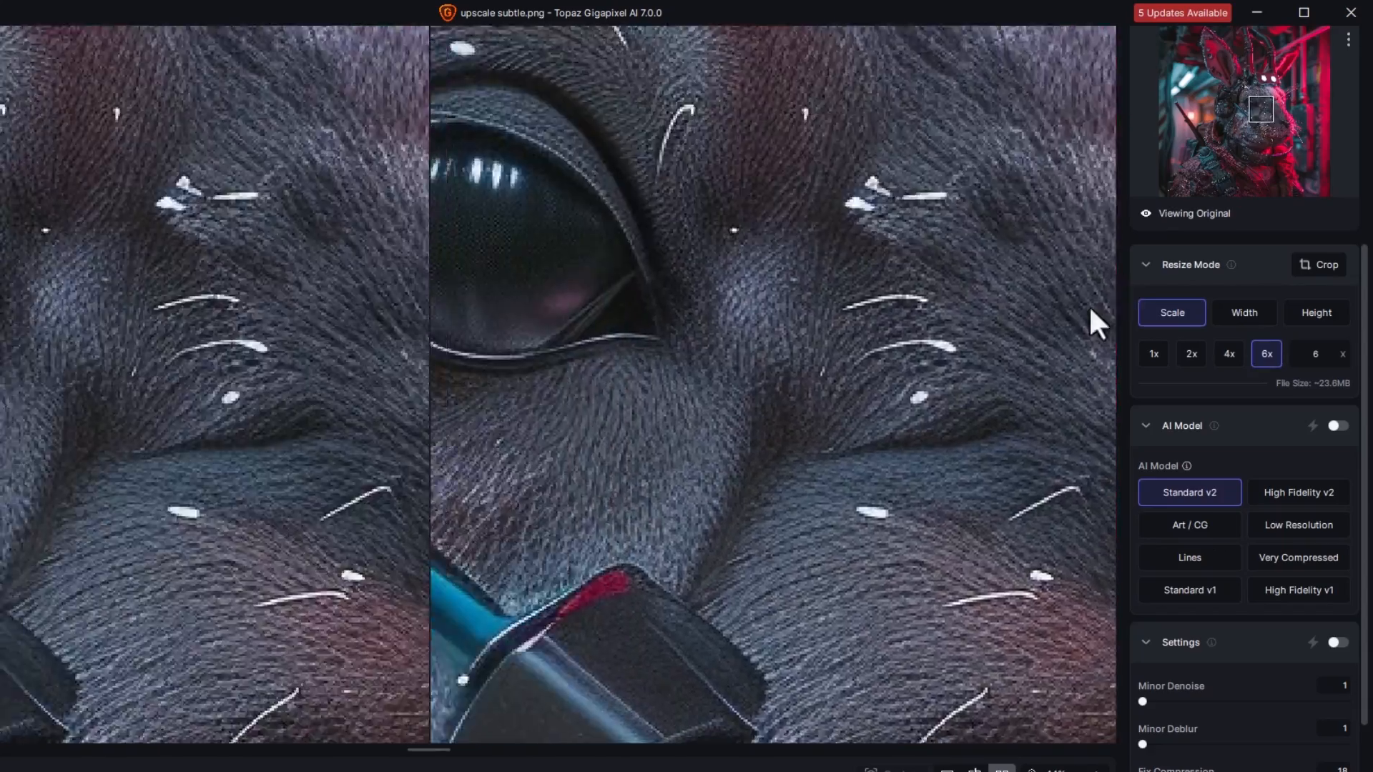
- Preview the Art / CG, Lines, High Fidelity v2 and Standard v1 models on the bunny's eye and fur
{"action": "left_click", "coordinate": [1188, 524]}
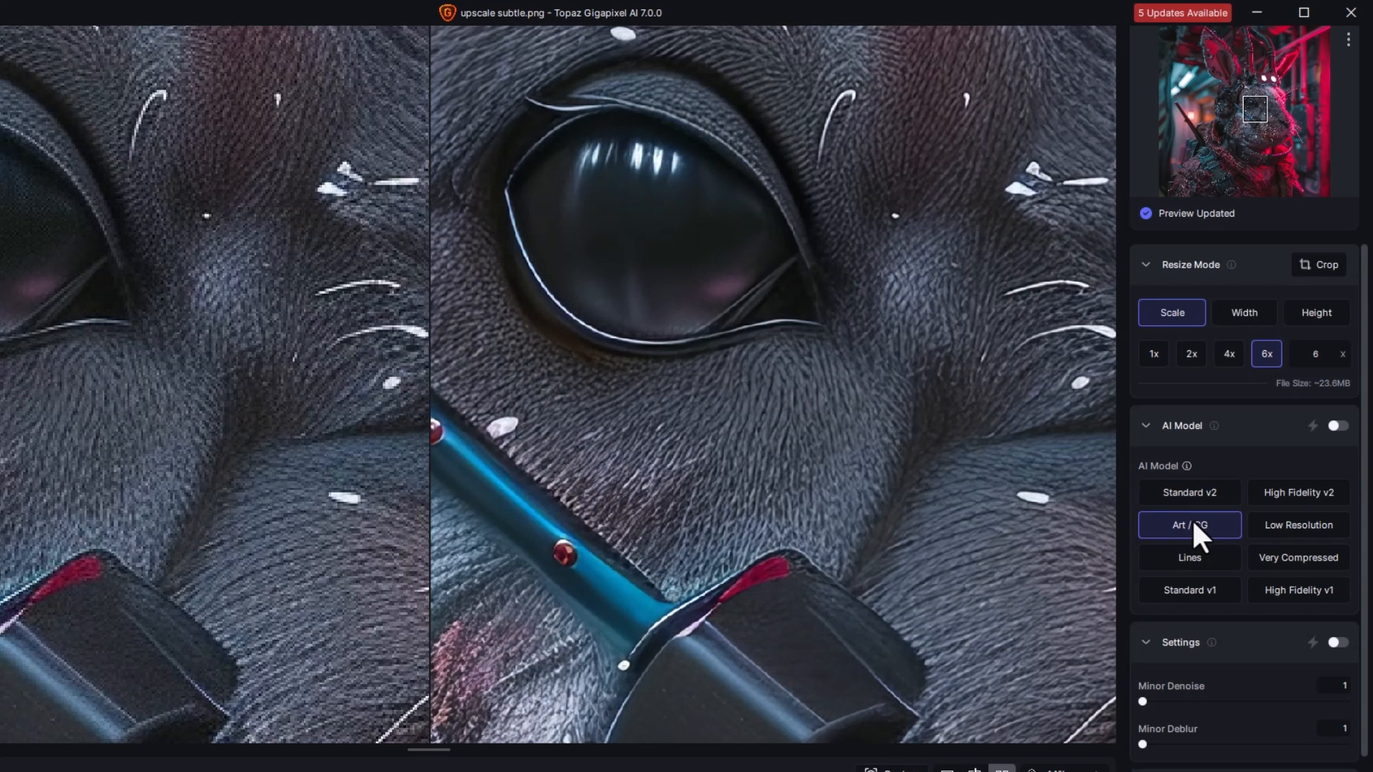
{"action": "mouse_move", "coordinate": [661, 492]}
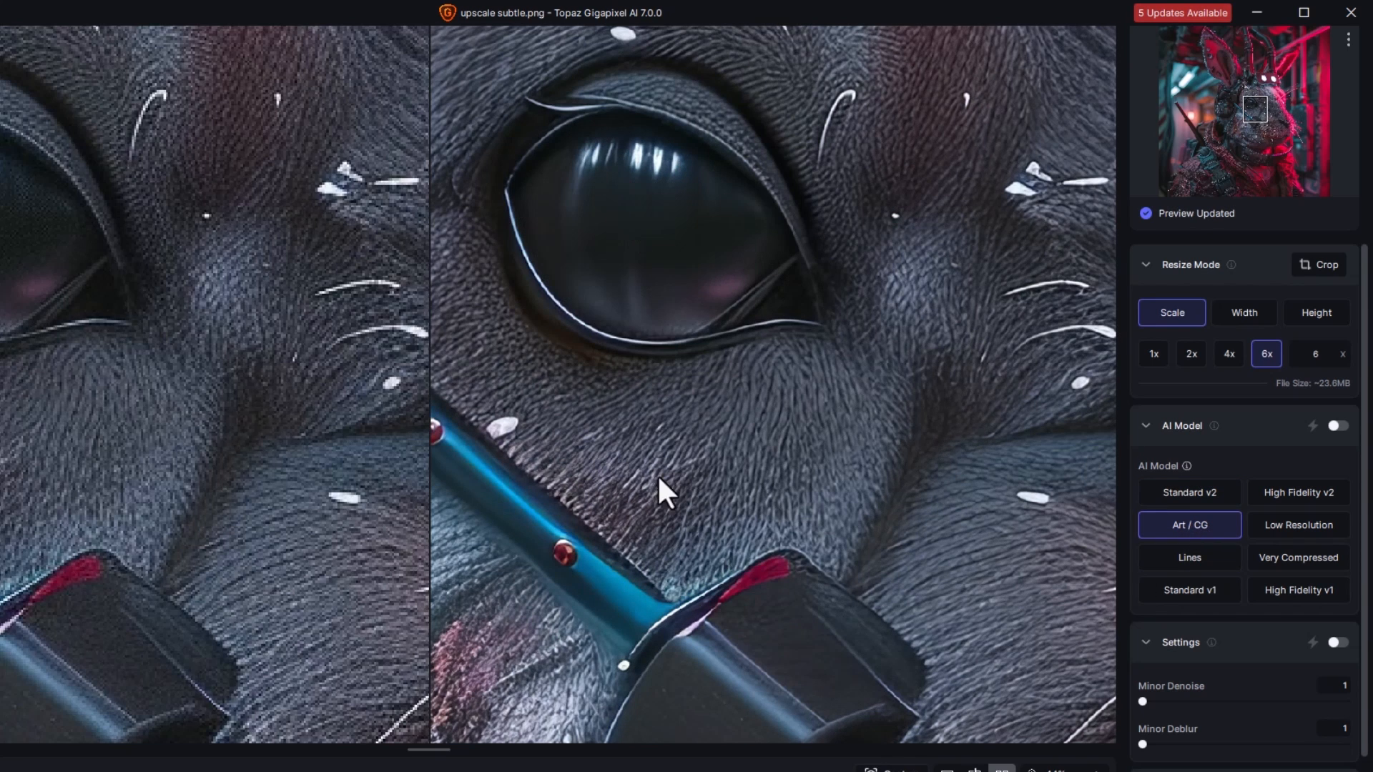
{"action": "mouse_move", "coordinate": [1207, 624]}
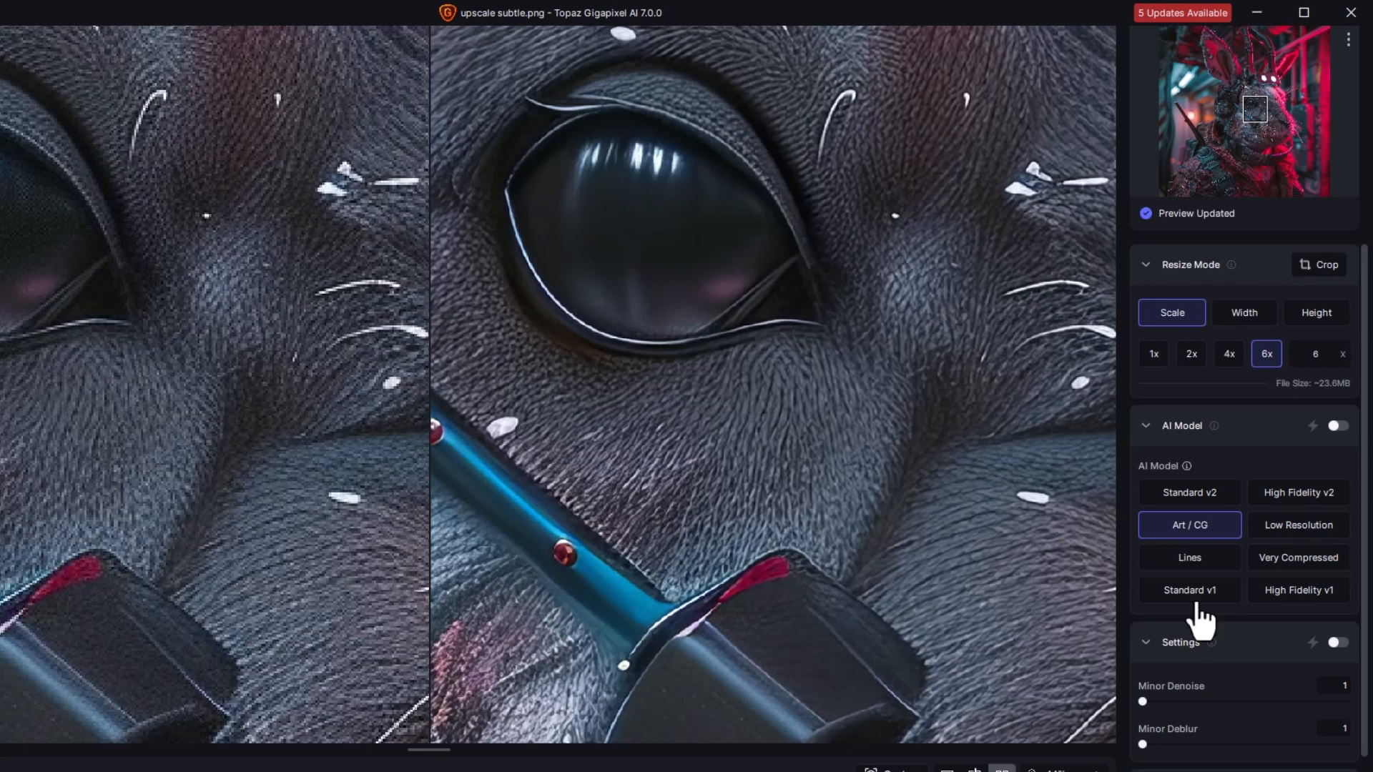
{"action": "left_click", "coordinate": [1188, 558]}
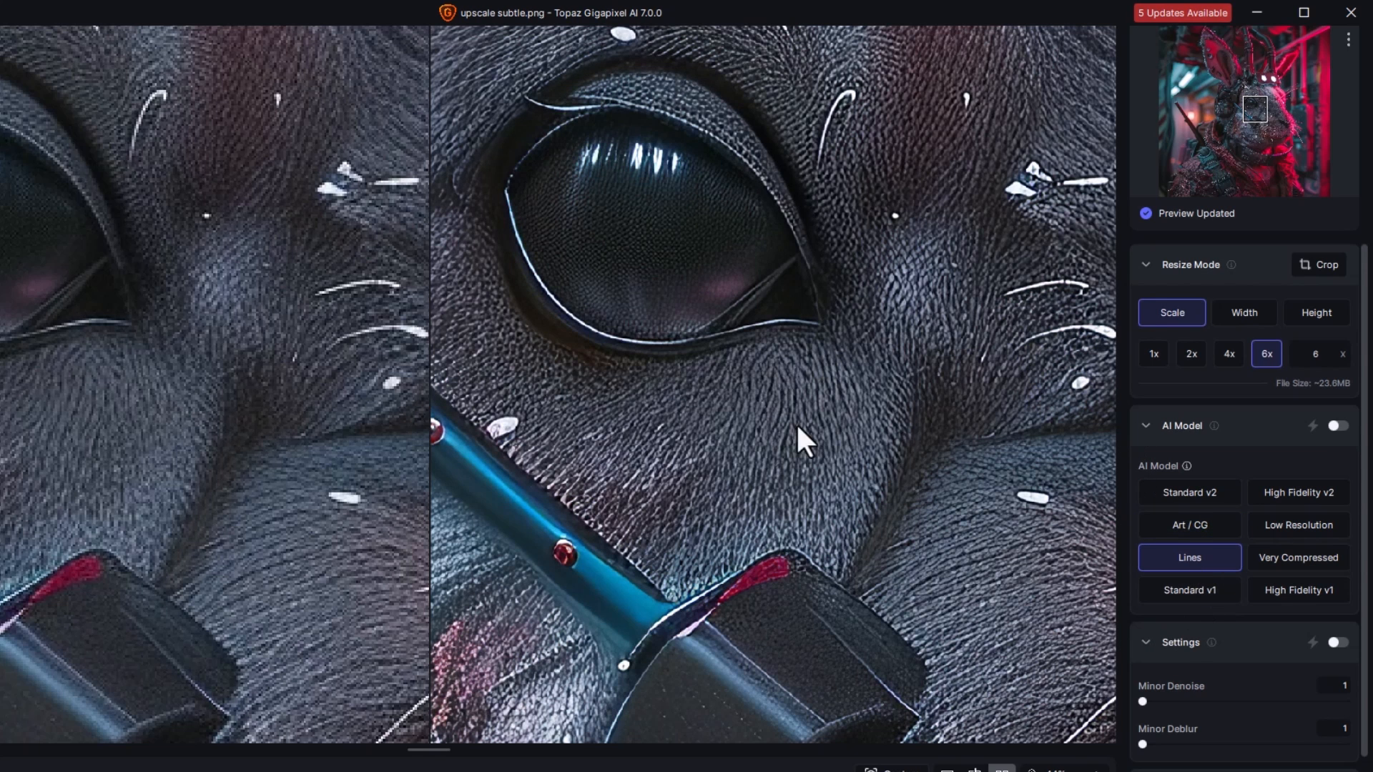
{"action": "left_click", "coordinate": [1297, 492]}
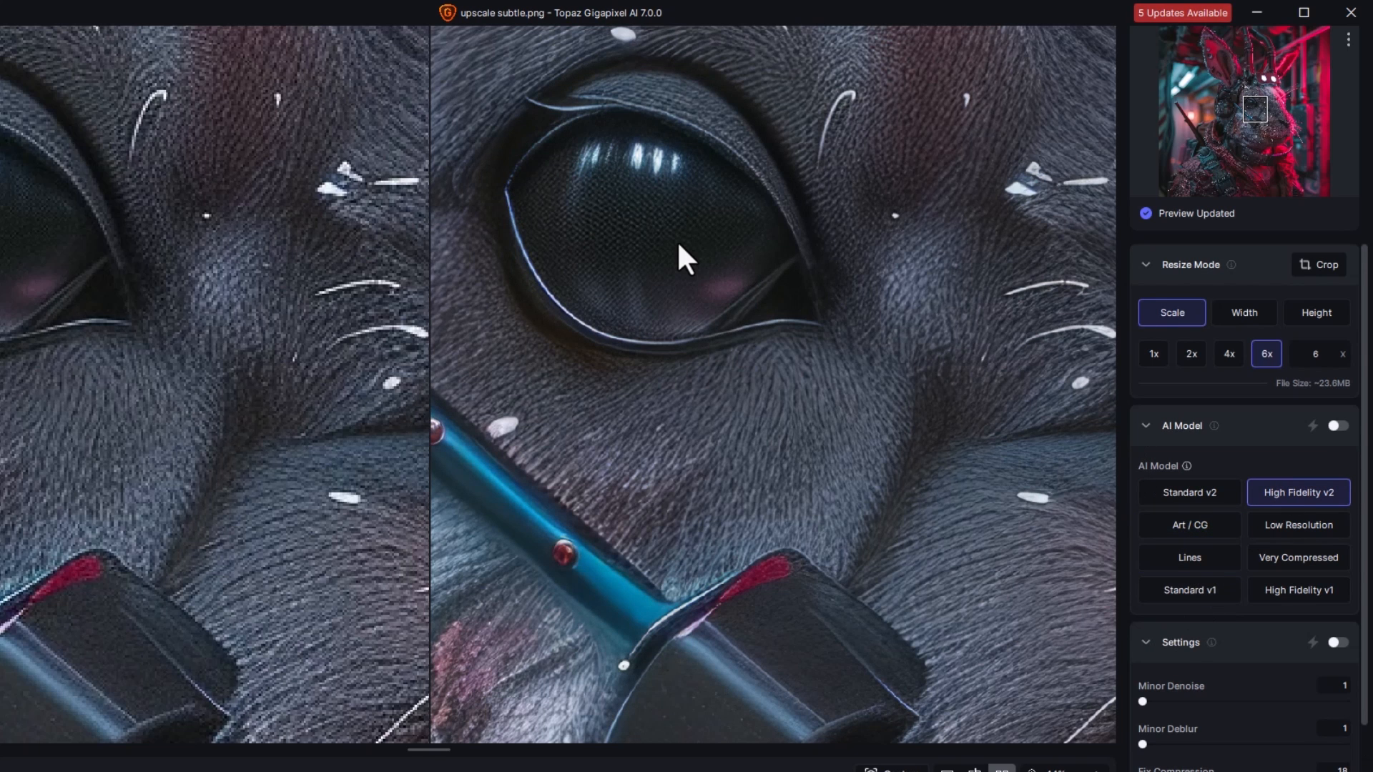
{"action": "left_click", "coordinate": [1188, 589]}
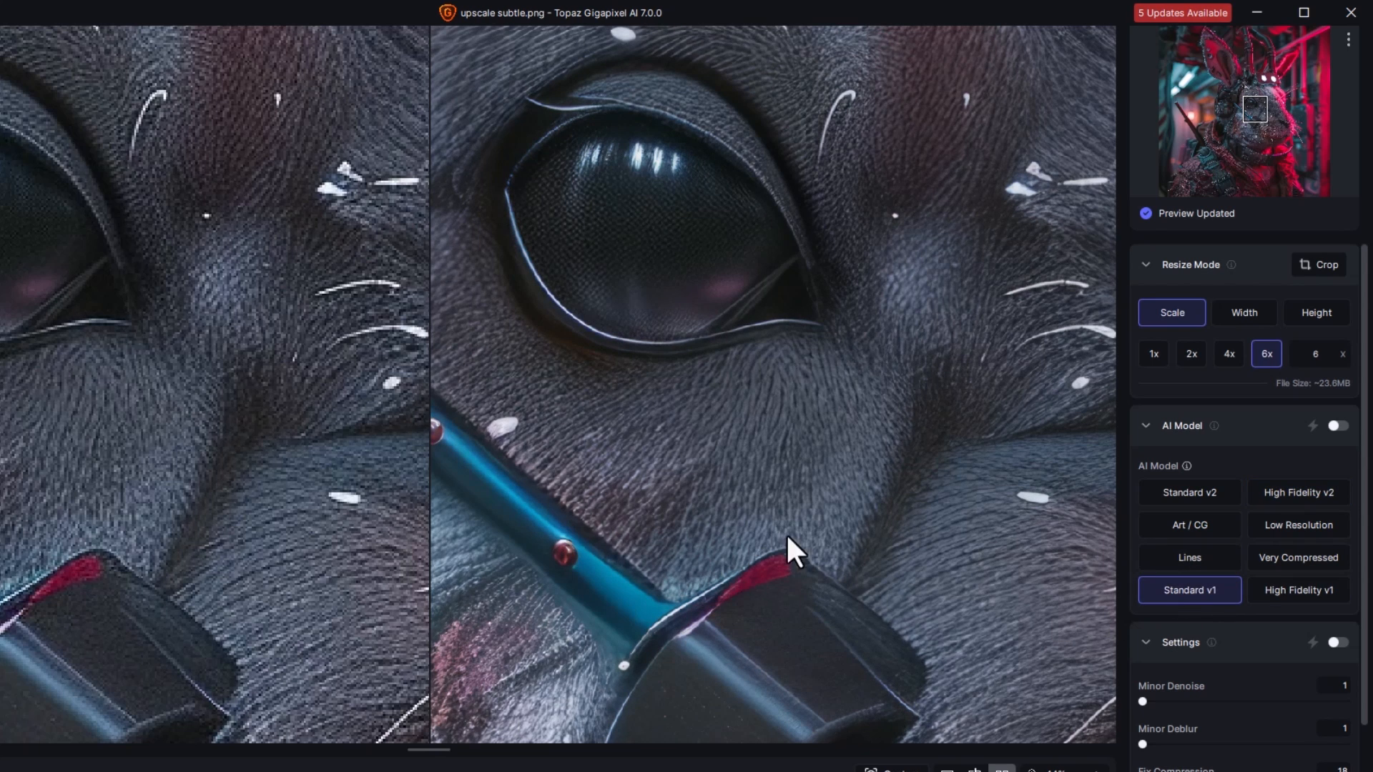
{"action": "left_click", "coordinate": [1189, 492]}
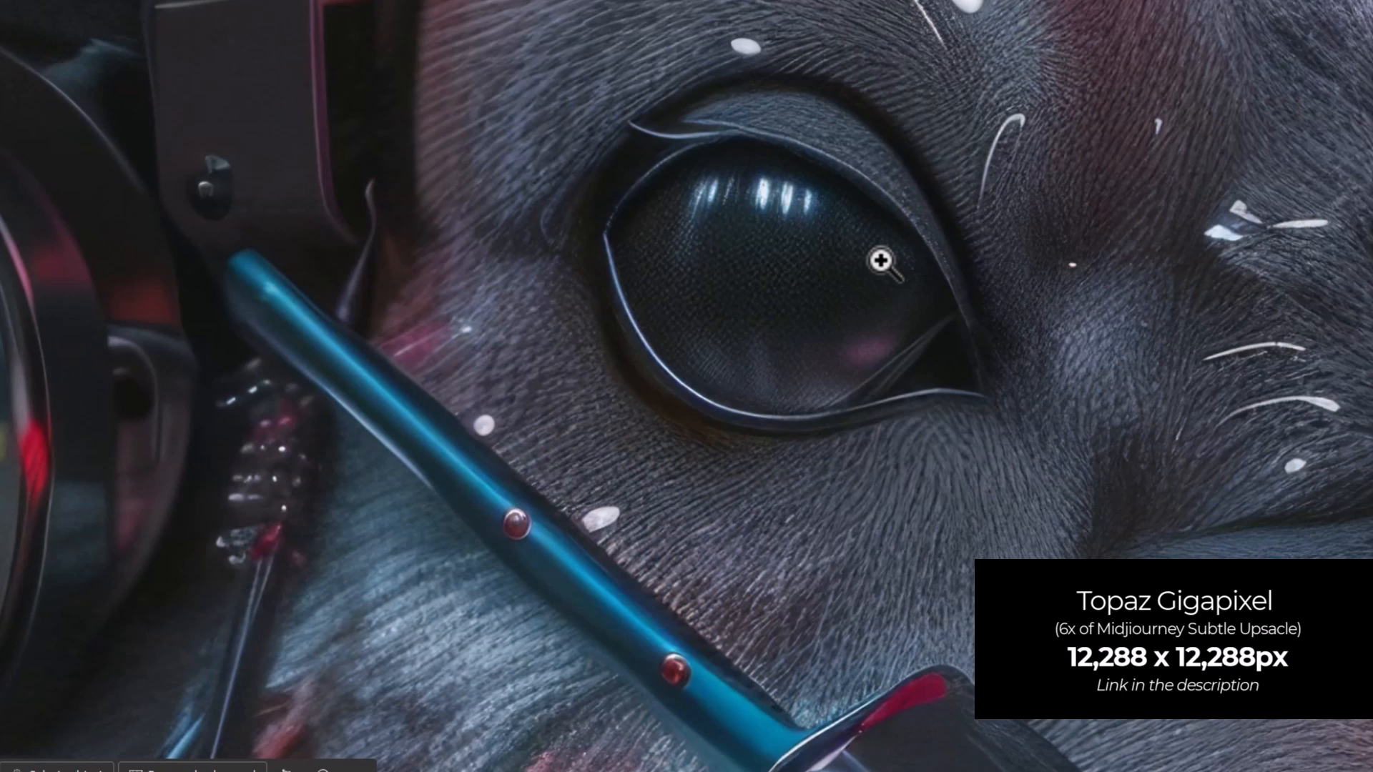
{"action": "mouse_move", "coordinate": [886, 106]}
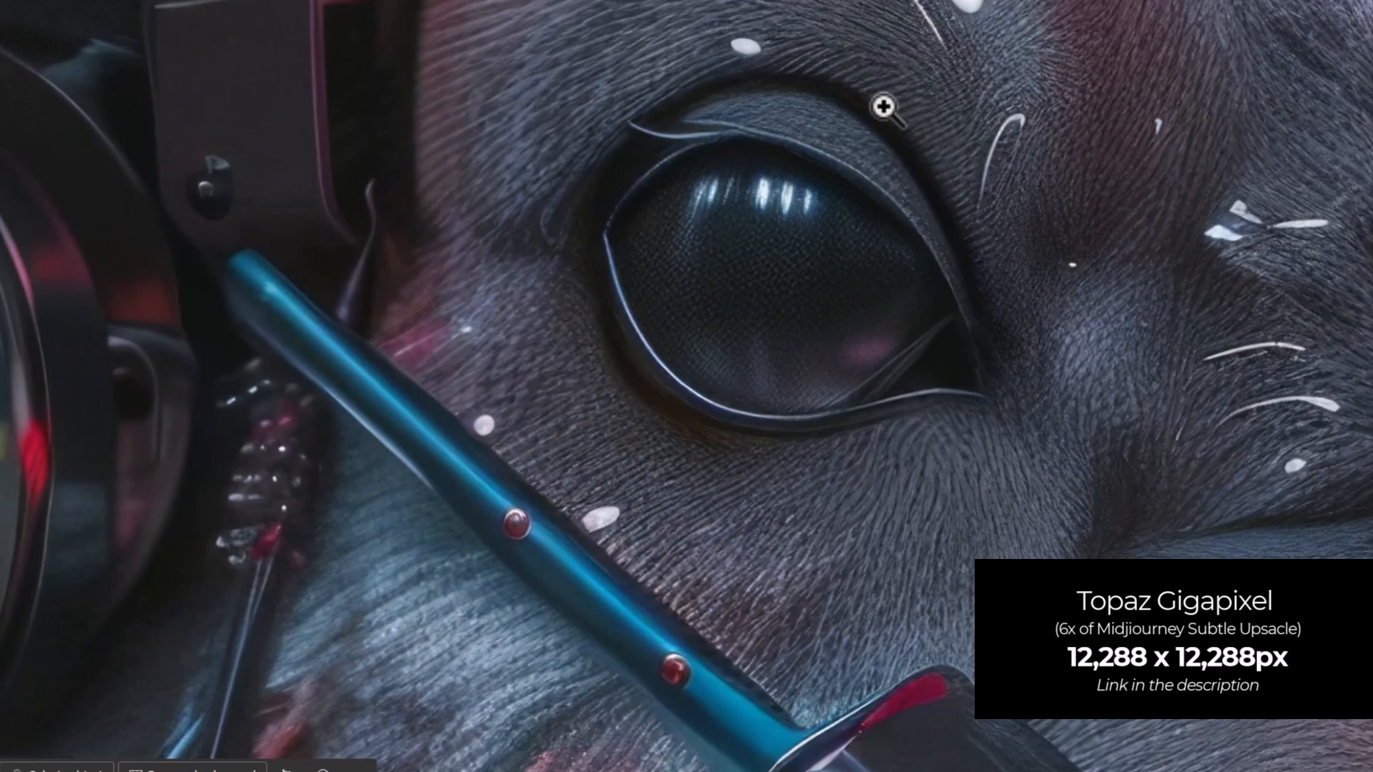
{"action": "mouse_move", "coordinate": [995, 330]}
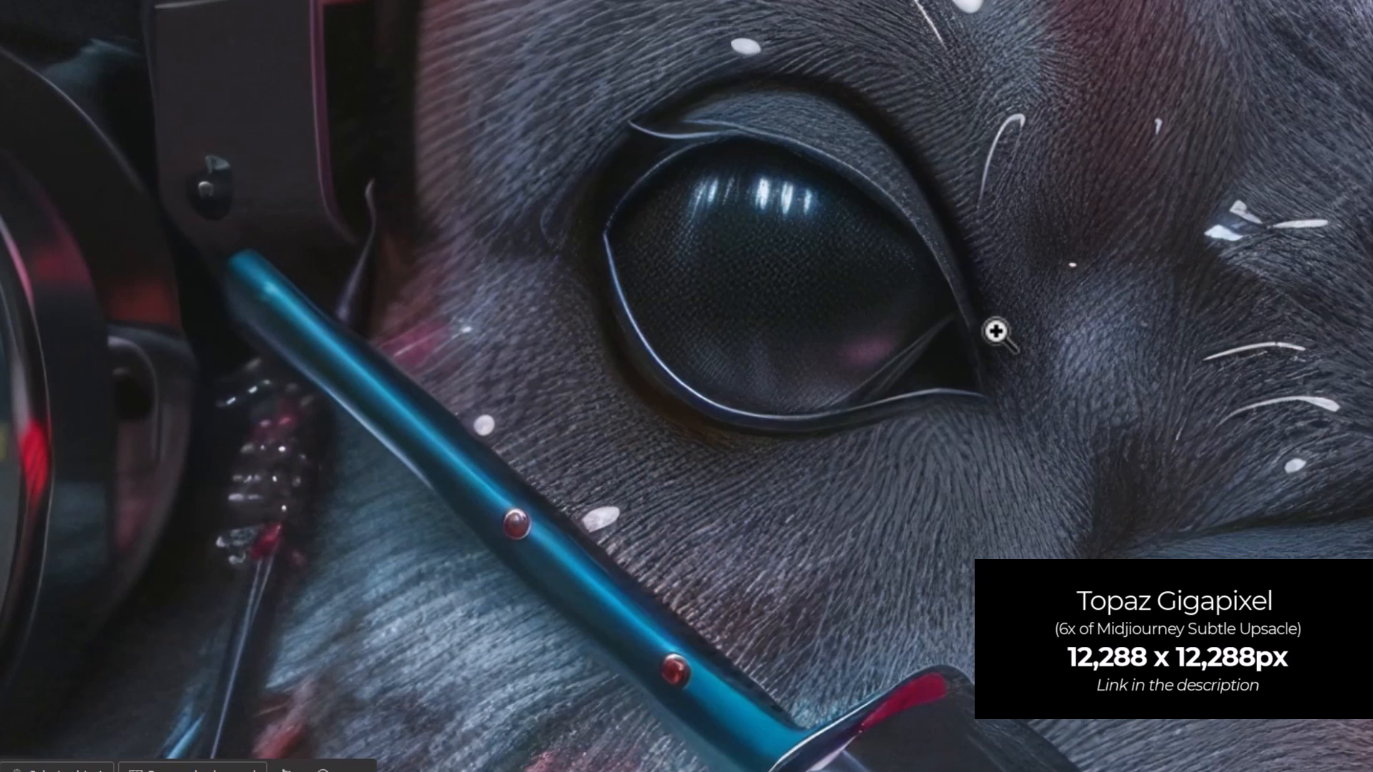
{"action": "mouse_move", "coordinate": [923, 360]}
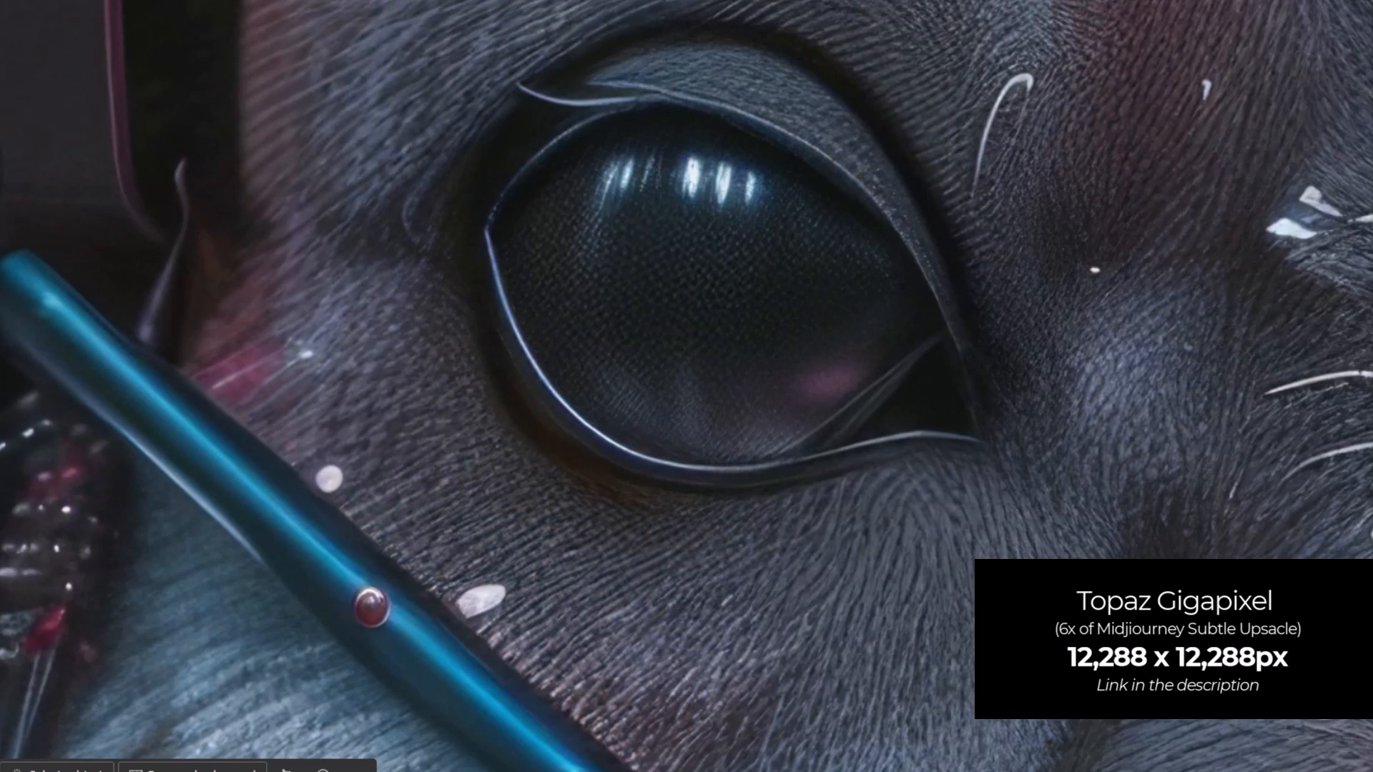
{"action": "mouse_move", "coordinate": [1270, 76]}
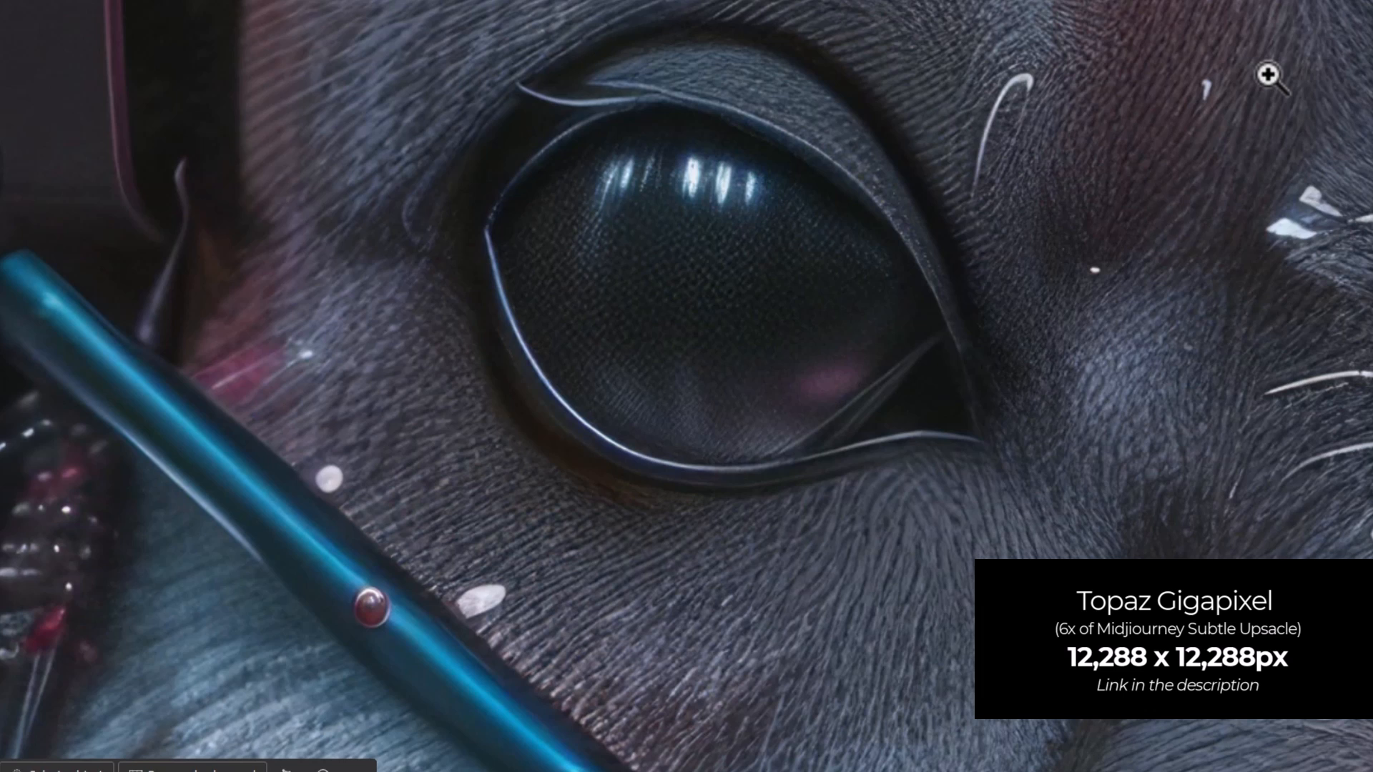
{"action": "mouse_move", "coordinate": [829, 374]}
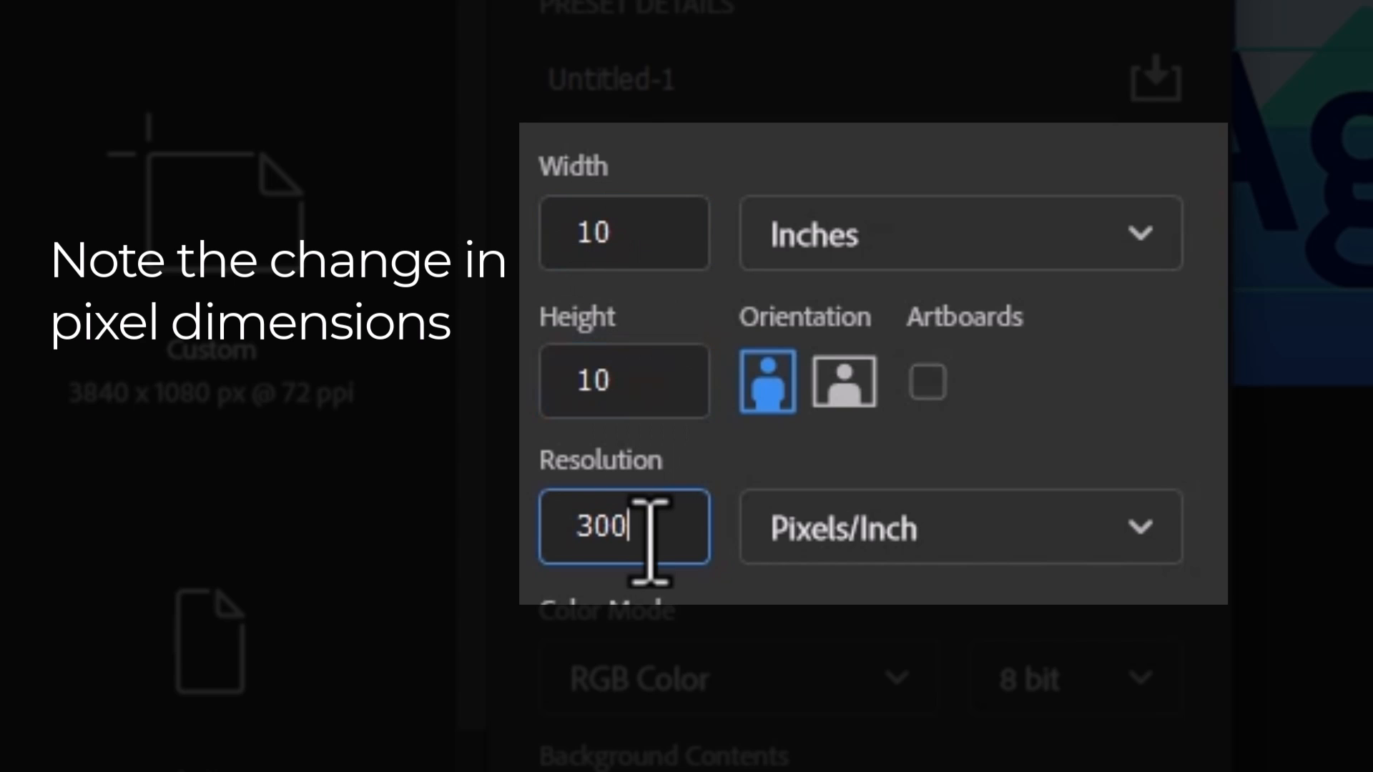
{"action": "mouse_move", "coordinate": [932, 359]}
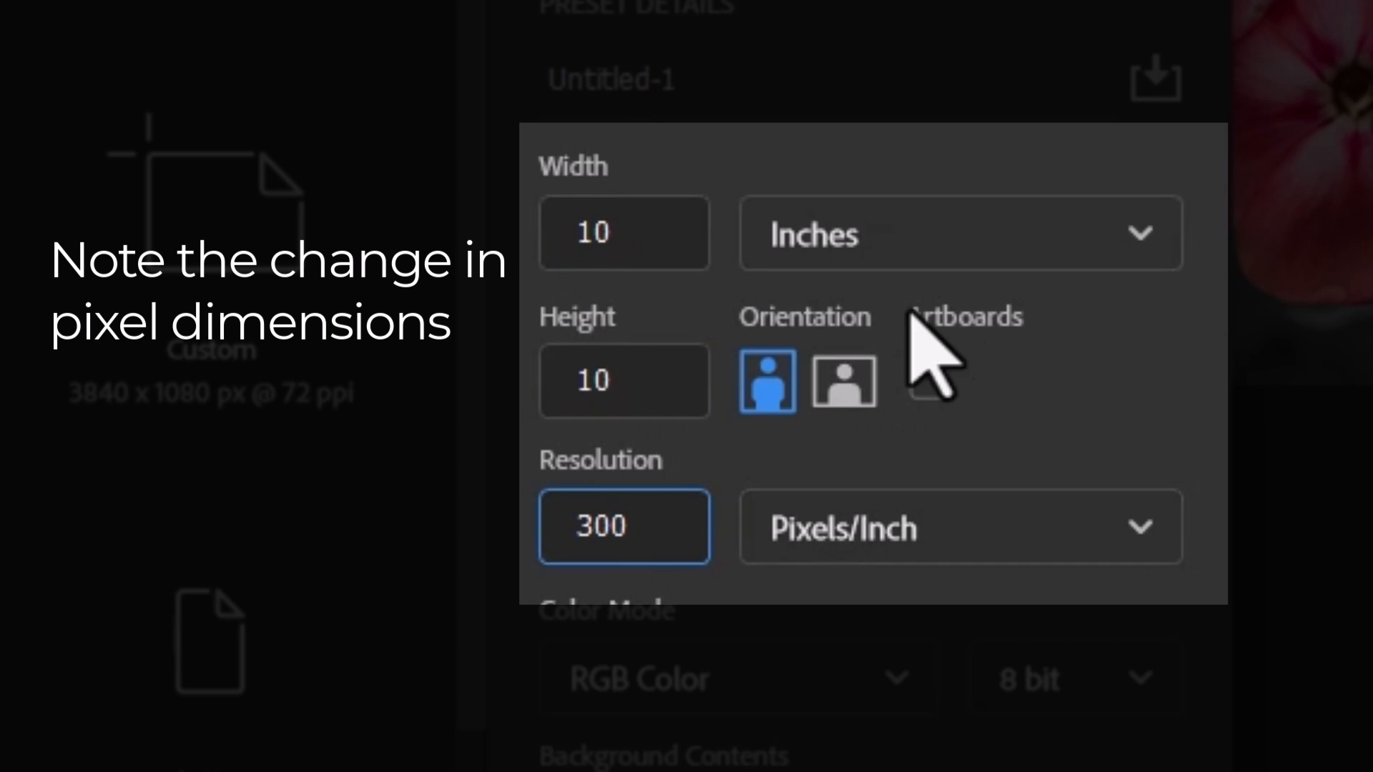
- Compare the 10-inch document in pixels: 3000 px at 300 ppi versus 720 px at 72 ppi
{"action": "left_click", "coordinate": [959, 233]}
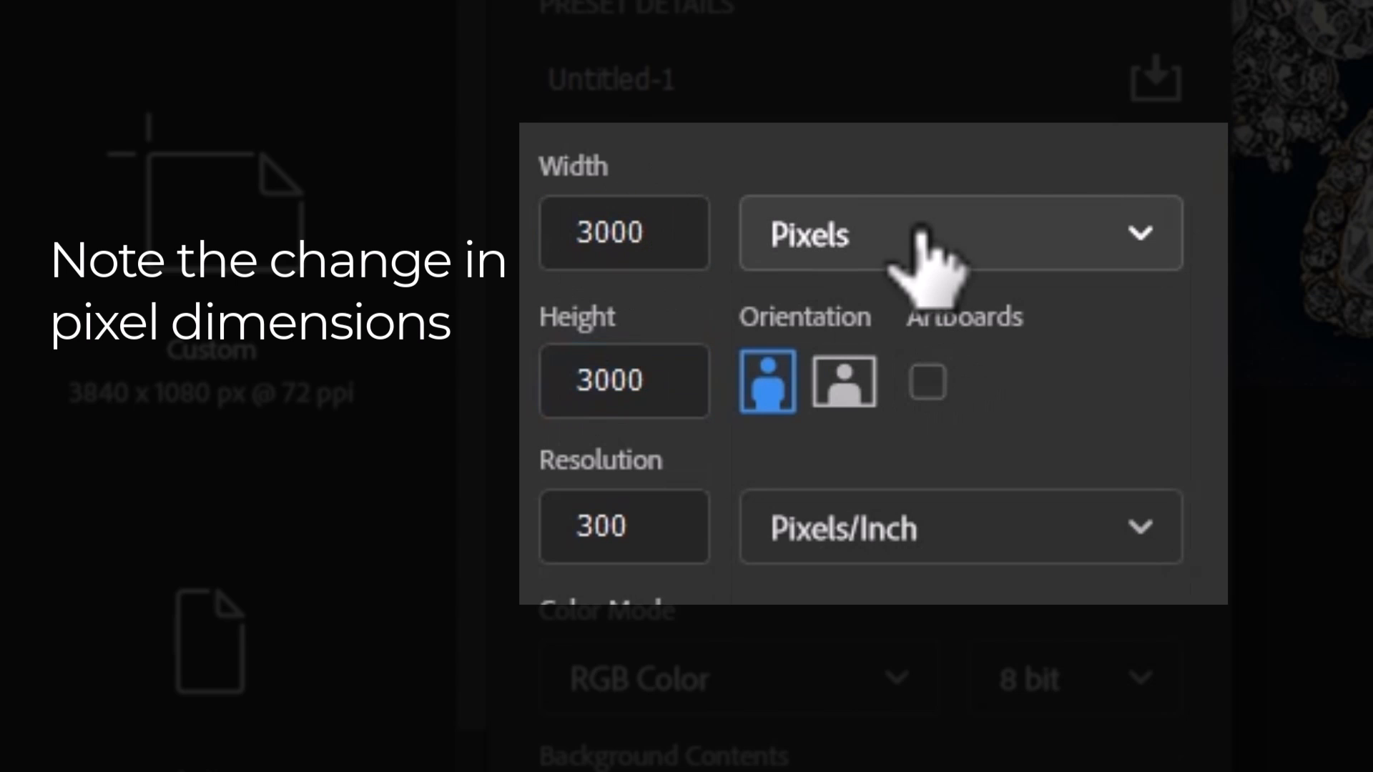
{"action": "left_click", "coordinate": [958, 233]}
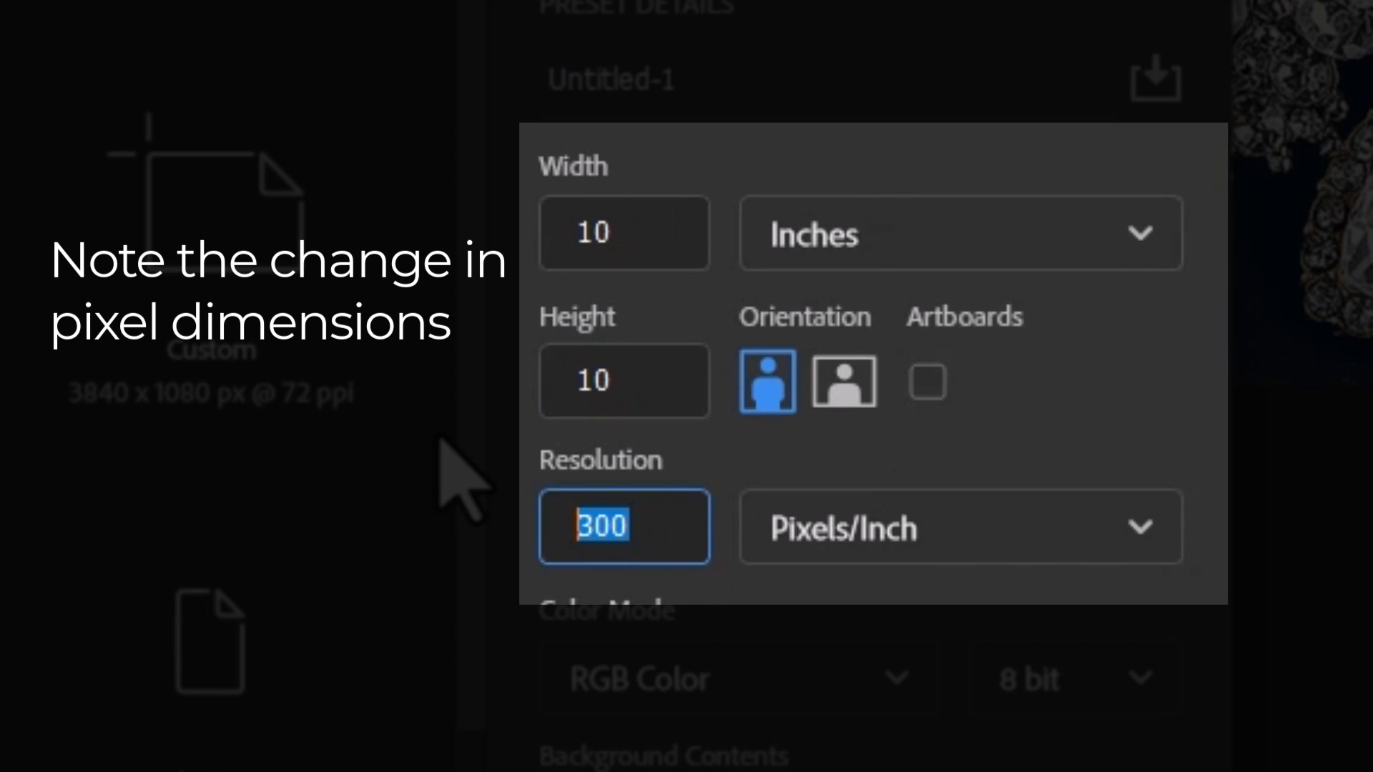
{"action": "left_click", "coordinate": [958, 233]}
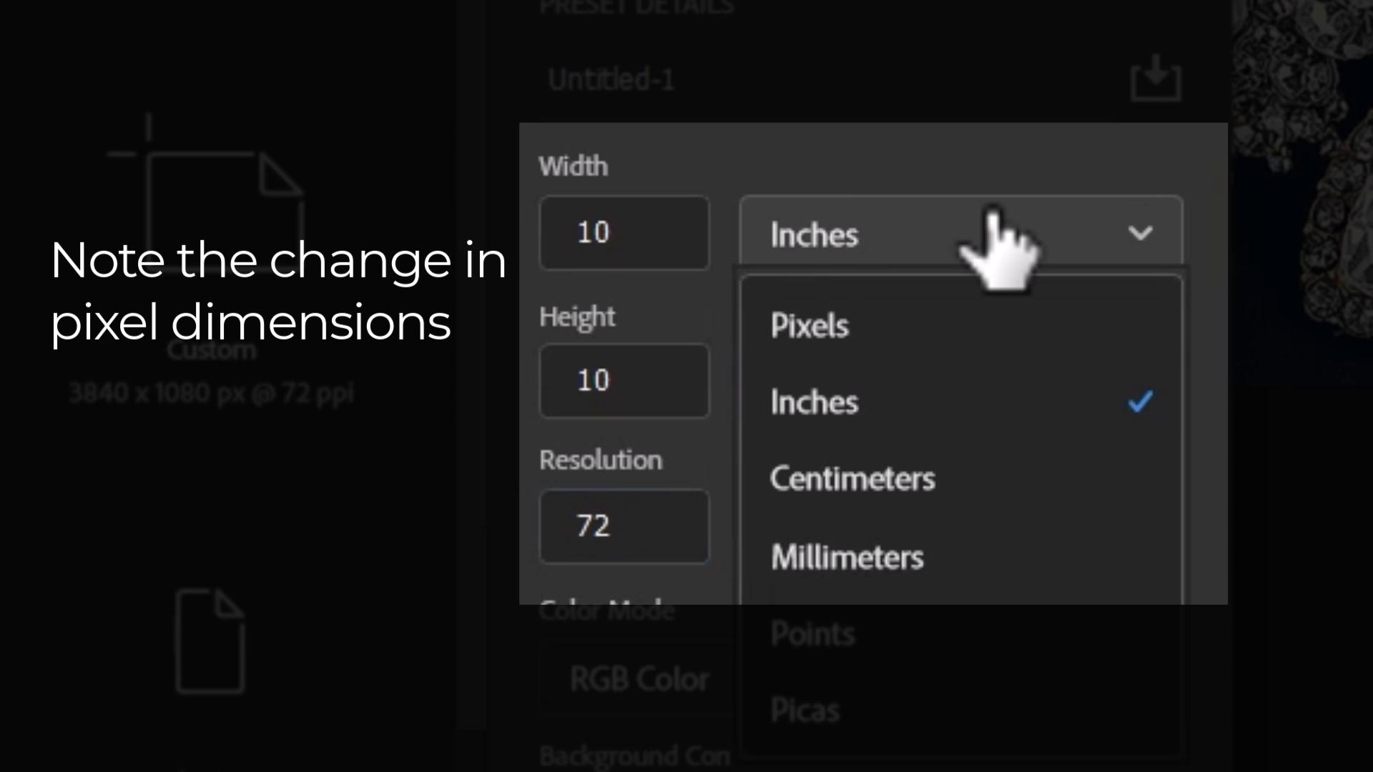
{"action": "left_click", "coordinate": [809, 324]}
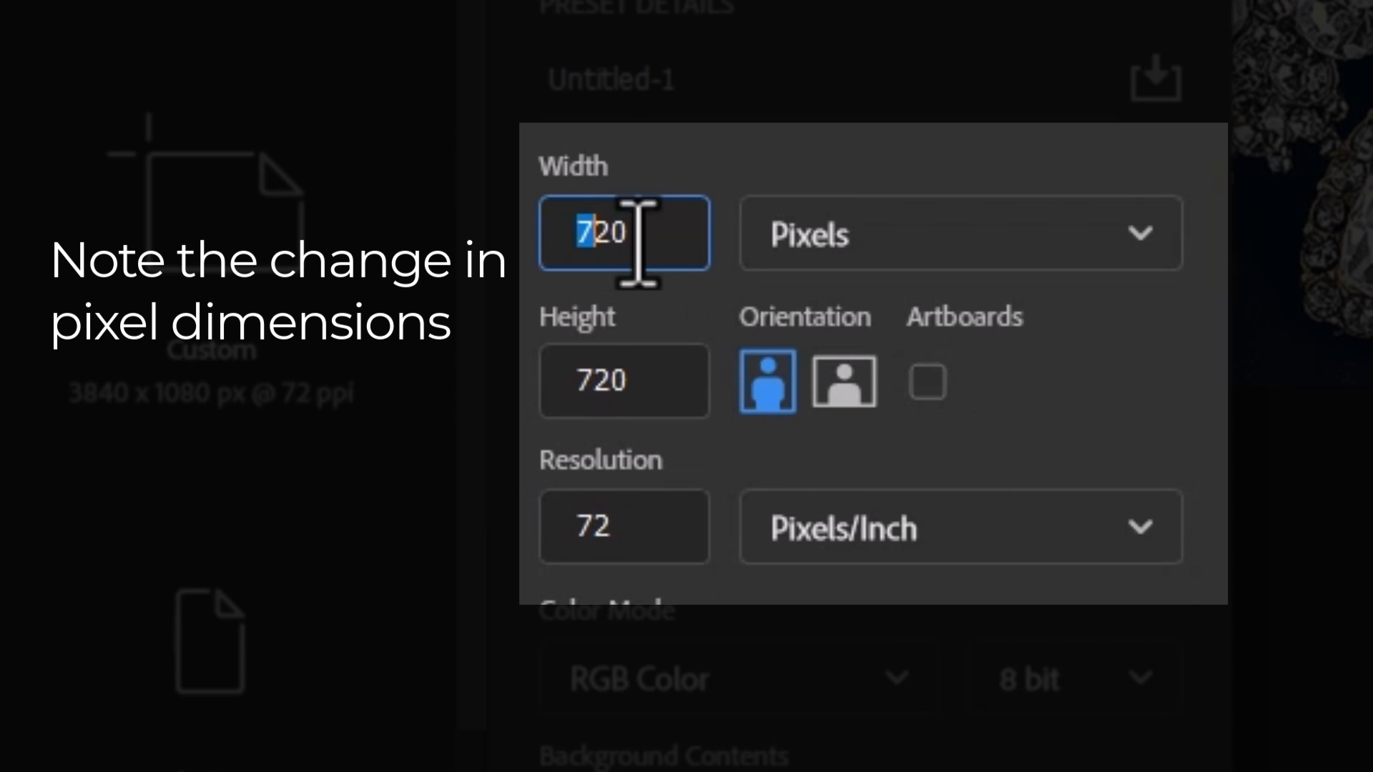